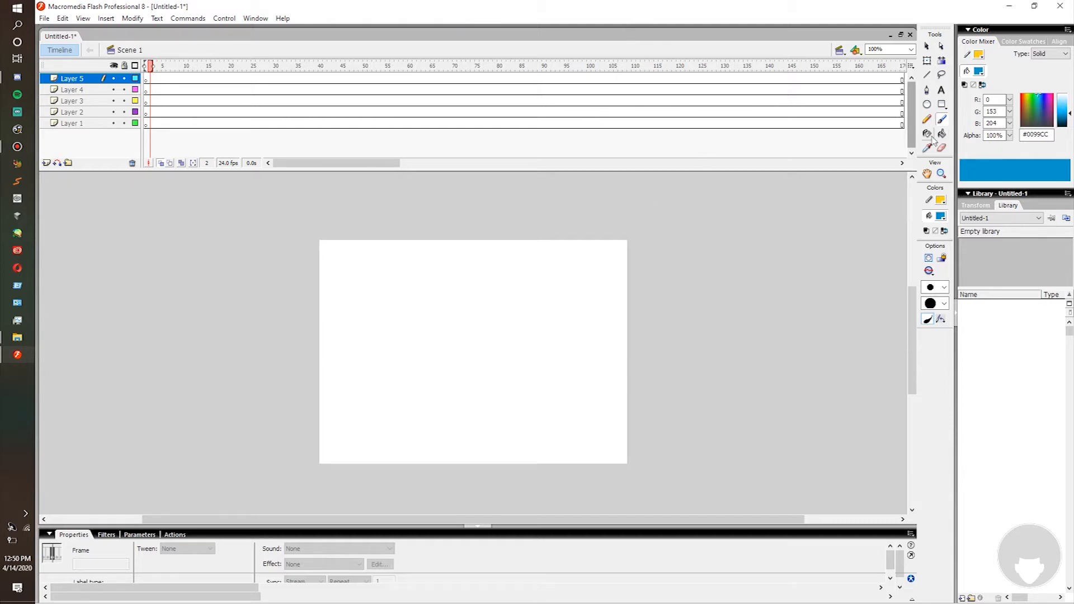
{"action": "mouse_move", "coordinate": [928, 134]}
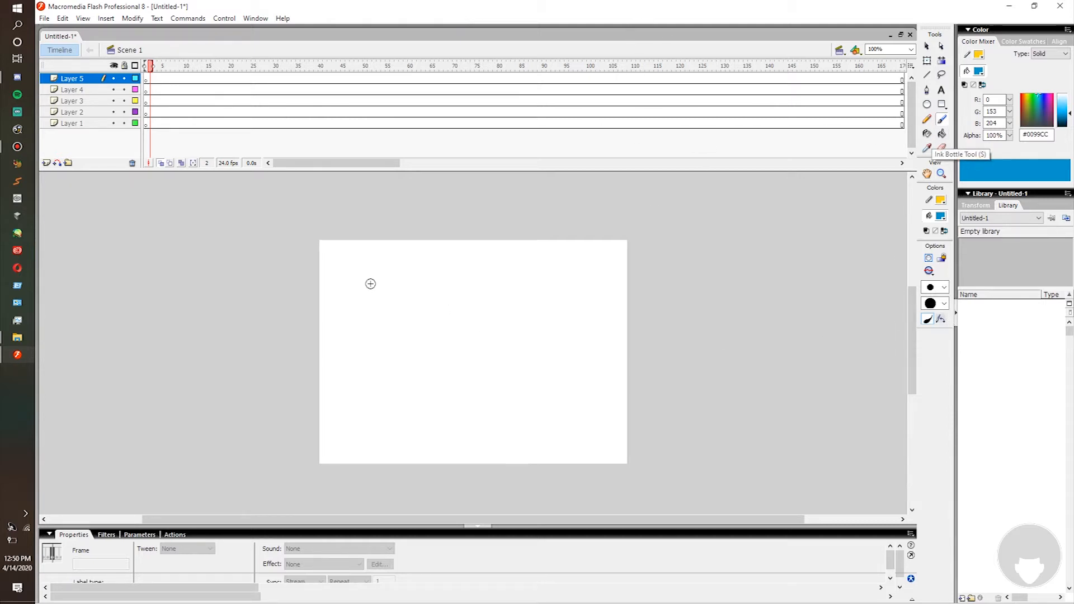
{"action": "mouse_move", "coordinate": [342, 280]}
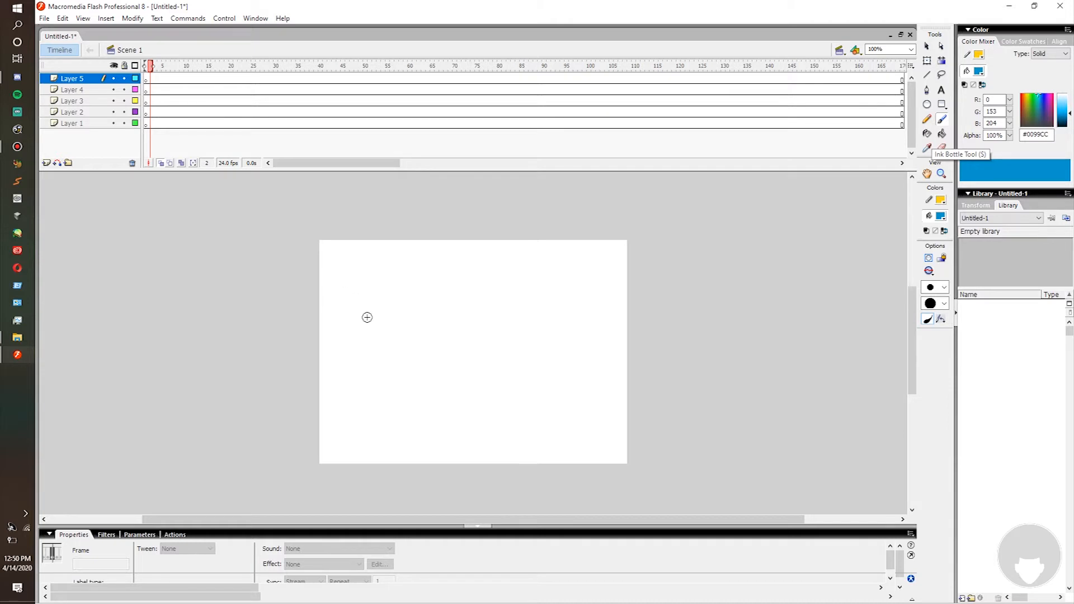
{"action": "mouse_move", "coordinate": [346, 284]}
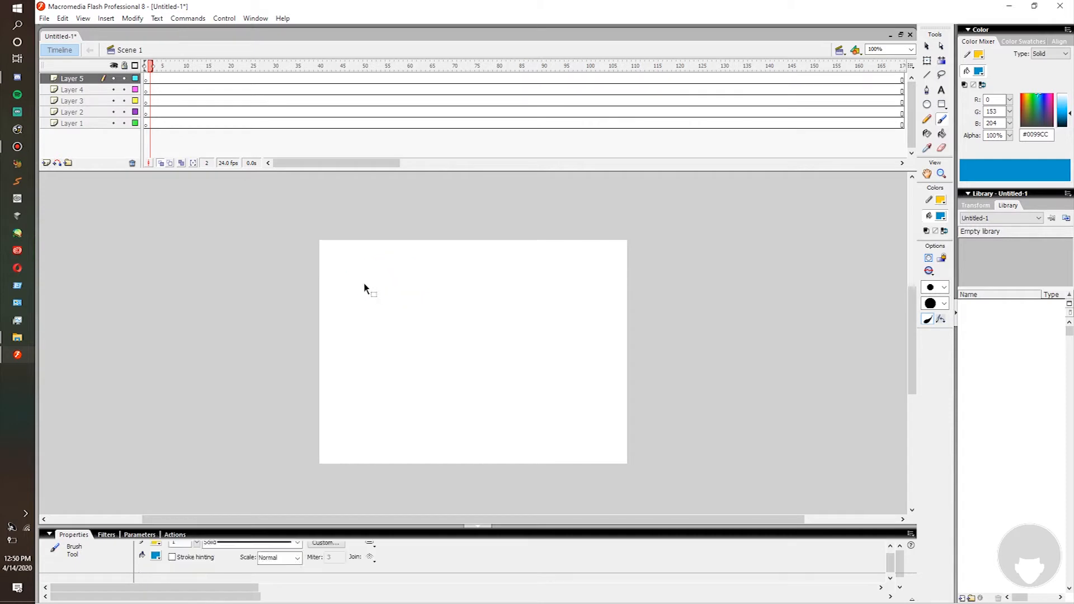
Brush a blue oval outline and fill it with blue, leaving a small white highlight
{"action": "left_click_drag", "start_coordinate": [355, 285], "coordinate": [430, 288]}
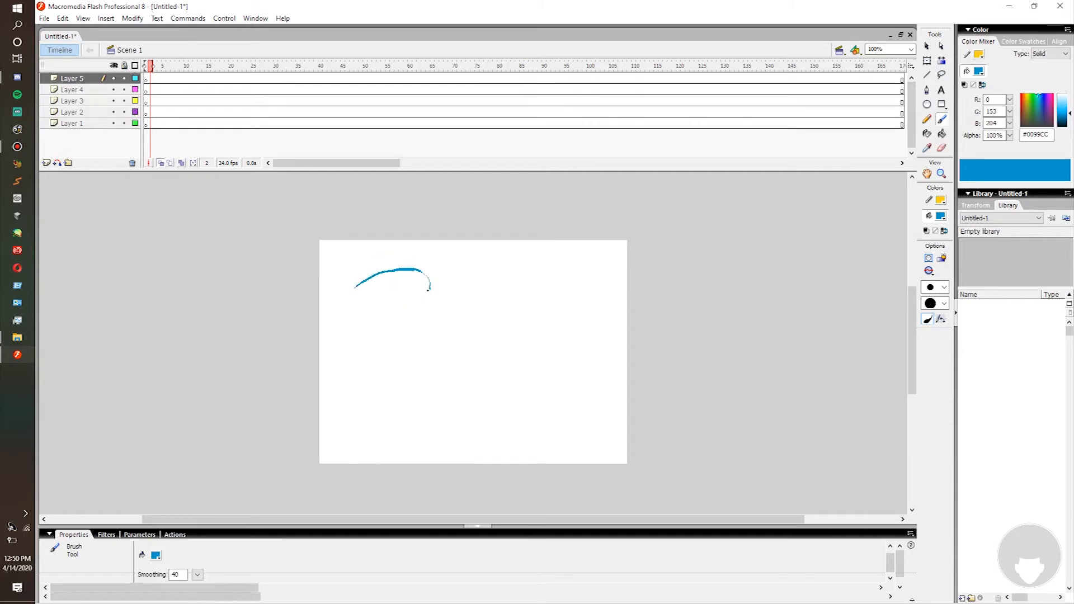
{"action": "left_click_drag", "start_coordinate": [425, 281], "coordinate": [354, 284]}
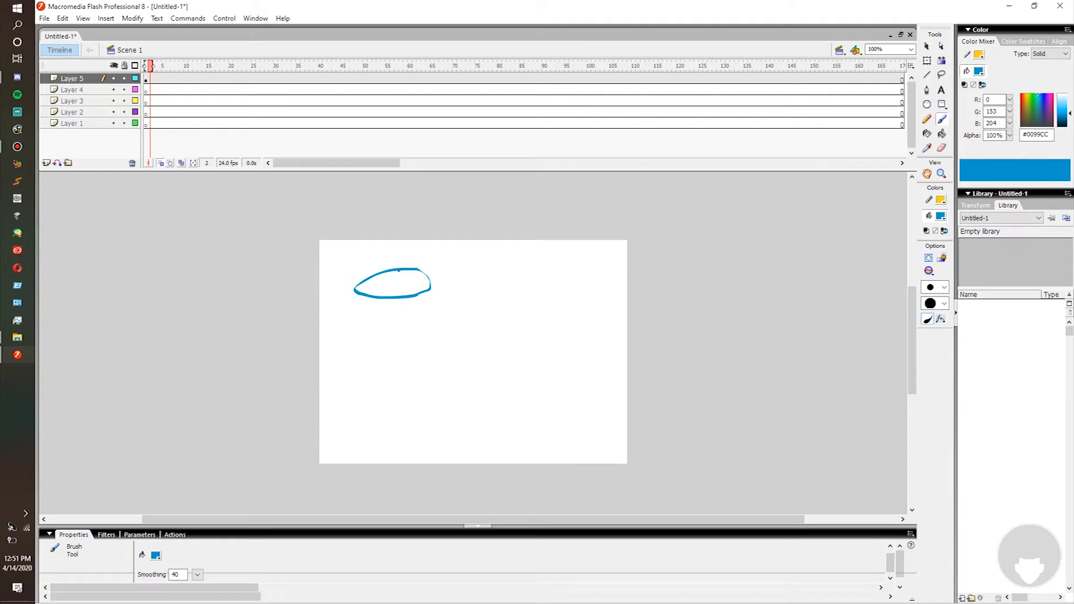
{"action": "left_click_drag", "start_coordinate": [383, 274], "coordinate": [411, 288]}
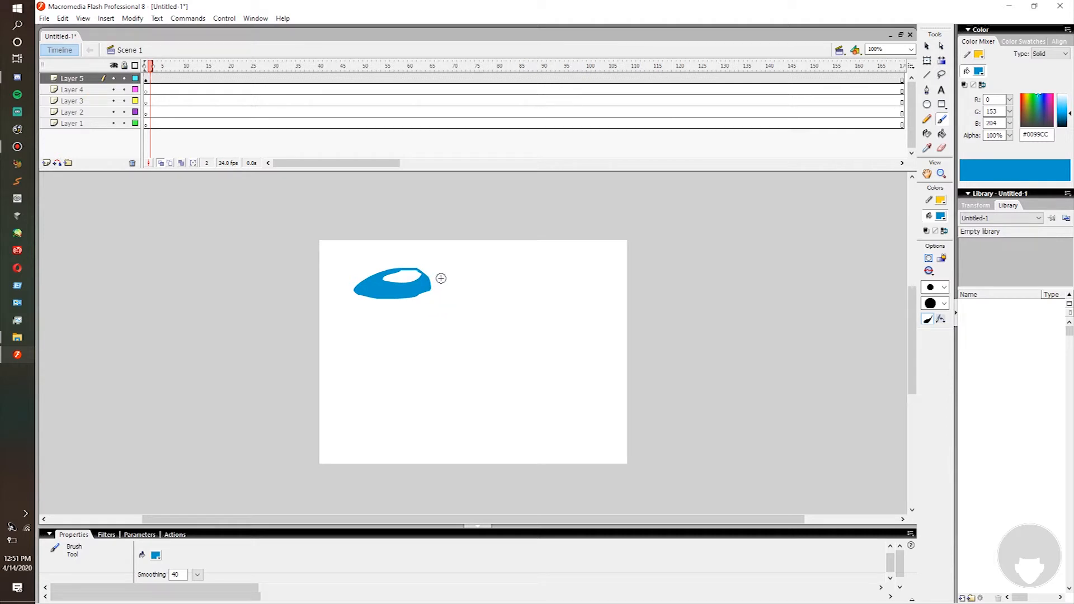
{"action": "mouse_move", "coordinate": [565, 335]}
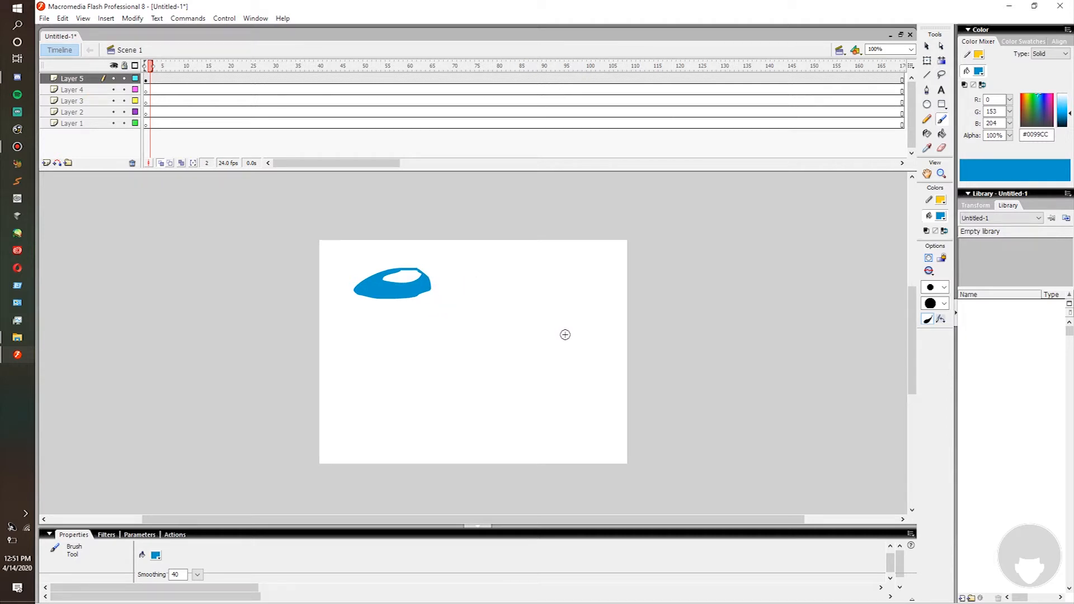
{"action": "mouse_move", "coordinate": [570, 332]}
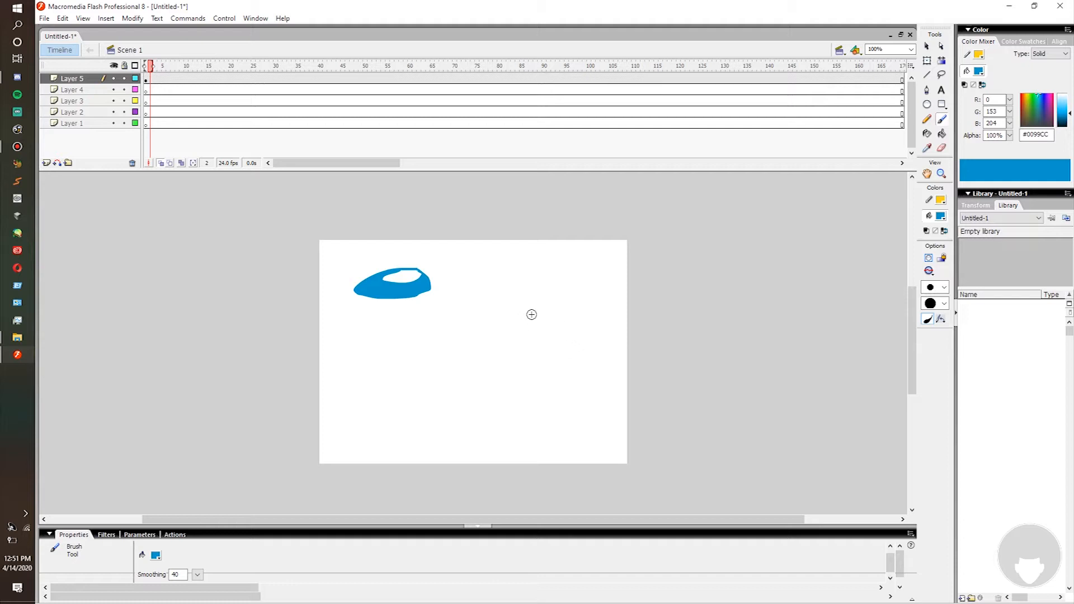
{"action": "mouse_move", "coordinate": [519, 280]}
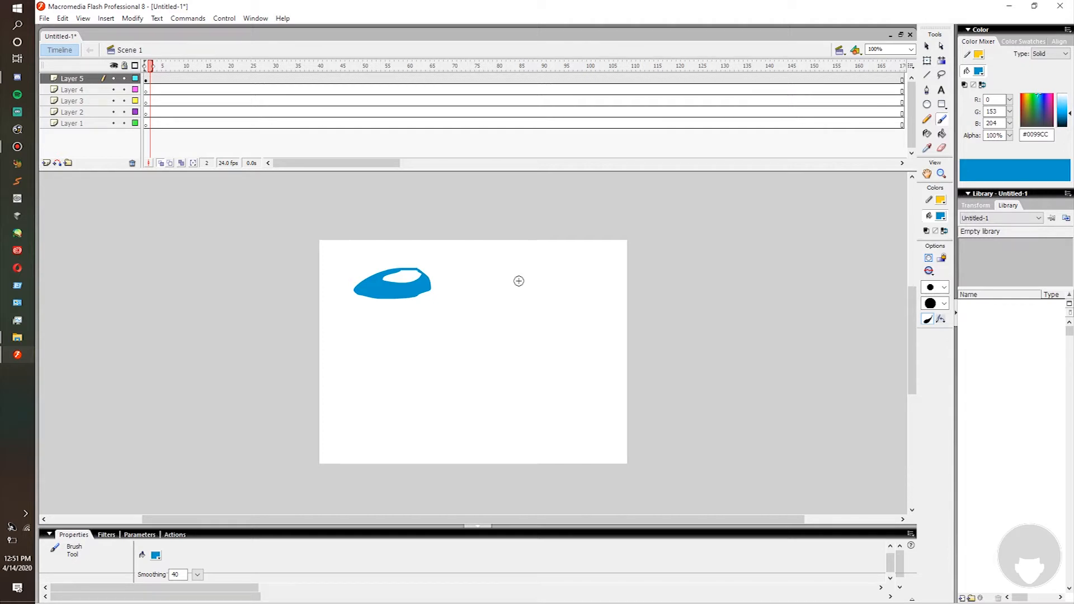
{"action": "mouse_move", "coordinate": [472, 274]}
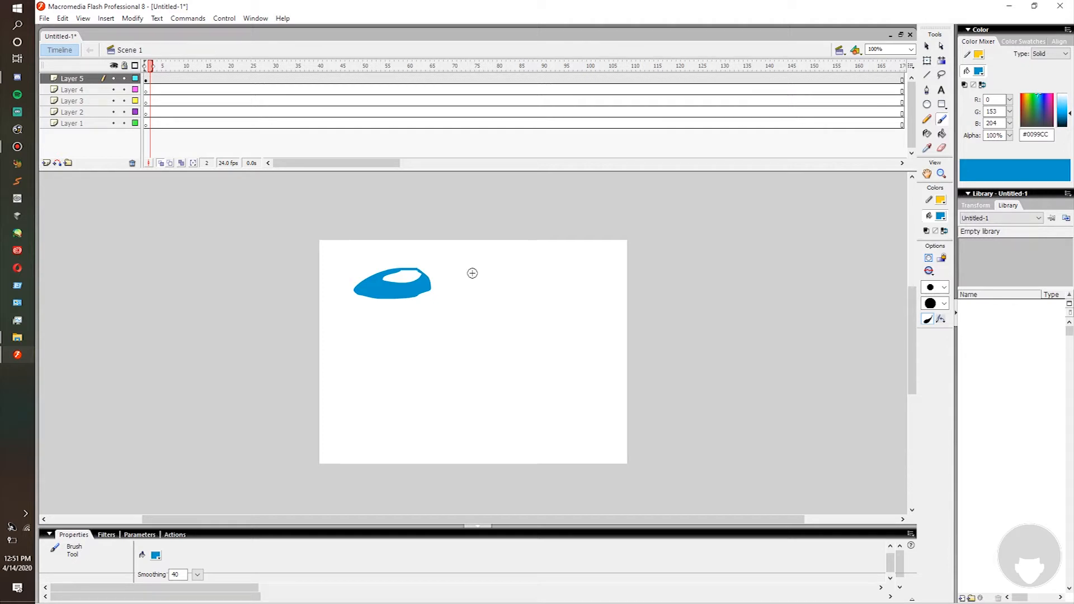
Brush a horizontal blue line with a looped drip right of the oval and fill the drip
{"action": "left_click_drag", "start_coordinate": [472, 274], "coordinate": [482, 284]}
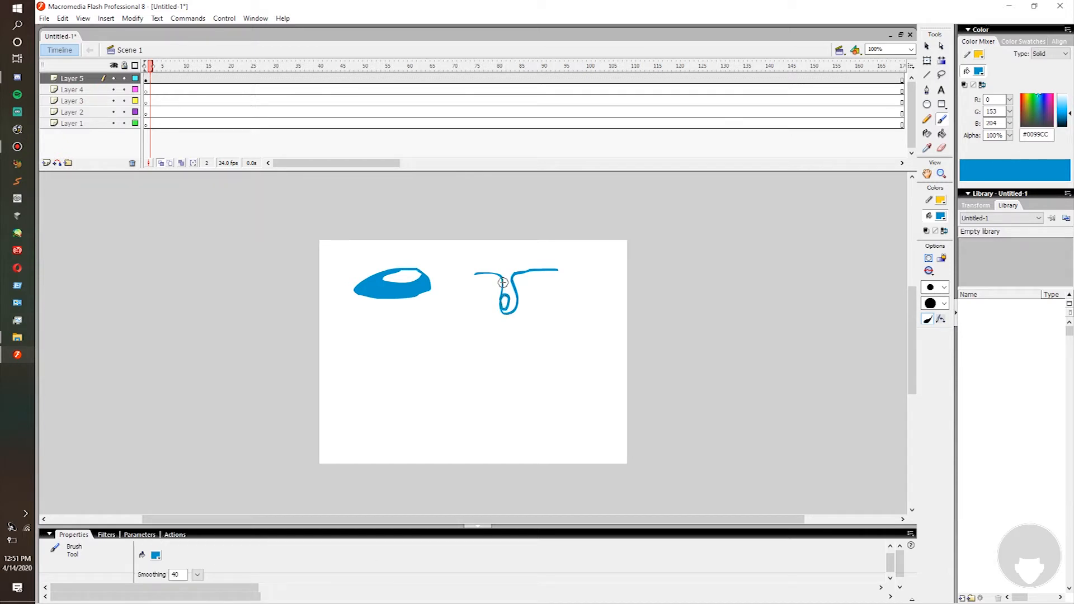
{"action": "left_click_drag", "start_coordinate": [502, 283], "coordinate": [537, 265]}
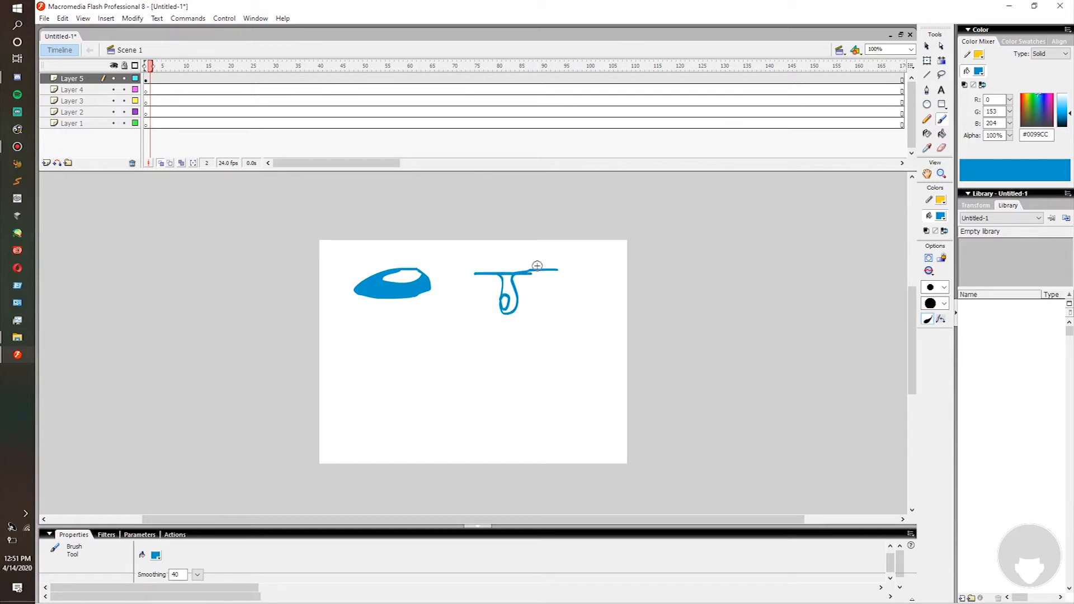
{"action": "left_click", "coordinate": [510, 291]}
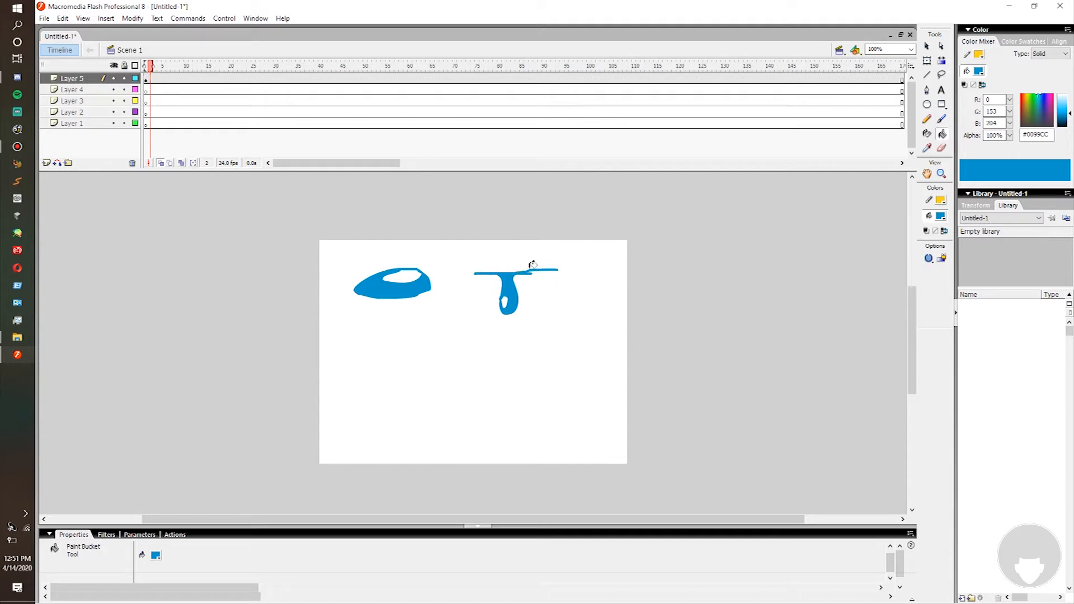
{"action": "left_click", "coordinate": [926, 118]}
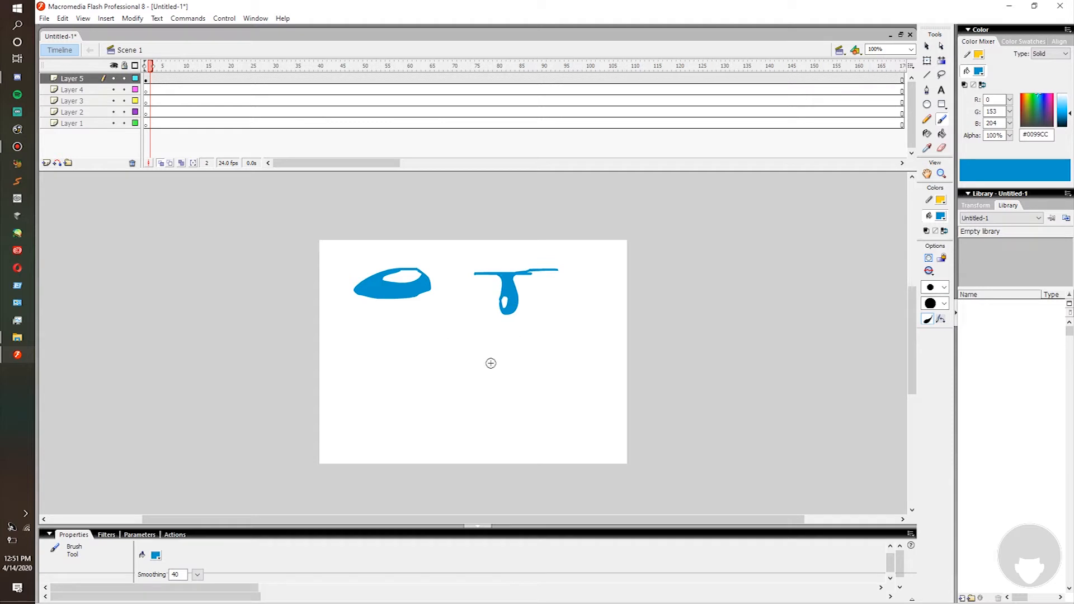
{"action": "mouse_move", "coordinate": [541, 367]}
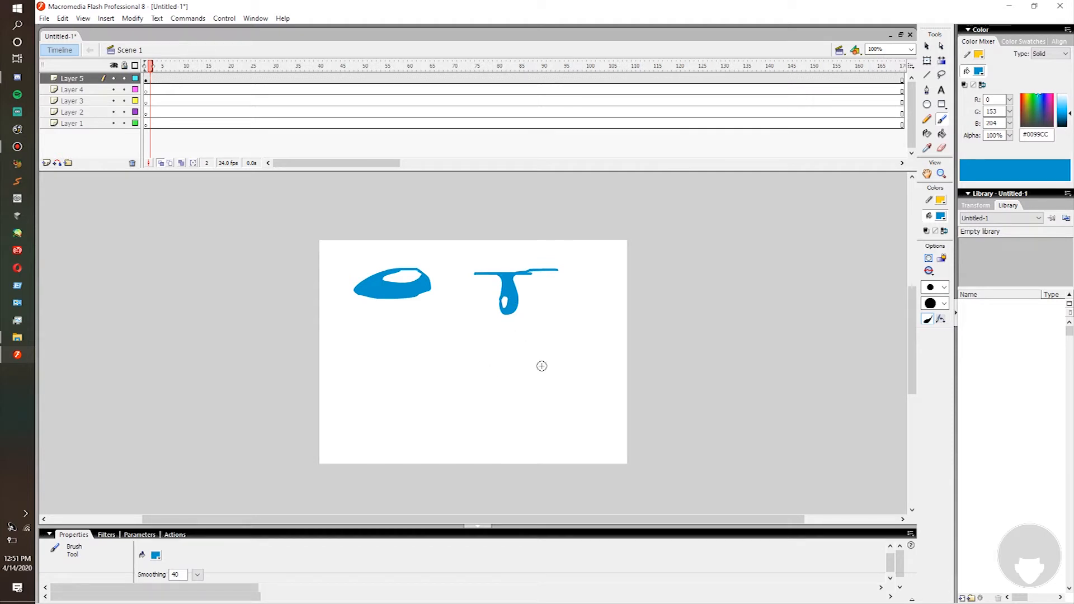
{"action": "mouse_move", "coordinate": [533, 350]}
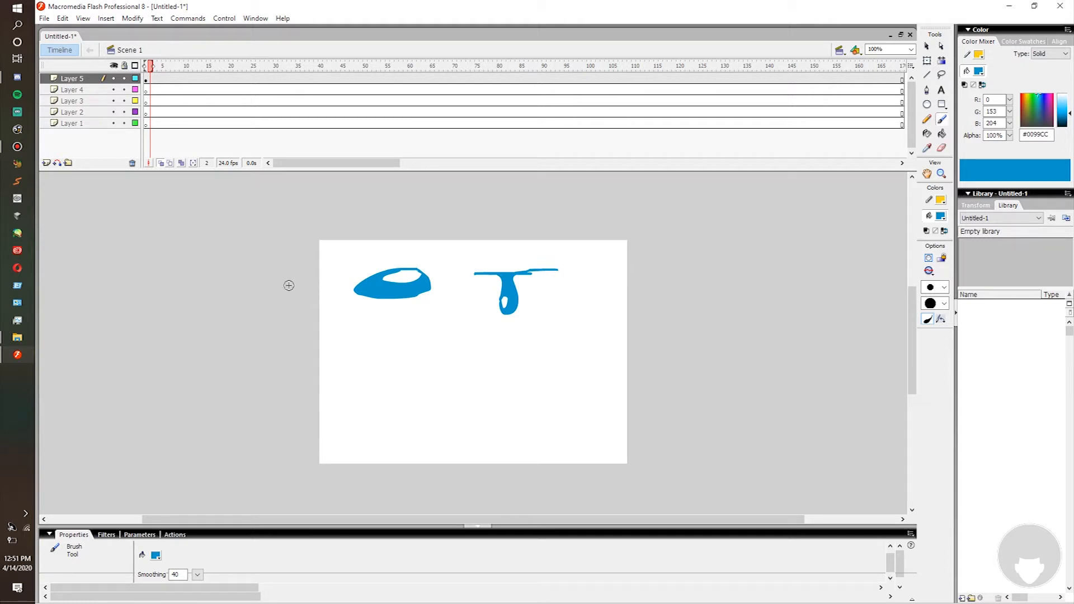
{"action": "mouse_move", "coordinate": [318, 366]}
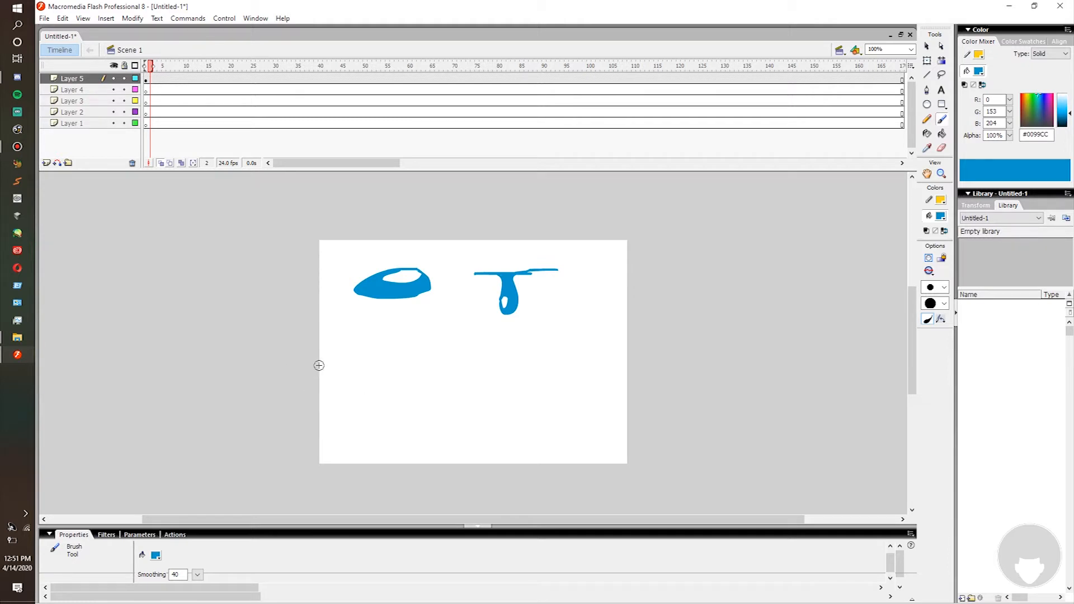
{"action": "mouse_move", "coordinate": [395, 382]}
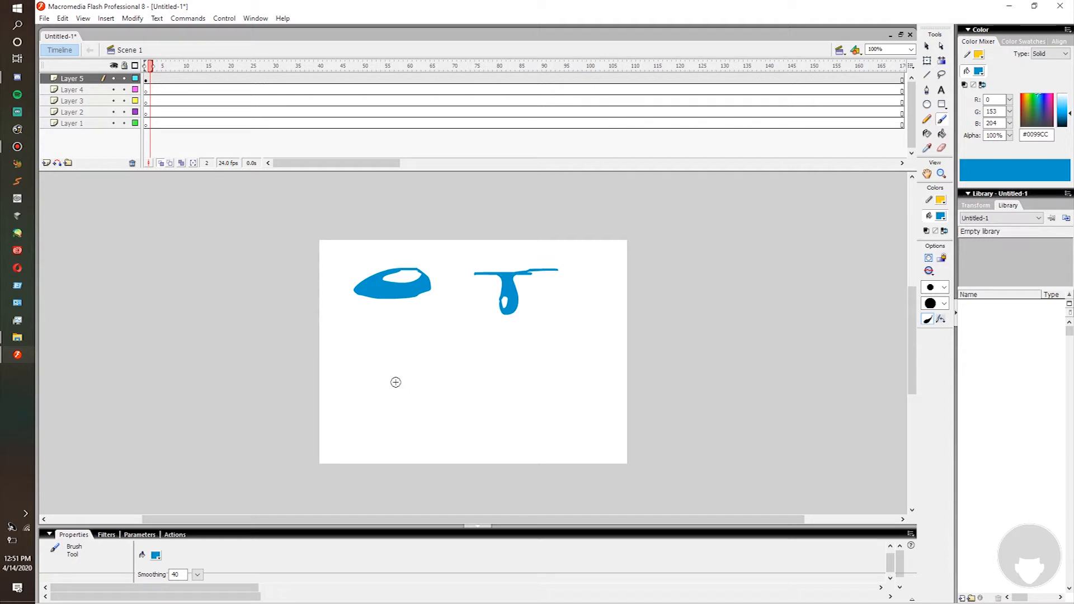
{"action": "mouse_move", "coordinate": [388, 418]}
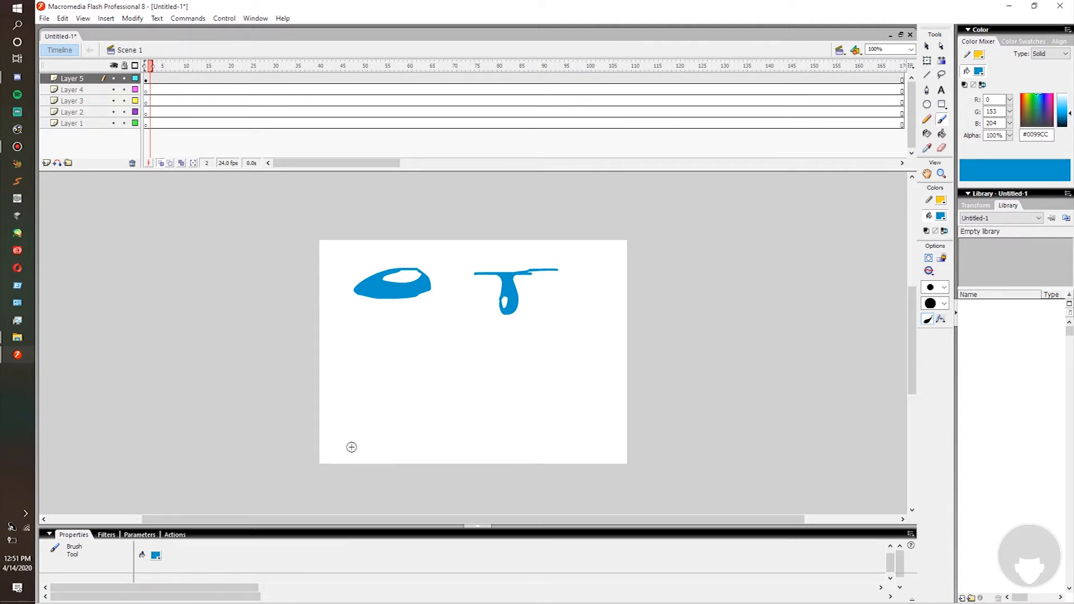
Brush ground splash ripples, a rising water column with billowing outline, and inner detail strokes
{"action": "left_click_drag", "start_coordinate": [351, 447], "coordinate": [421, 446]}
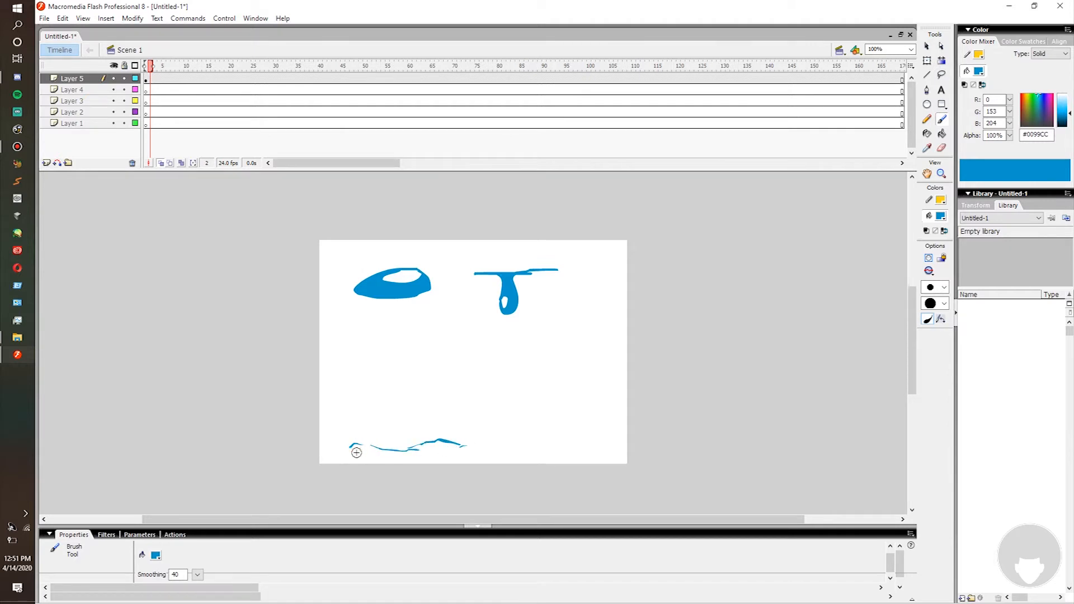
{"action": "left_click_drag", "start_coordinate": [356, 451], "coordinate": [407, 442]}
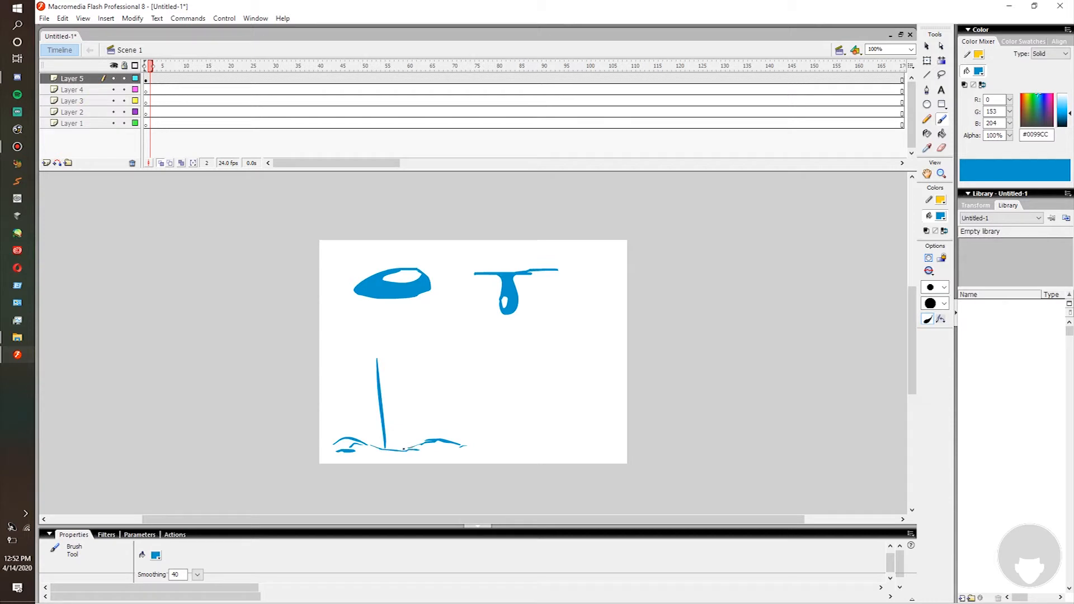
{"action": "left_click_drag", "start_coordinate": [408, 370], "coordinate": [403, 449]}
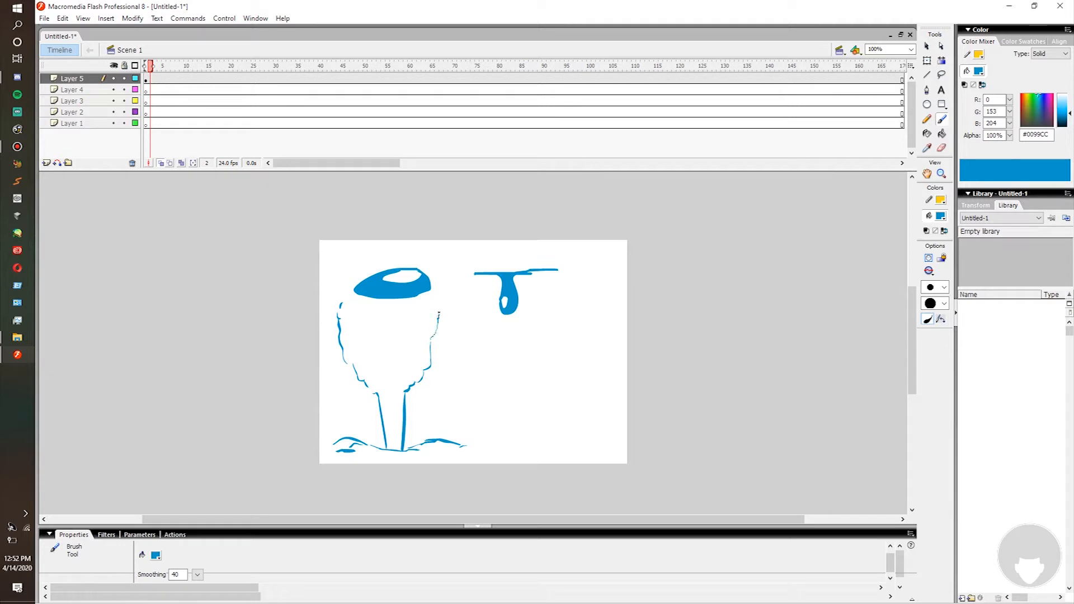
{"action": "left_click_drag", "start_coordinate": [432, 315], "coordinate": [397, 390]}
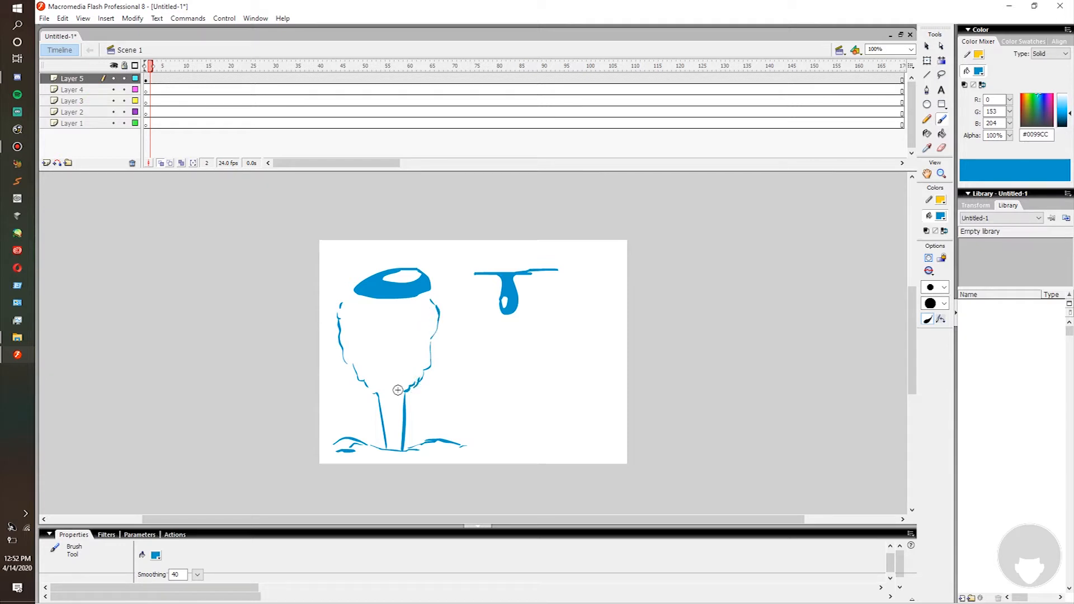
{"action": "left_click_drag", "start_coordinate": [367, 373], "coordinate": [421, 373]}
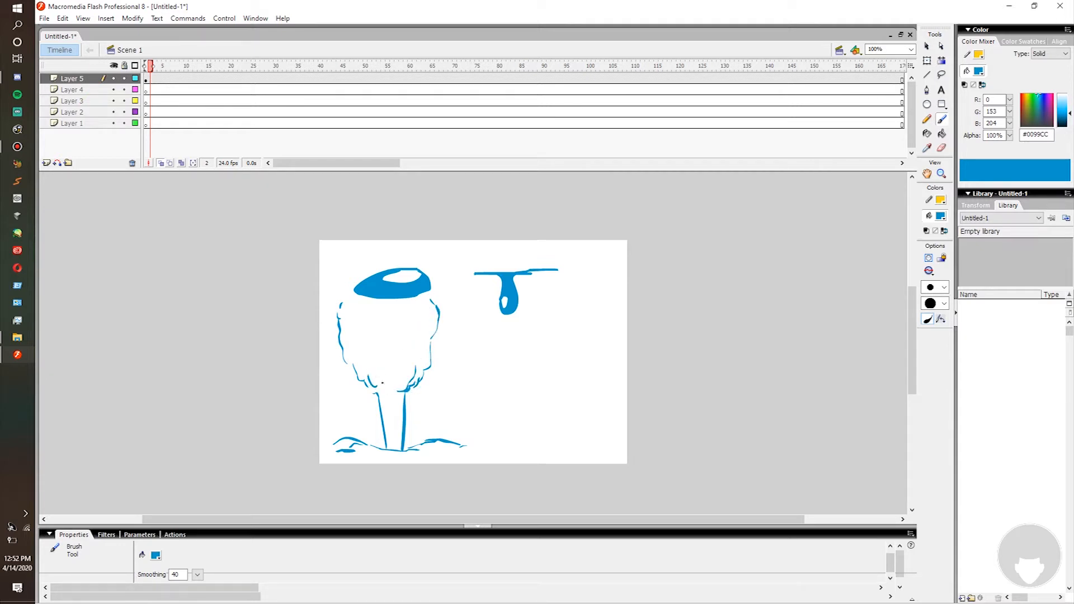
{"action": "left_click_drag", "start_coordinate": [375, 349], "coordinate": [394, 373]}
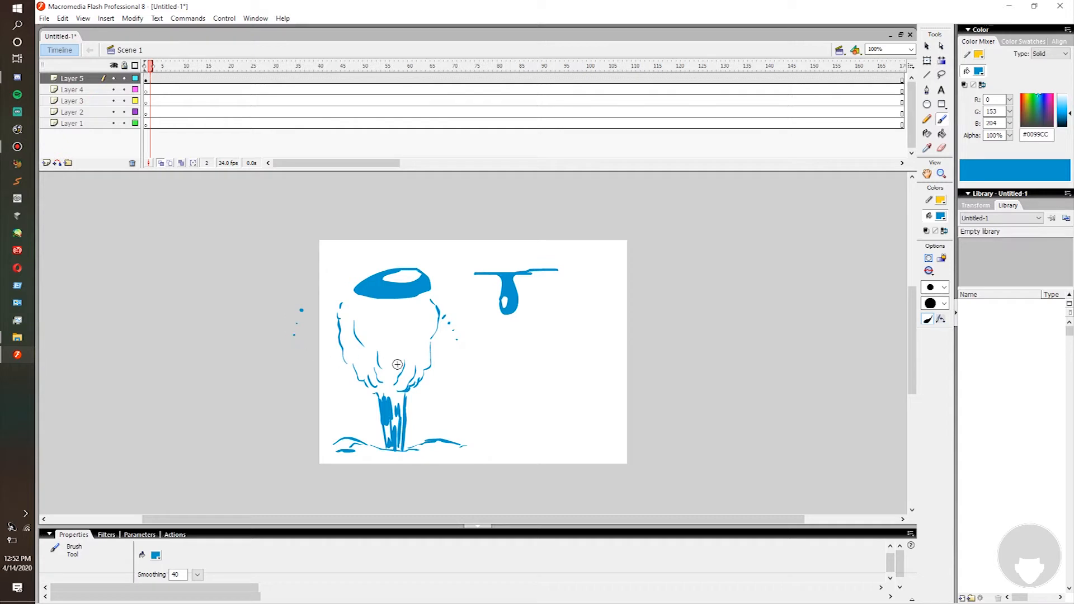
{"action": "mouse_move", "coordinate": [512, 366]}
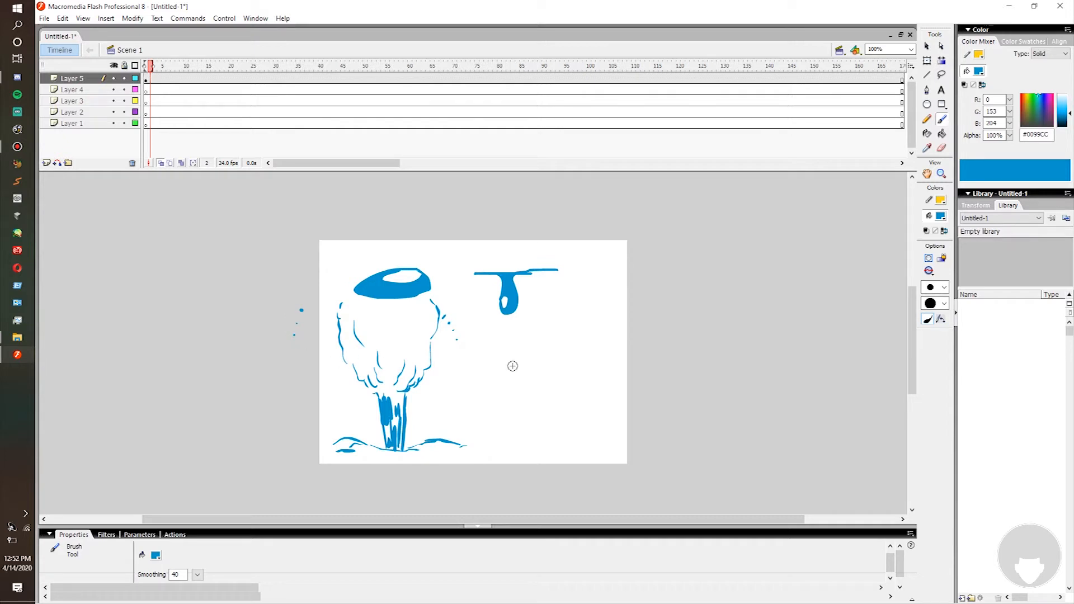
{"action": "mouse_move", "coordinate": [490, 368]}
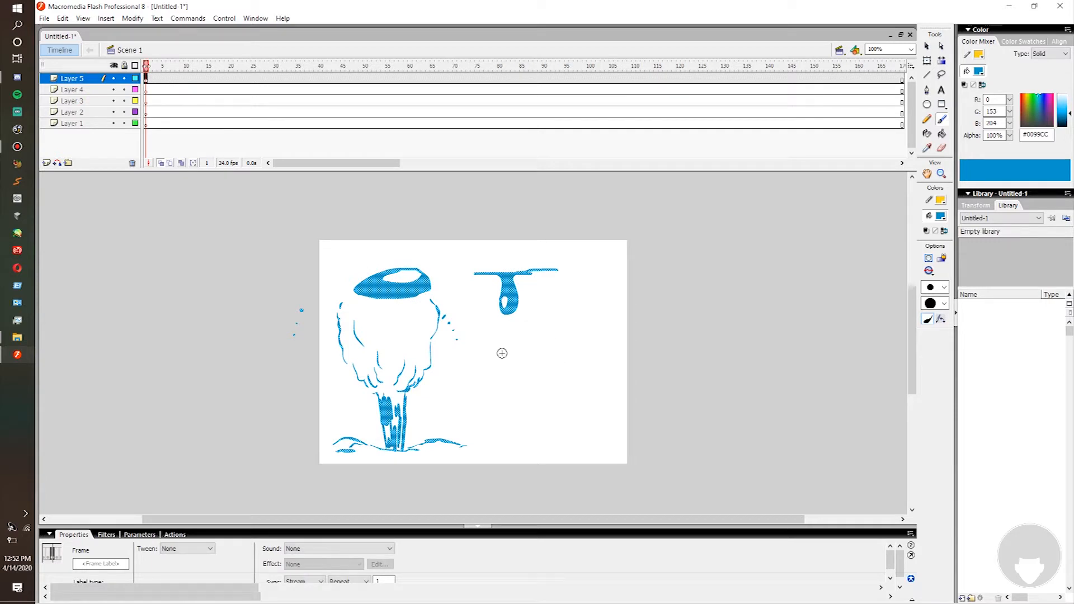
Set fill Alpha to 30%, brush a wavy puddle outline at lower right, and bucket-fill it
{"action": "left_click_drag", "start_coordinate": [503, 356], "coordinate": [568, 417]}
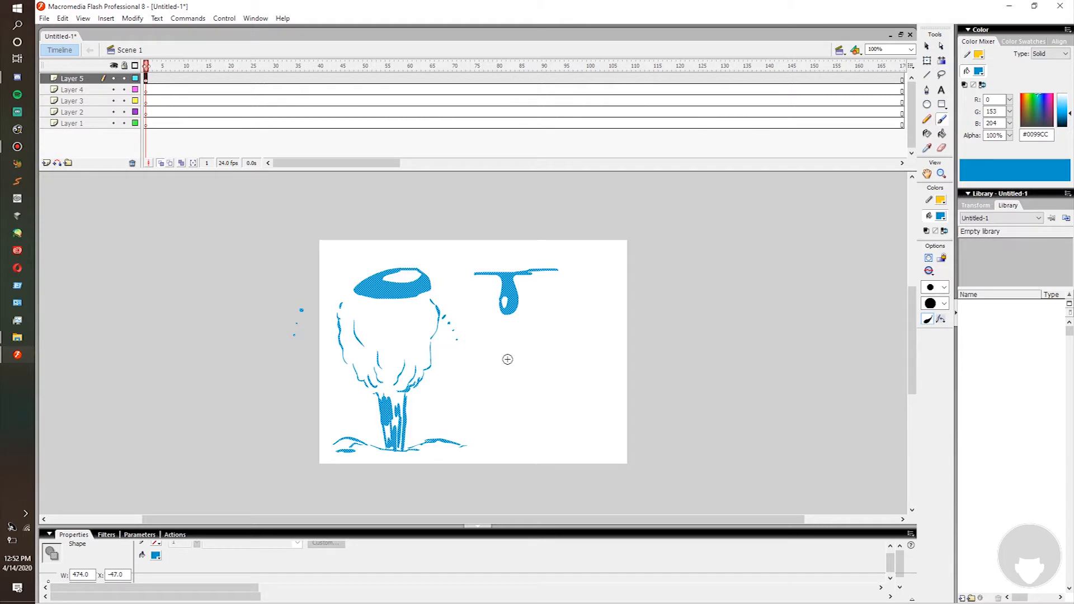
{"action": "left_click_drag", "start_coordinate": [503, 358], "coordinate": [582, 390]}
{"action": "type", "text": "30"}
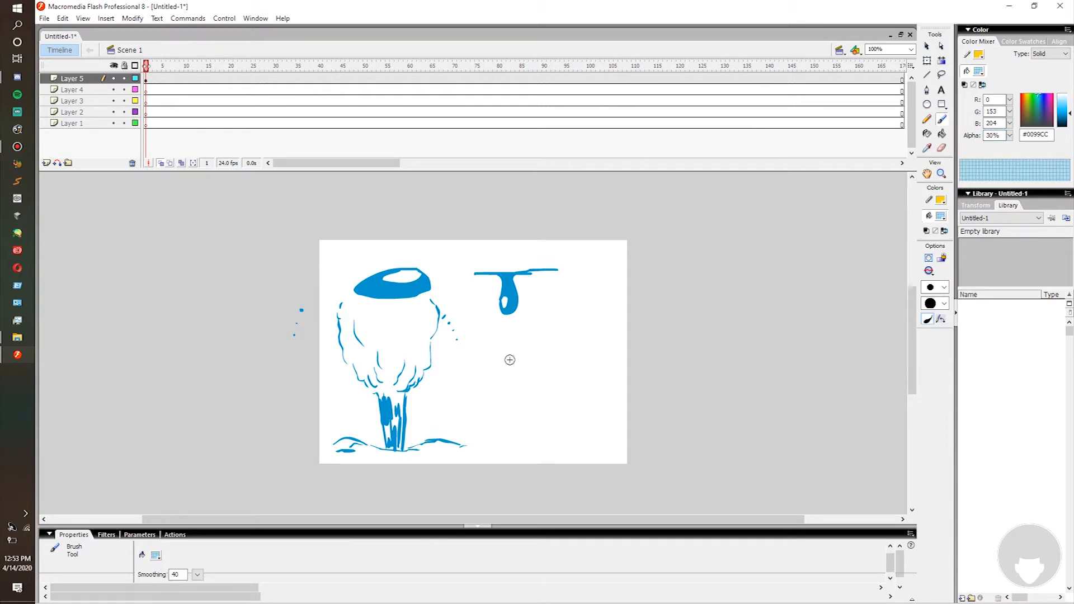
{"action": "left_click_drag", "start_coordinate": [500, 360], "coordinate": [570, 368]}
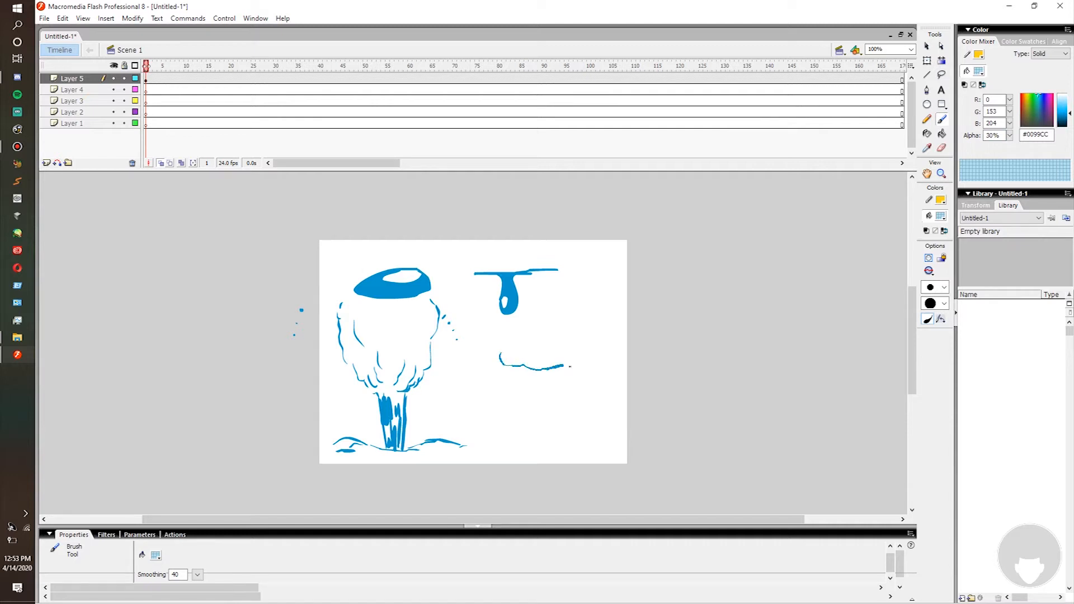
{"action": "left_click_drag", "start_coordinate": [500, 359], "coordinate": [555, 380]}
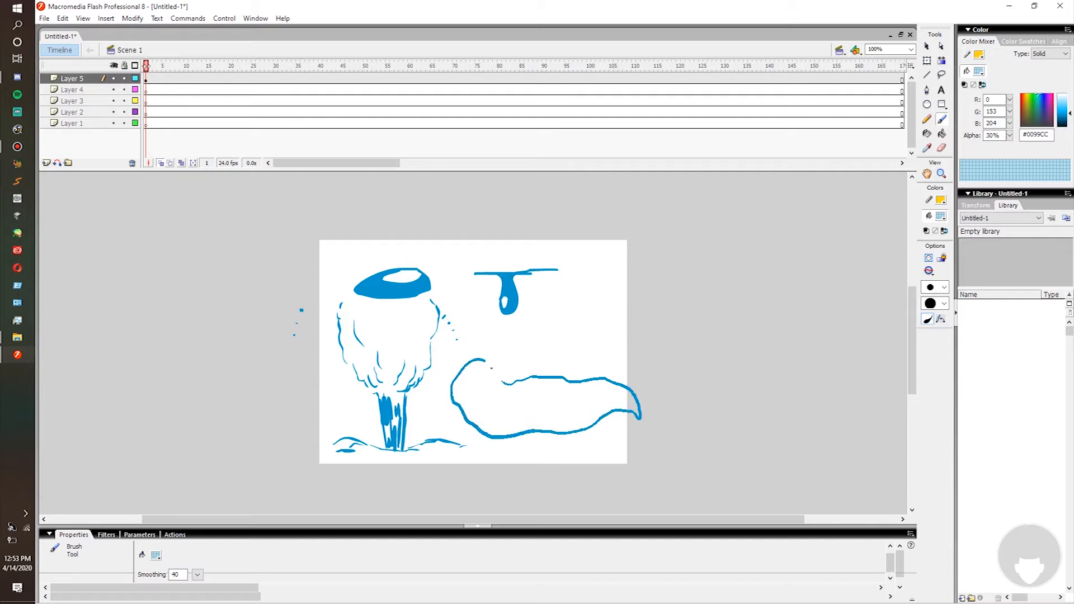
{"action": "left_click", "coordinate": [548, 397]}
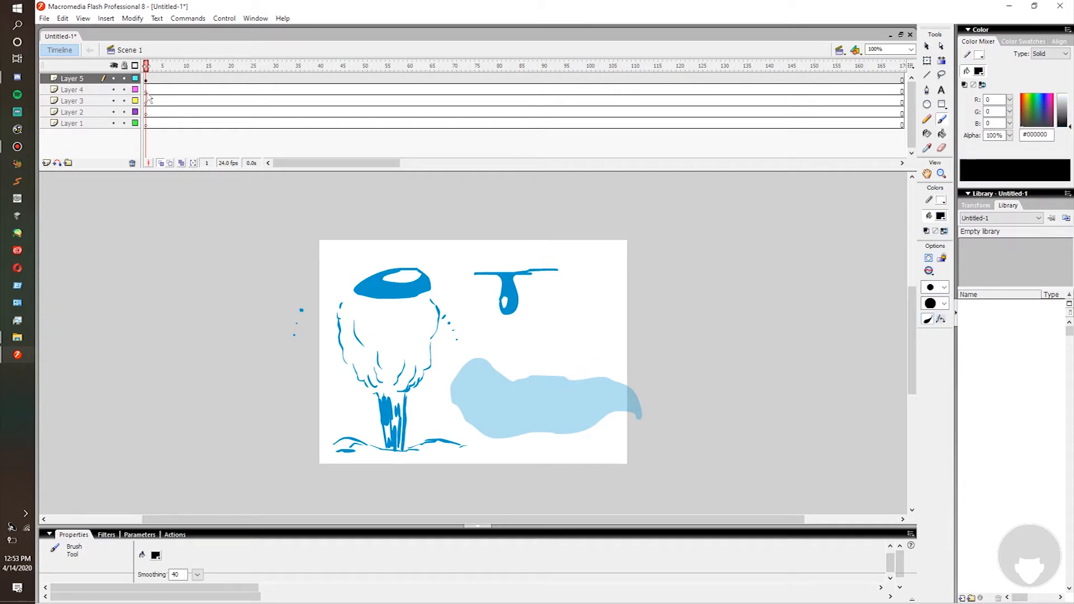
On Layer 4, brush a black stick figure with head, body and legs standing in the puddle
{"action": "left_click", "coordinate": [71, 90]}
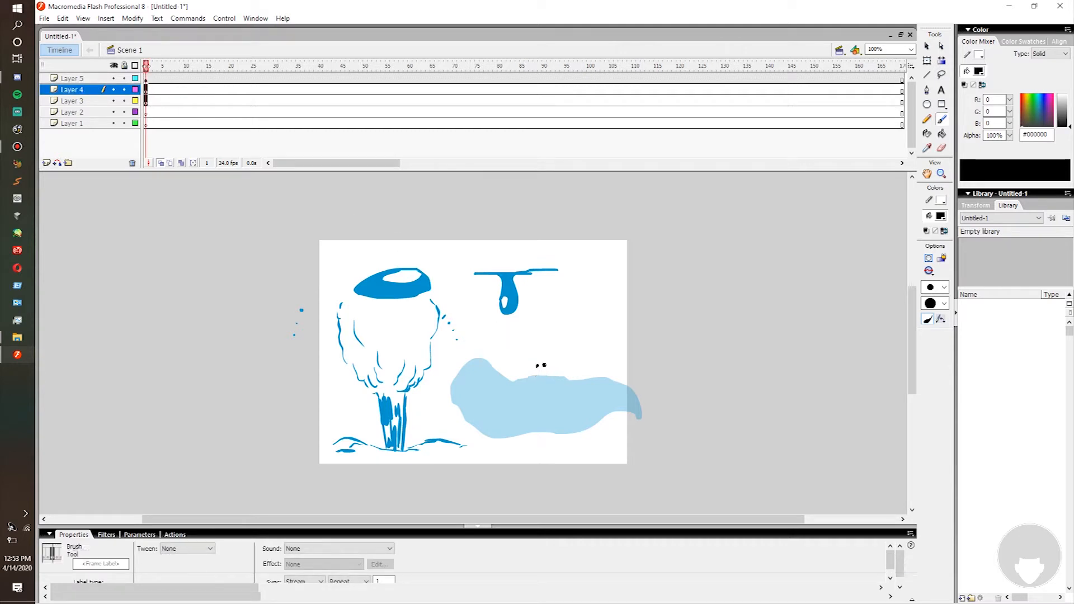
{"action": "left_click", "coordinate": [541, 356]}
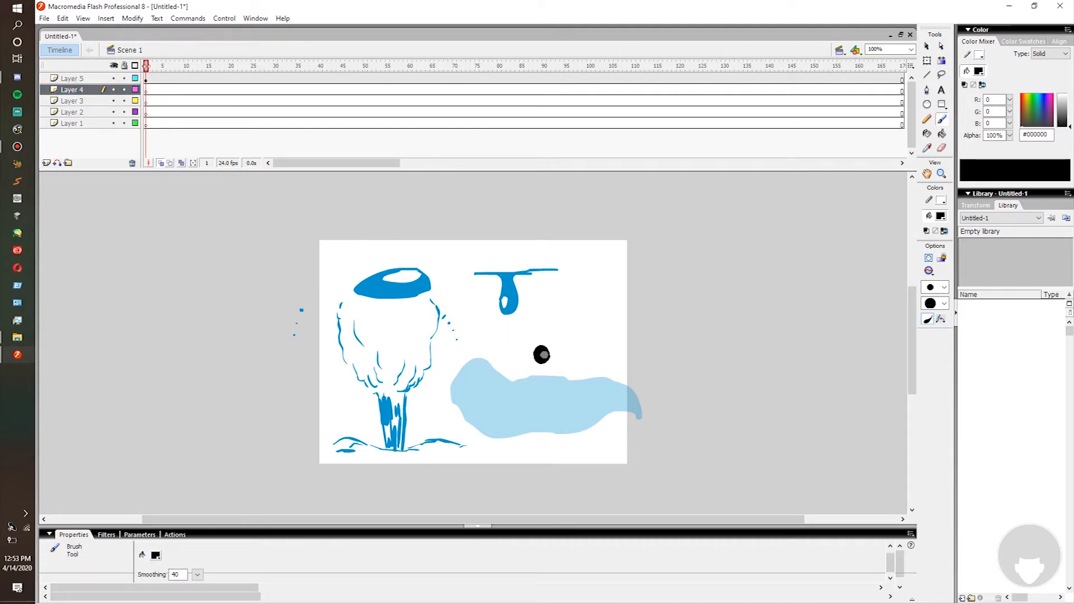
{"action": "left_click_drag", "start_coordinate": [541, 354], "coordinate": [546, 404]}
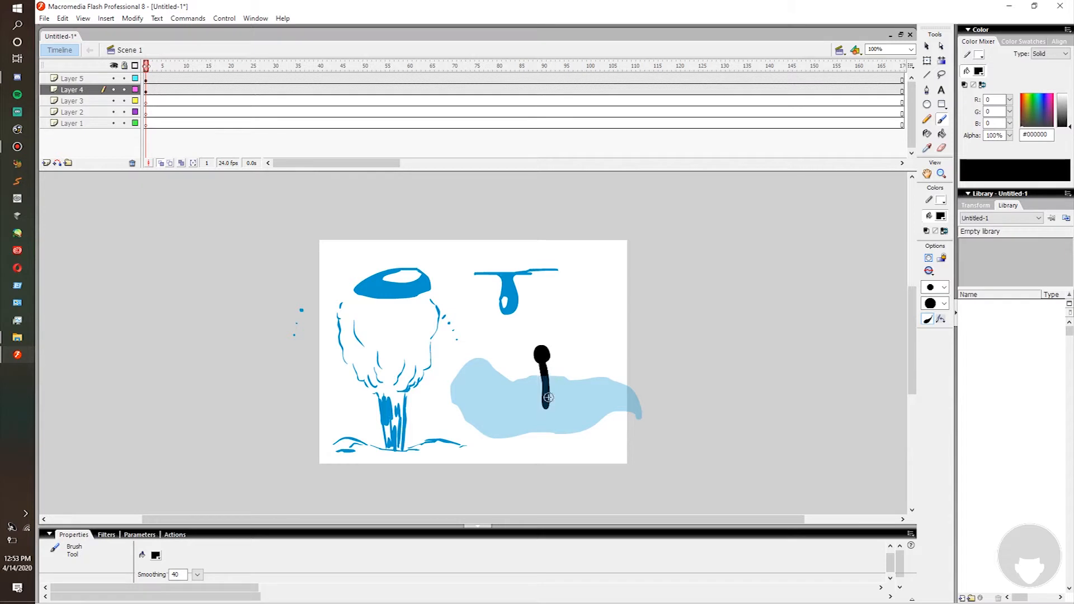
{"action": "left_click_drag", "start_coordinate": [544, 397], "coordinate": [540, 412]}
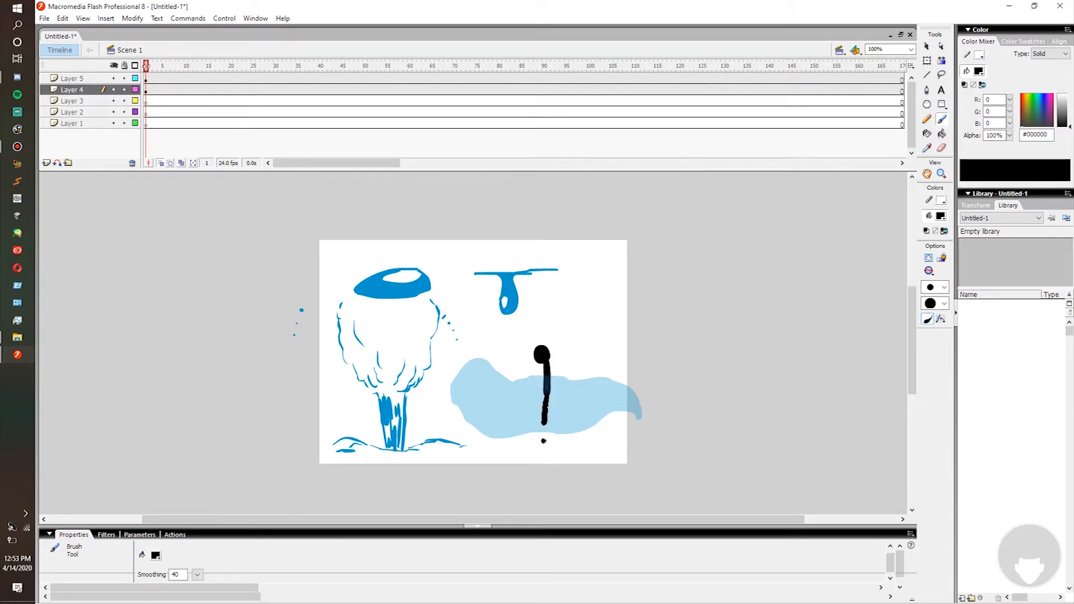
{"action": "left_click_drag", "start_coordinate": [541, 411], "coordinate": [555, 452]}
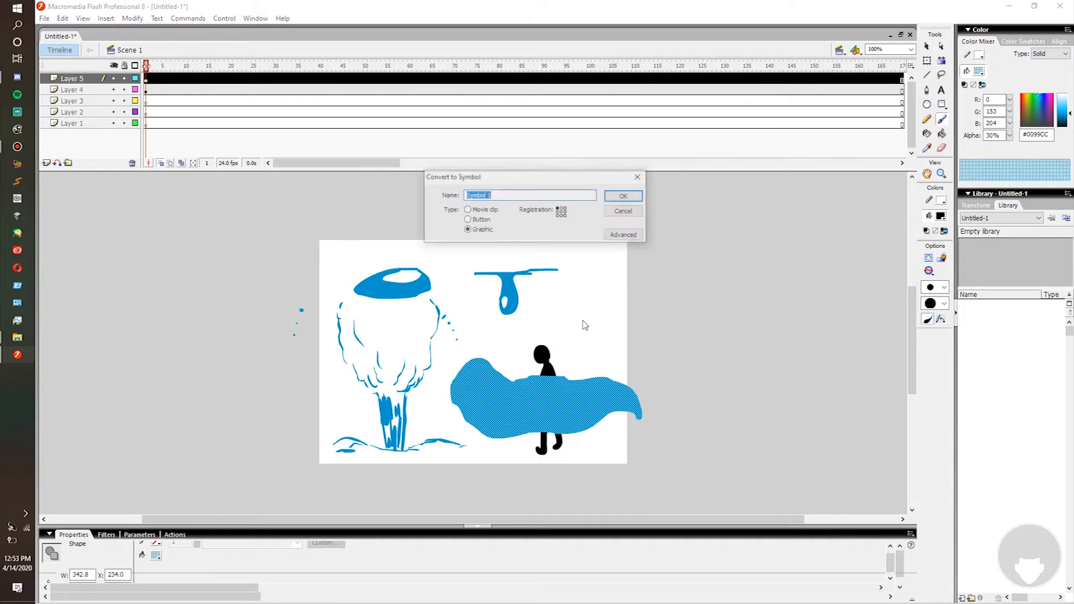
Convert the puddle to a movie clip symbol, add a Blur filter, and go to frame 2
{"action": "left_click", "coordinate": [468, 209]}
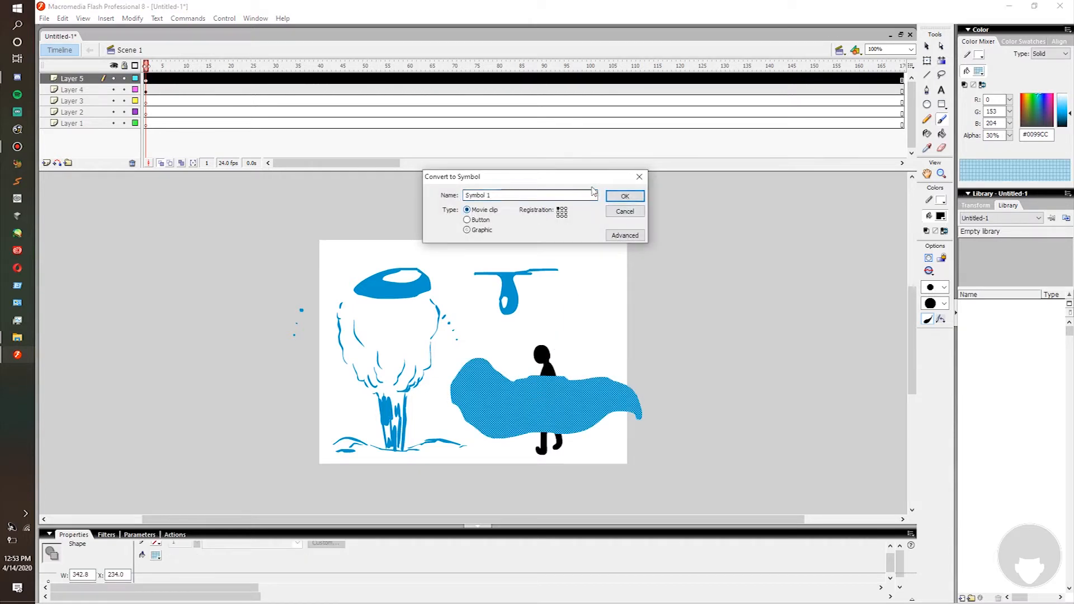
{"action": "left_click", "coordinate": [623, 196]}
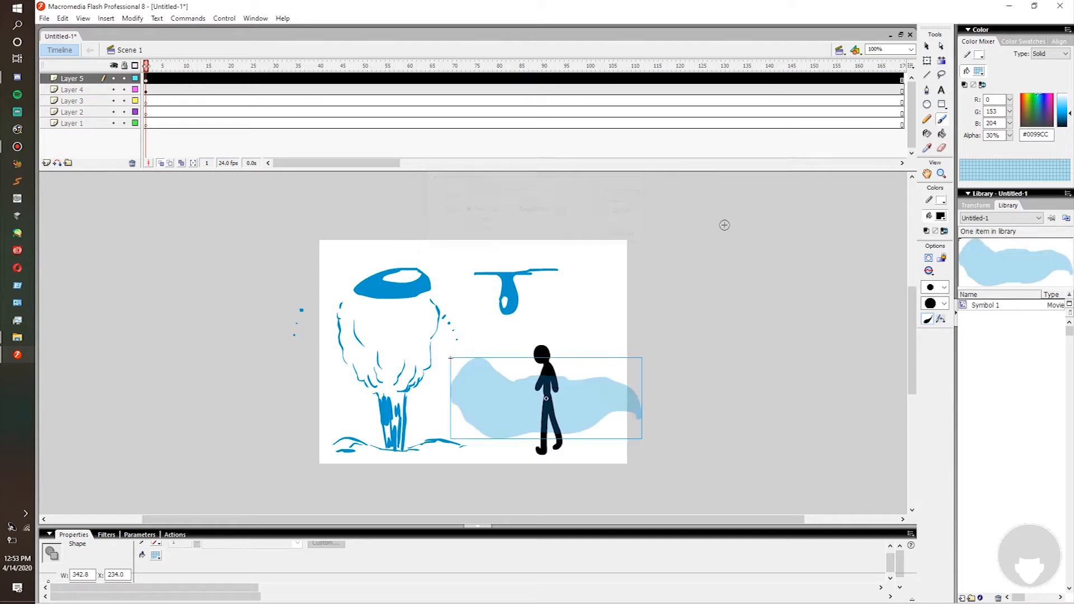
{"action": "left_click", "coordinate": [545, 398]}
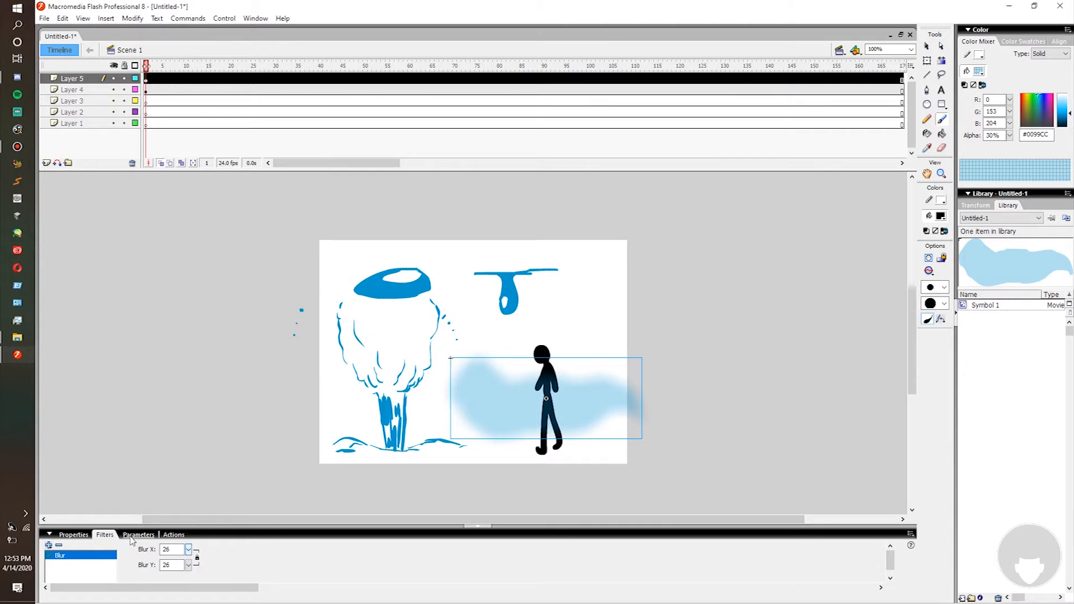
{"action": "left_click", "coordinate": [74, 534]}
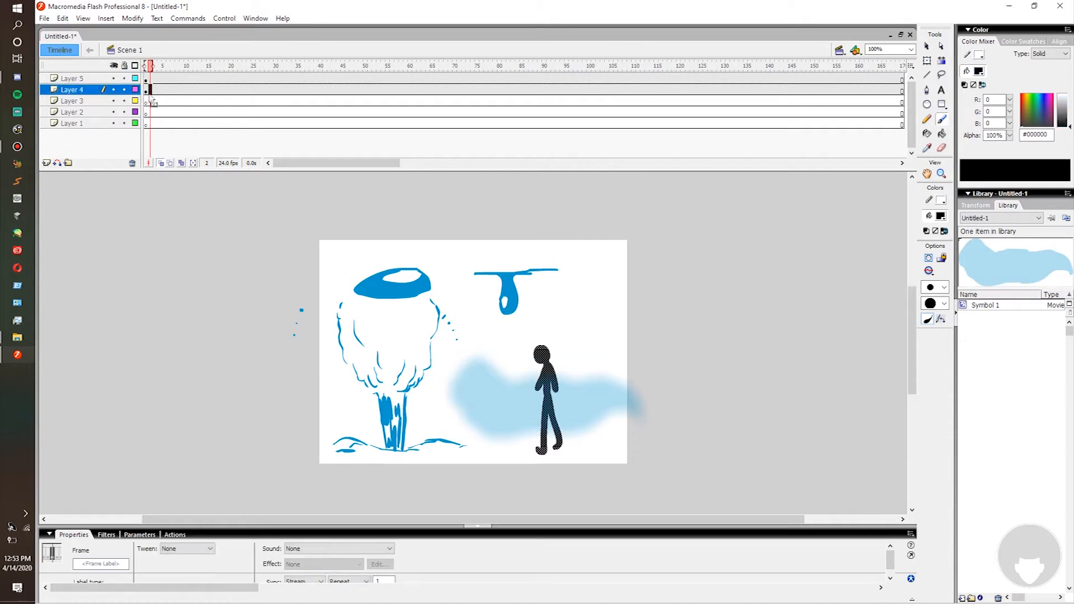
On Layer 5, brush a blue ice-cube outline with edges and inner face lines at upper right
{"action": "left_click", "coordinate": [72, 100]}
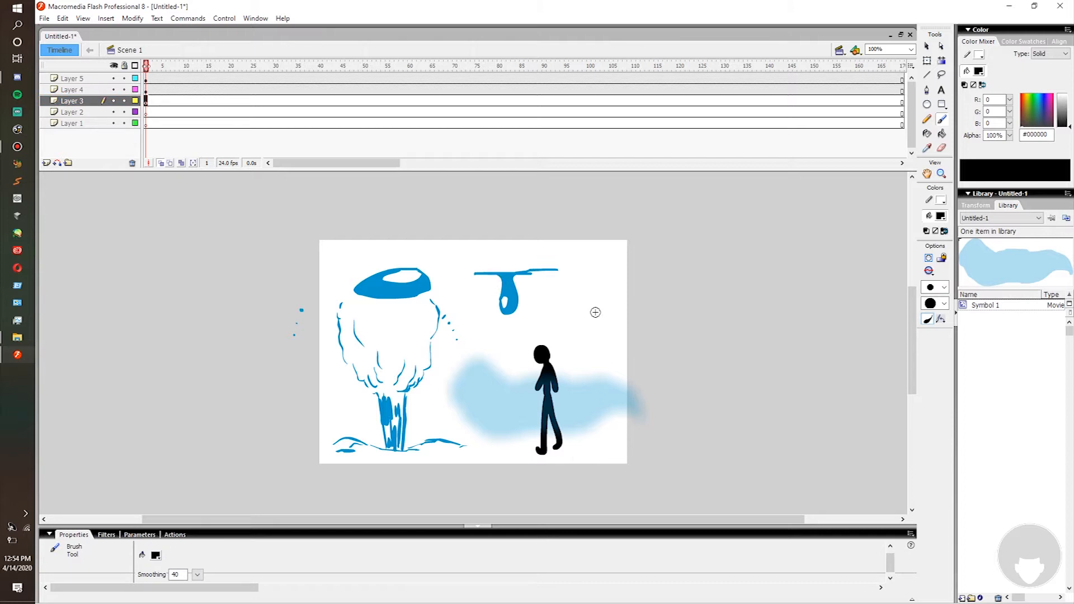
{"action": "mouse_move", "coordinate": [243, 281]}
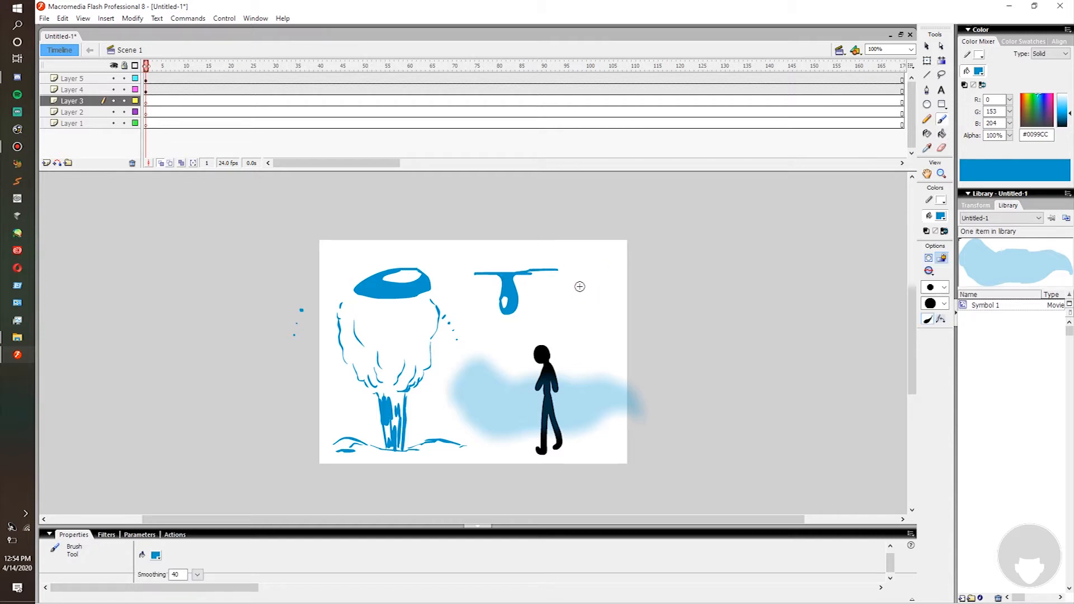
{"action": "mouse_move", "coordinate": [579, 281]}
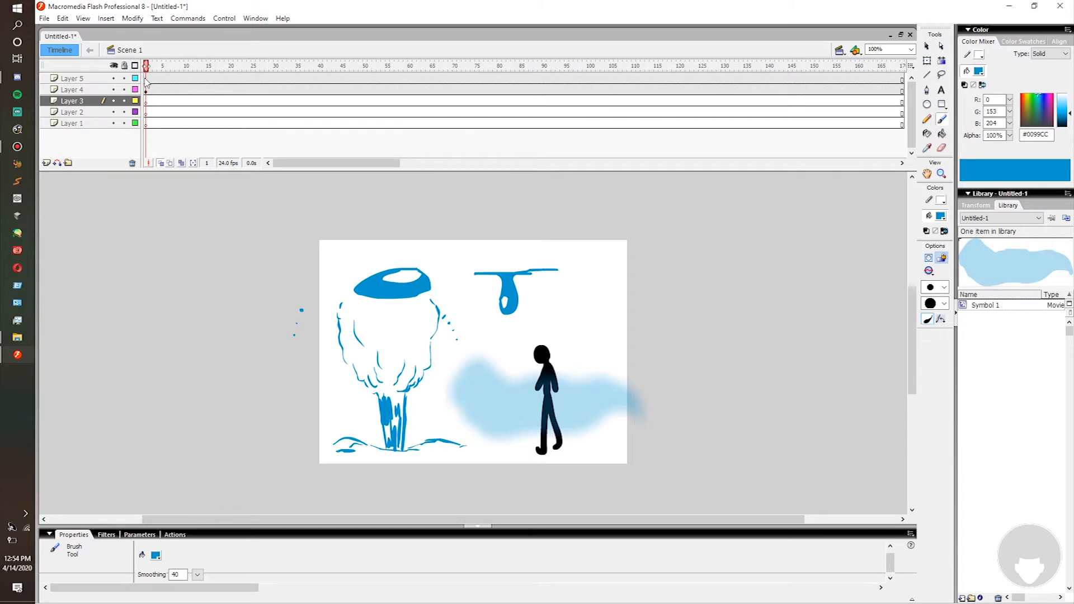
{"action": "left_click", "coordinate": [72, 78]}
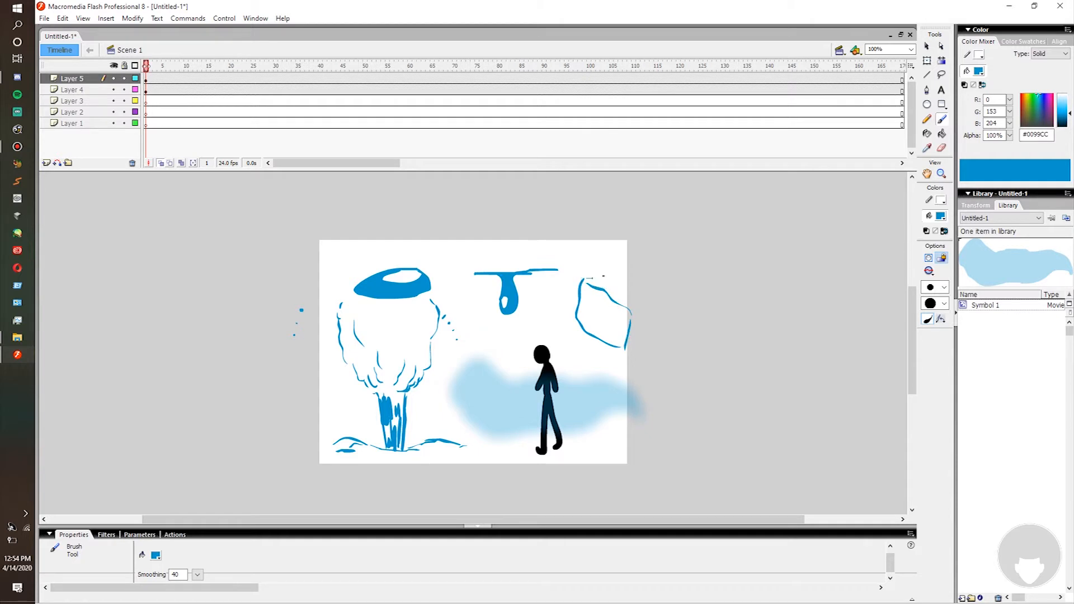
{"action": "left_click_drag", "start_coordinate": [585, 278], "coordinate": [674, 305]}
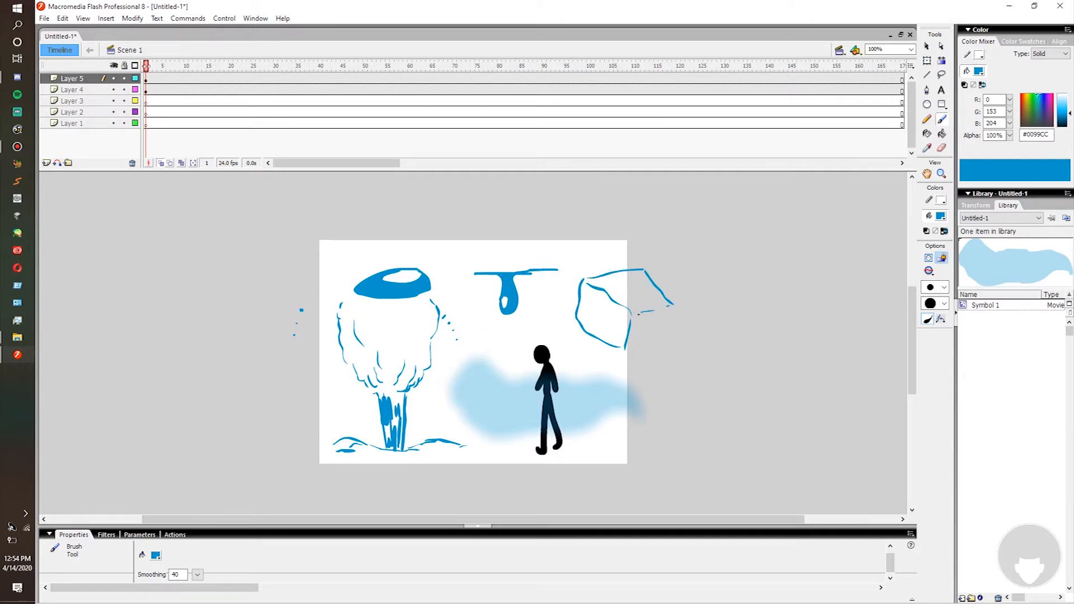
{"action": "left_click_drag", "start_coordinate": [641, 312], "coordinate": [658, 346]}
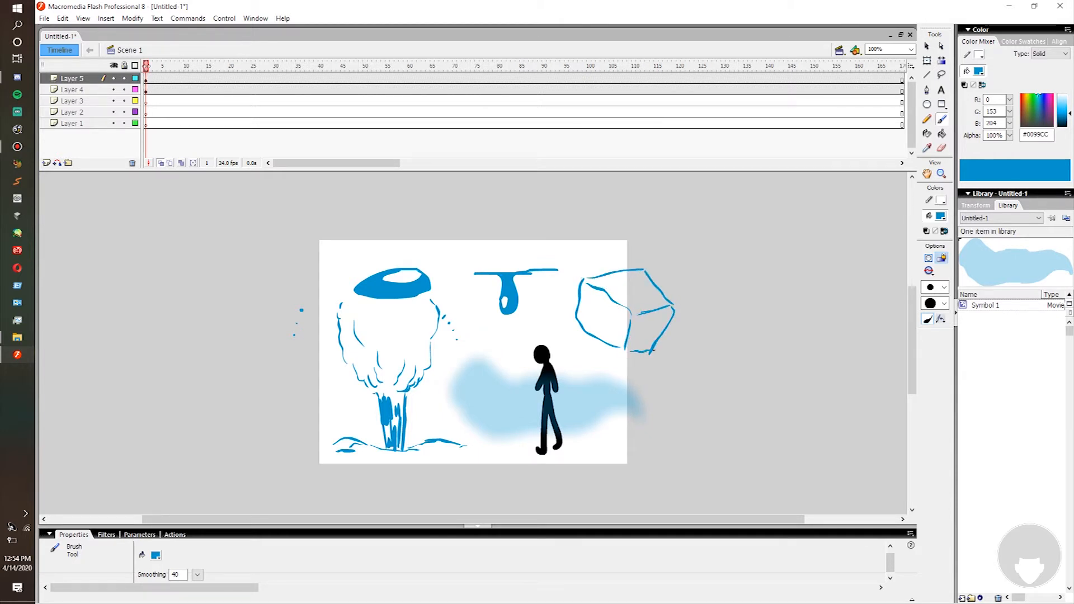
{"action": "left_click_drag", "start_coordinate": [607, 291], "coordinate": [599, 336]}
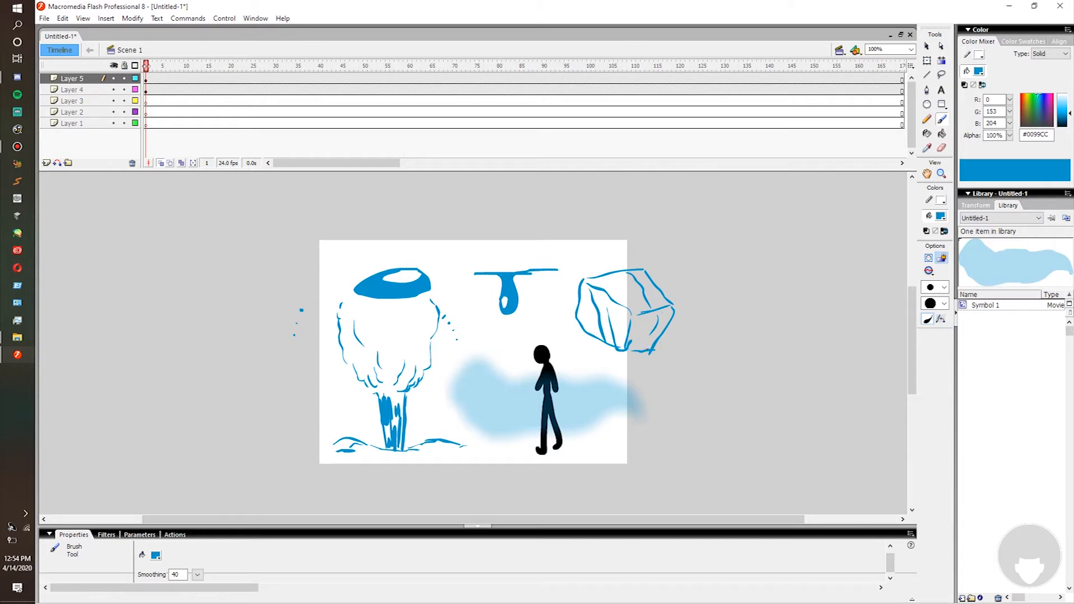
{"action": "left_click_drag", "start_coordinate": [637, 349], "coordinate": [665, 311]}
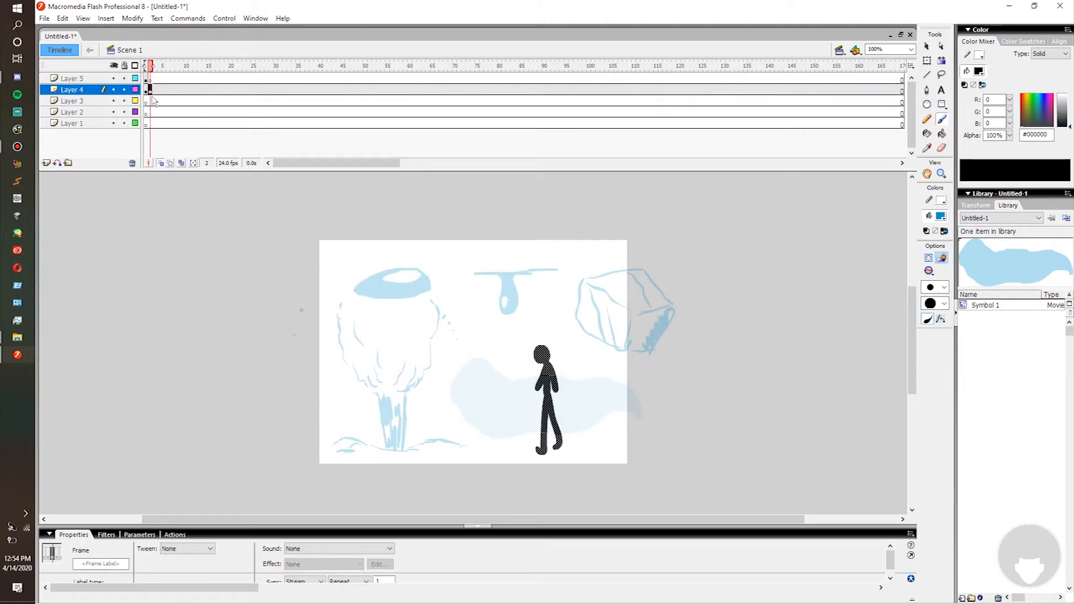
Select Layer 4 and insert a blank keyframe at frame 2
{"action": "left_click", "coordinate": [73, 78]}
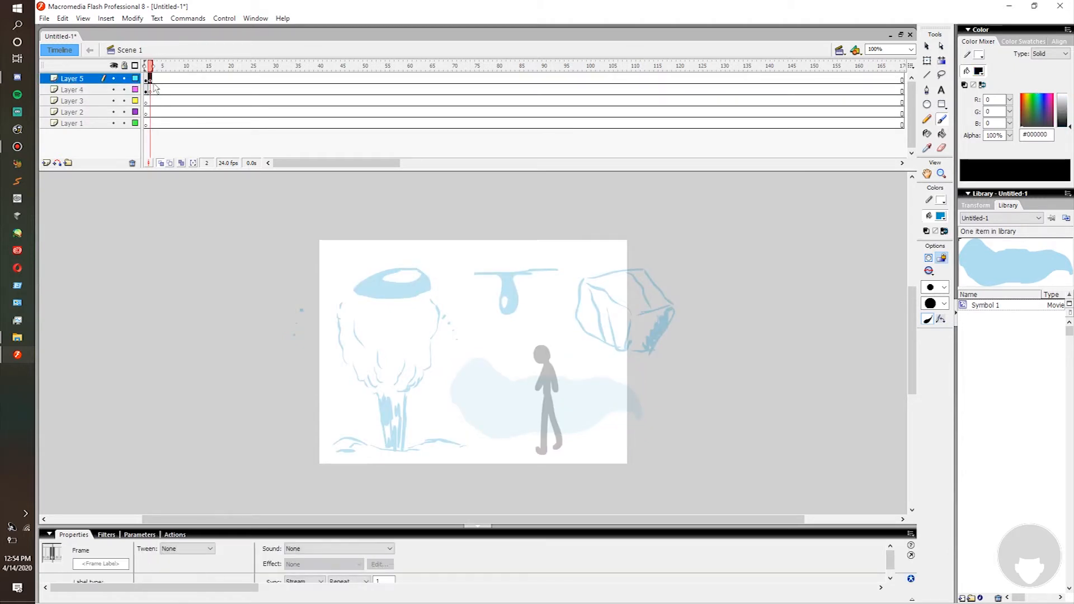
{"action": "left_click", "coordinate": [72, 89]}
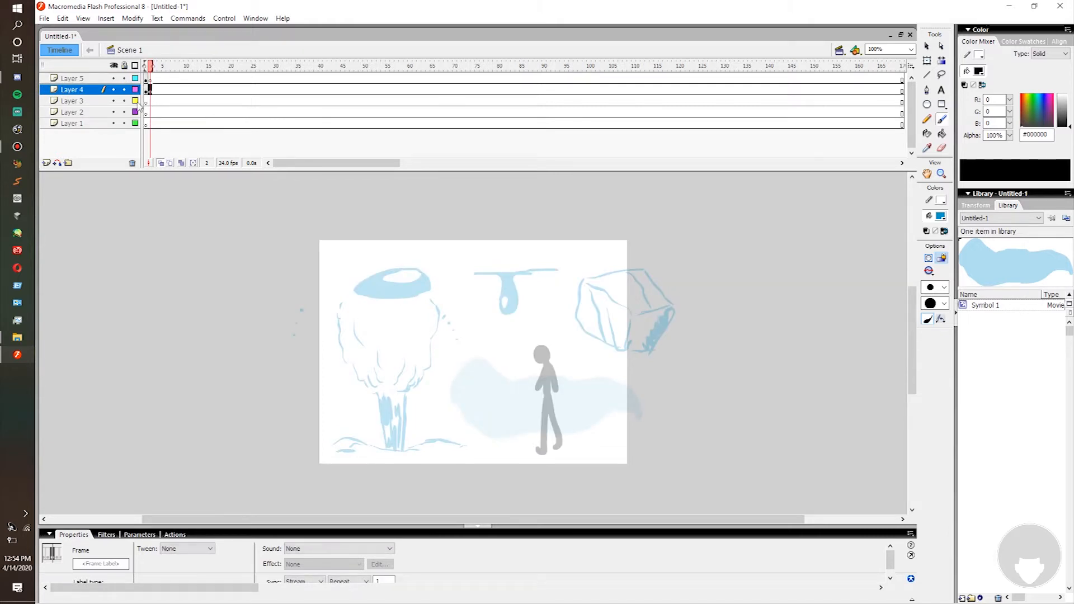
{"action": "left_click", "coordinate": [158, 66]}
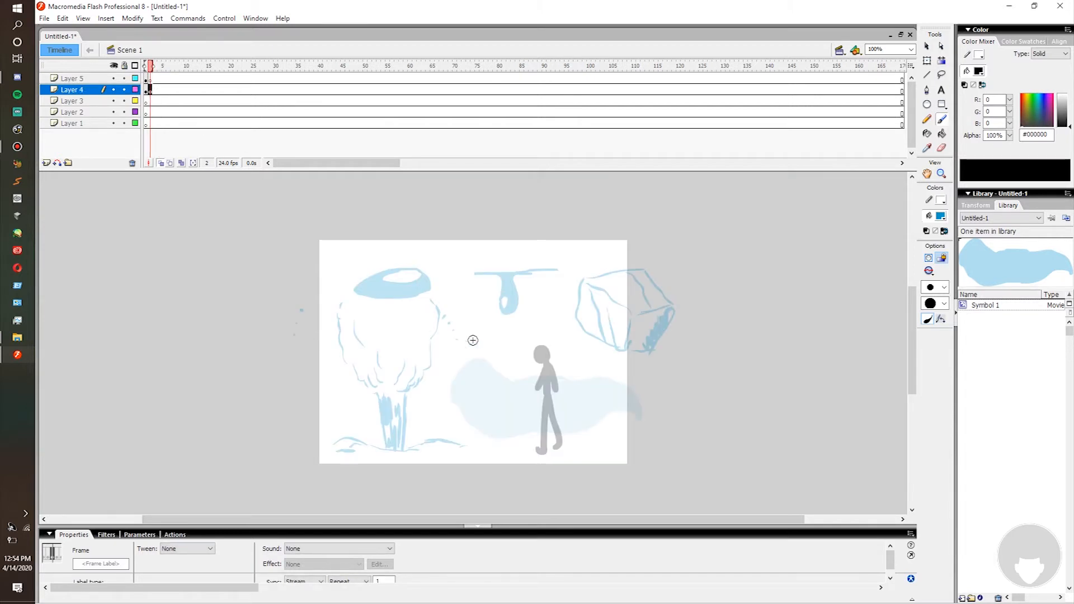
{"action": "mouse_move", "coordinate": [513, 314]}
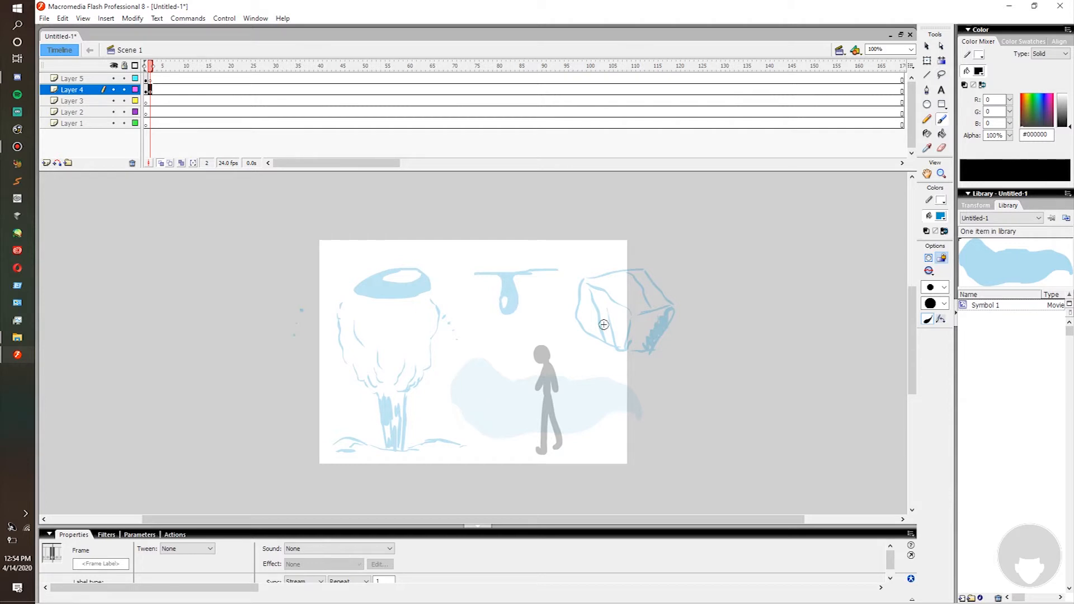
{"action": "mouse_move", "coordinate": [263, 321]}
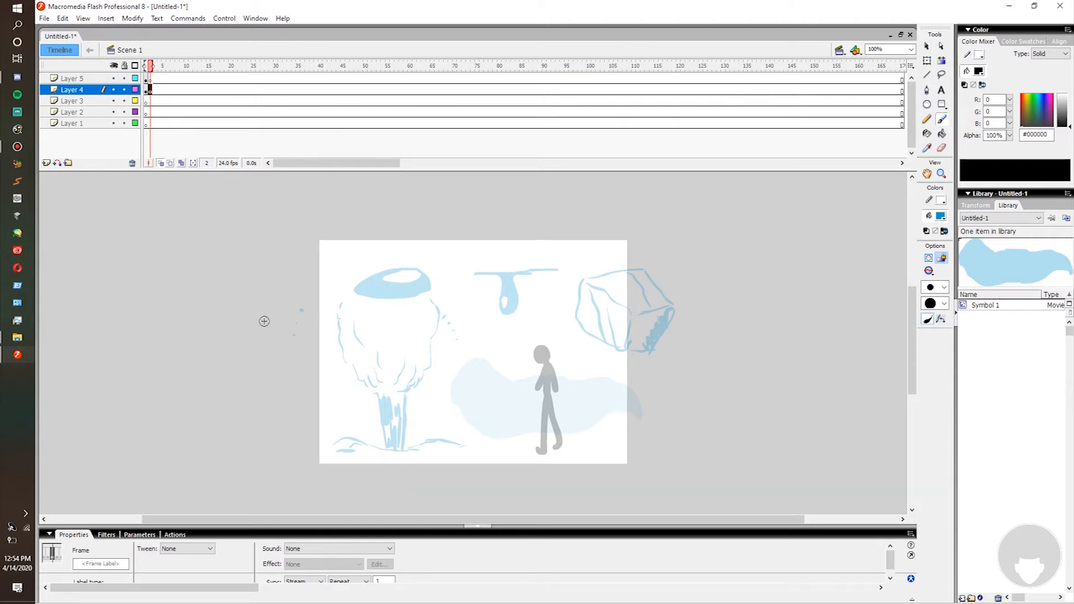
{"action": "mouse_move", "coordinate": [501, 283]}
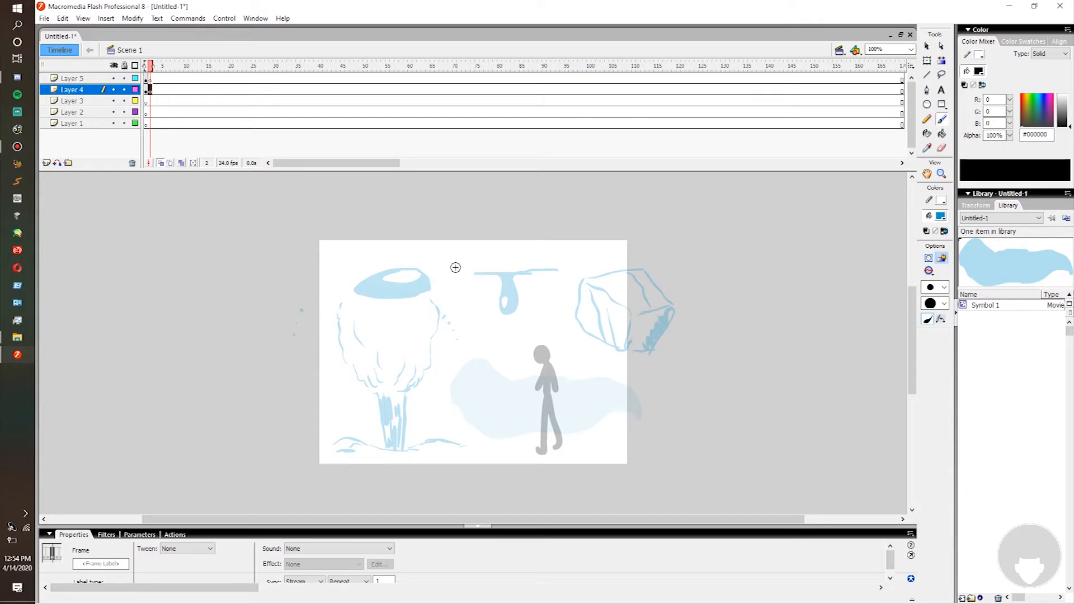
{"action": "mouse_move", "coordinate": [509, 275]}
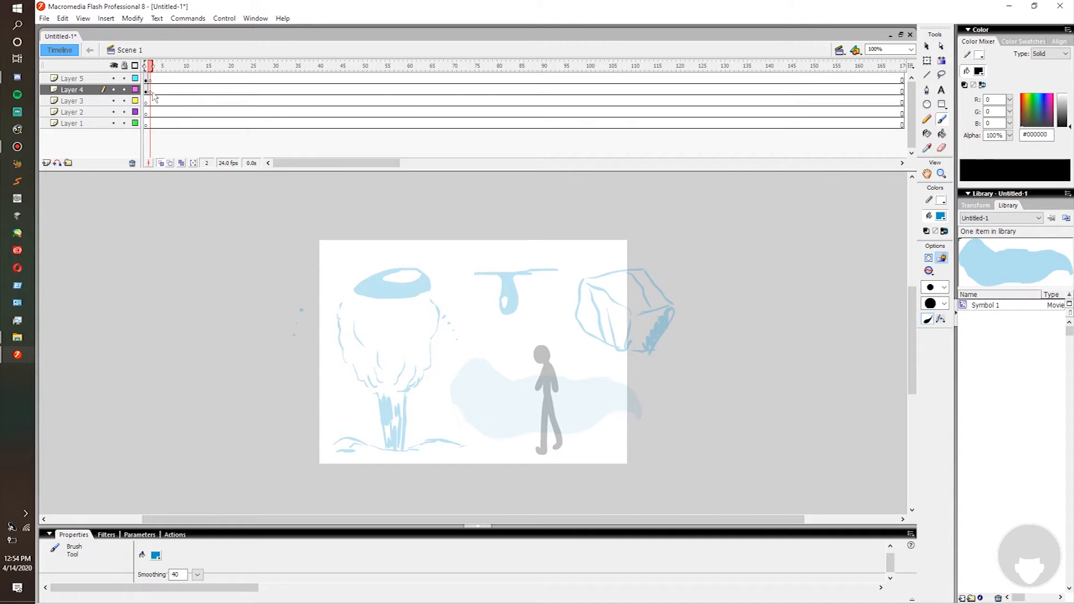
On frame 2, paint a dark blue V-shaped splash stroke inside the ripple ellipse, then select the frame
{"action": "left_click", "coordinate": [149, 89]}
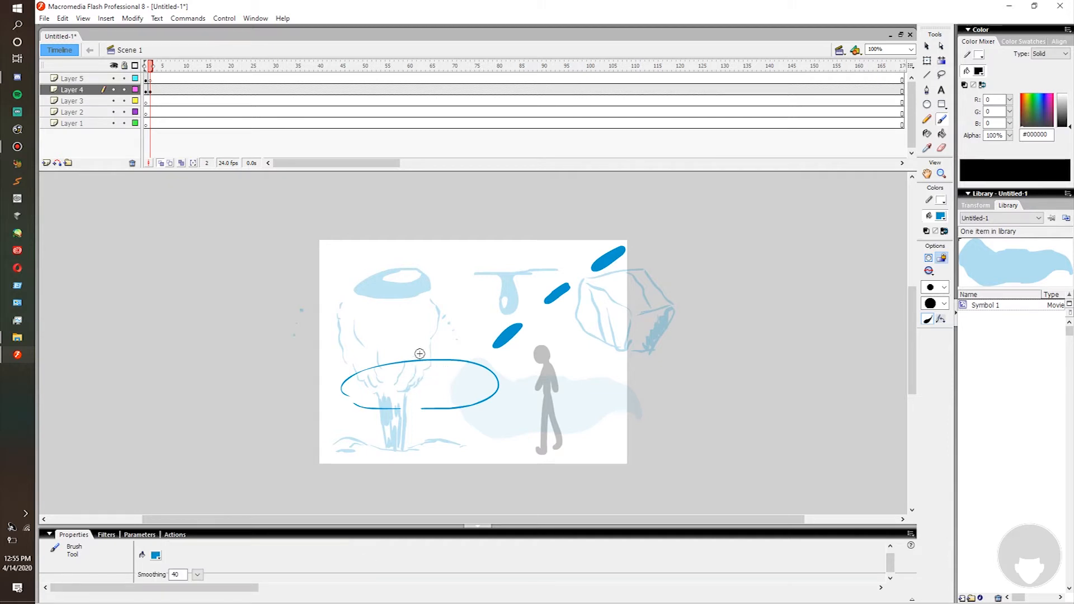
{"action": "mouse_move", "coordinate": [706, 341]}
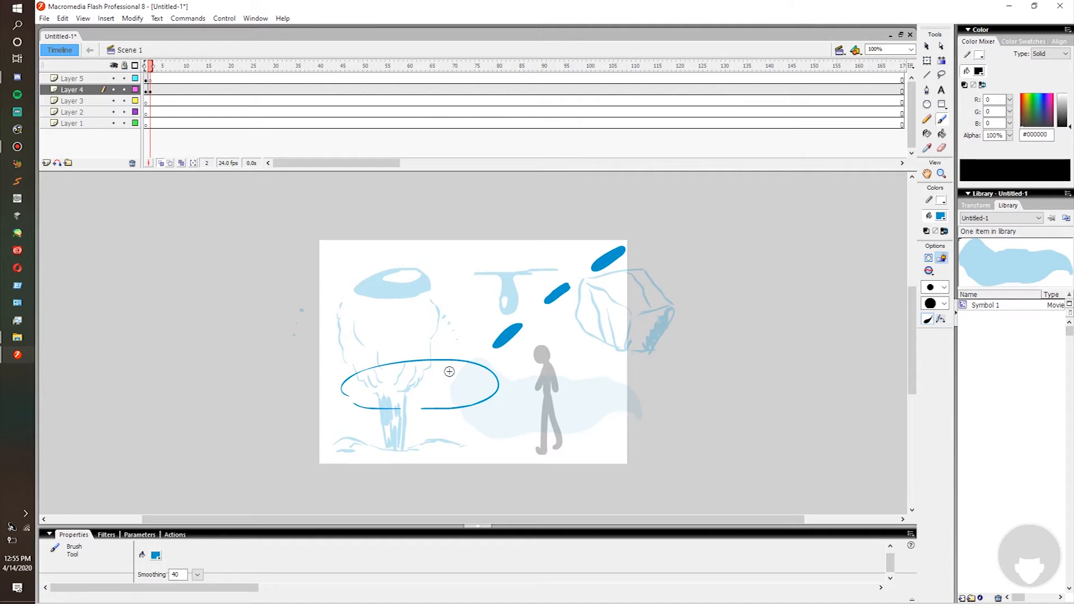
{"action": "left_click_drag", "start_coordinate": [406, 354], "coordinate": [472, 358]}
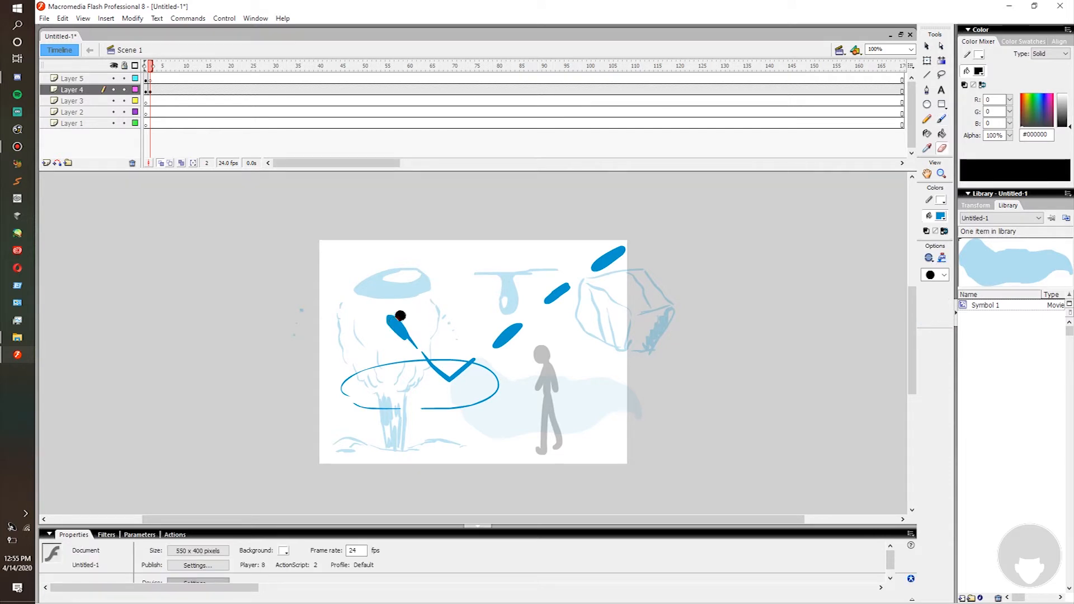
{"action": "left_click", "coordinate": [943, 275]}
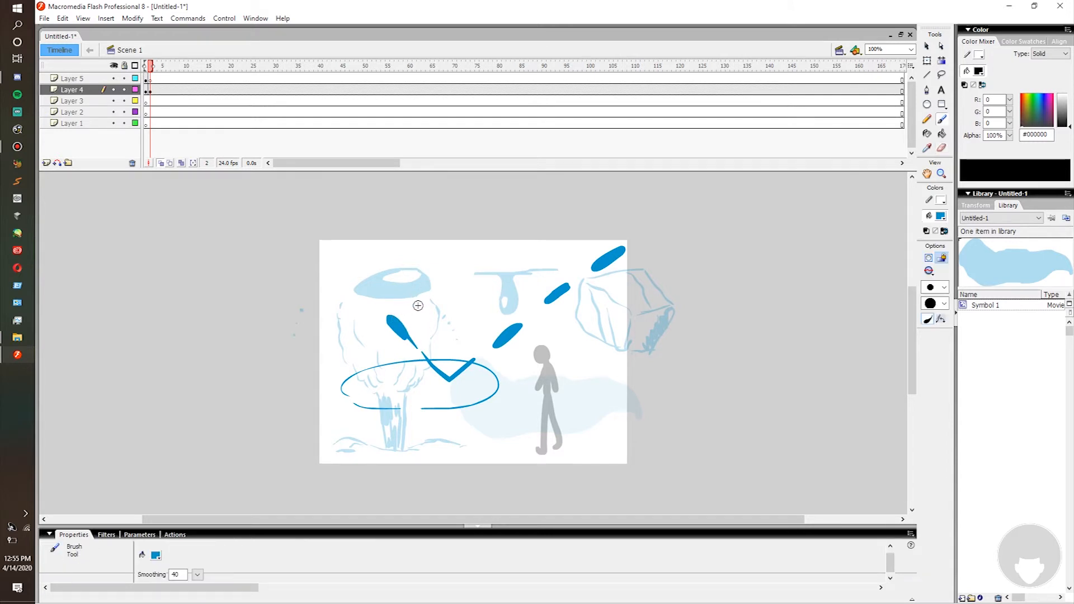
{"action": "mouse_move", "coordinate": [416, 284]}
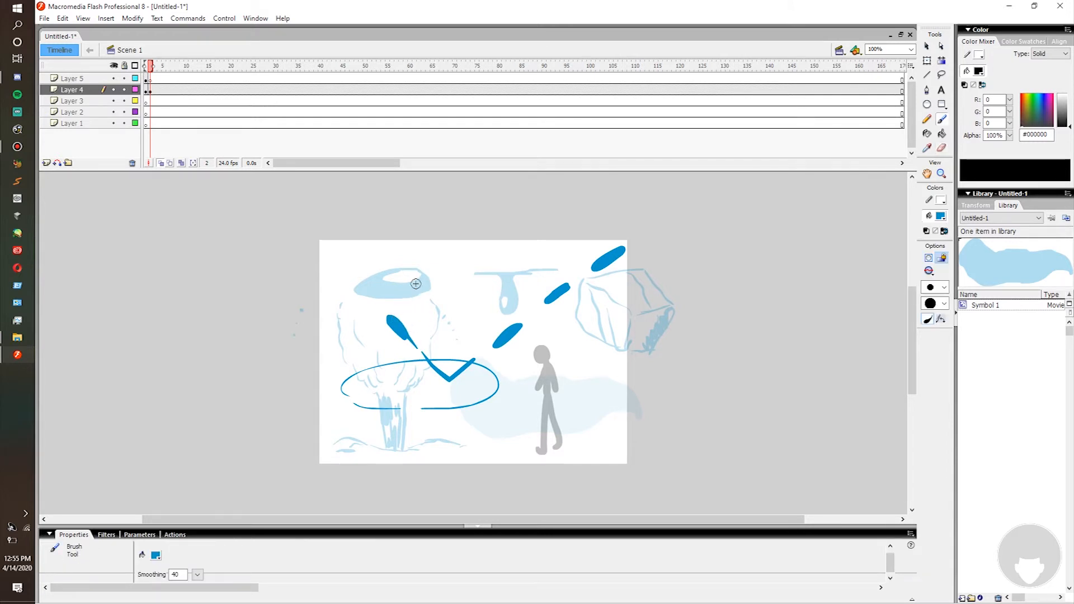
{"action": "left_click", "coordinate": [146, 90]}
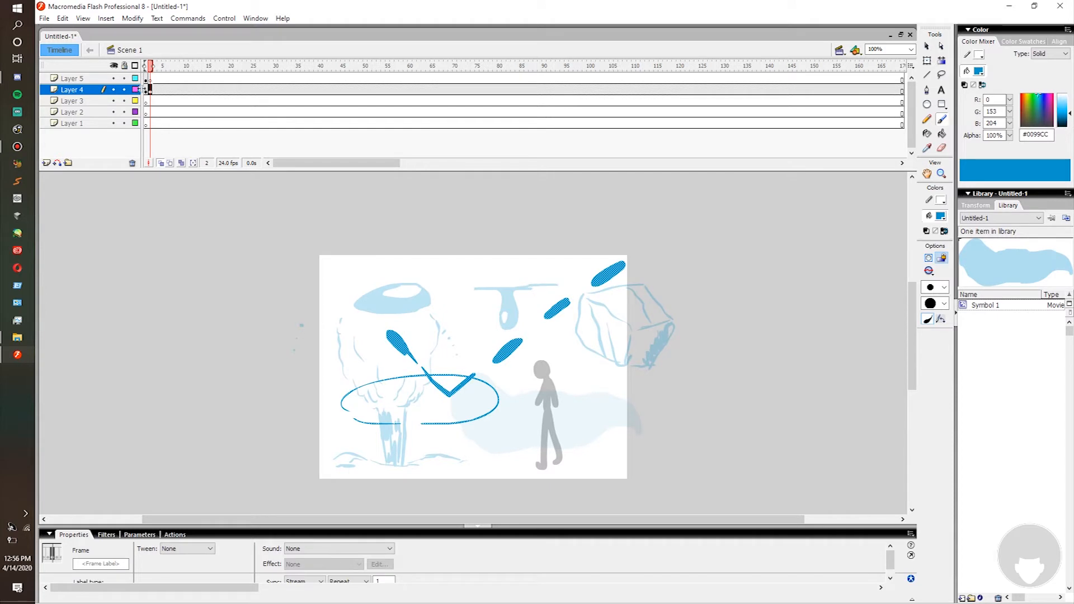
Delete the V stroke and brush curling splash strokes and drops at the ripple centre
{"action": "left_click", "coordinate": [144, 66]}
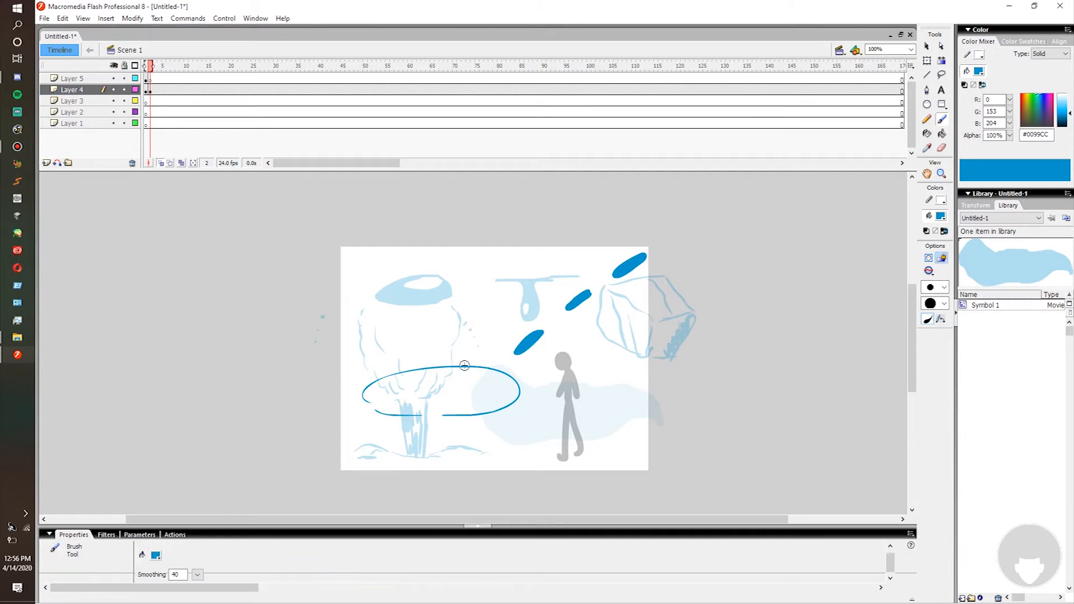
{"action": "mouse_move", "coordinate": [481, 377]}
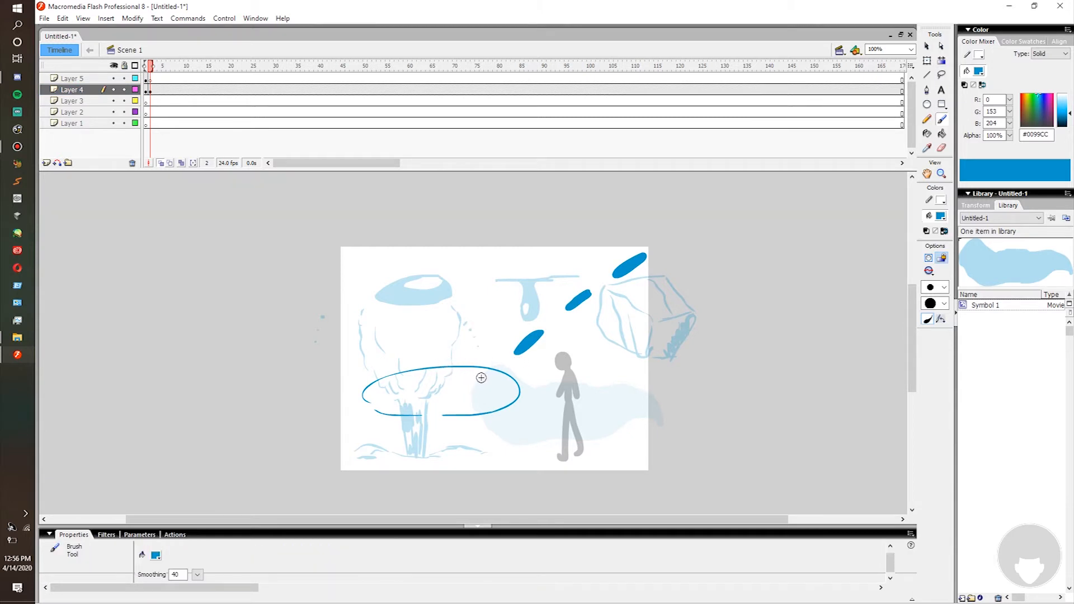
{"action": "mouse_move", "coordinate": [471, 375]}
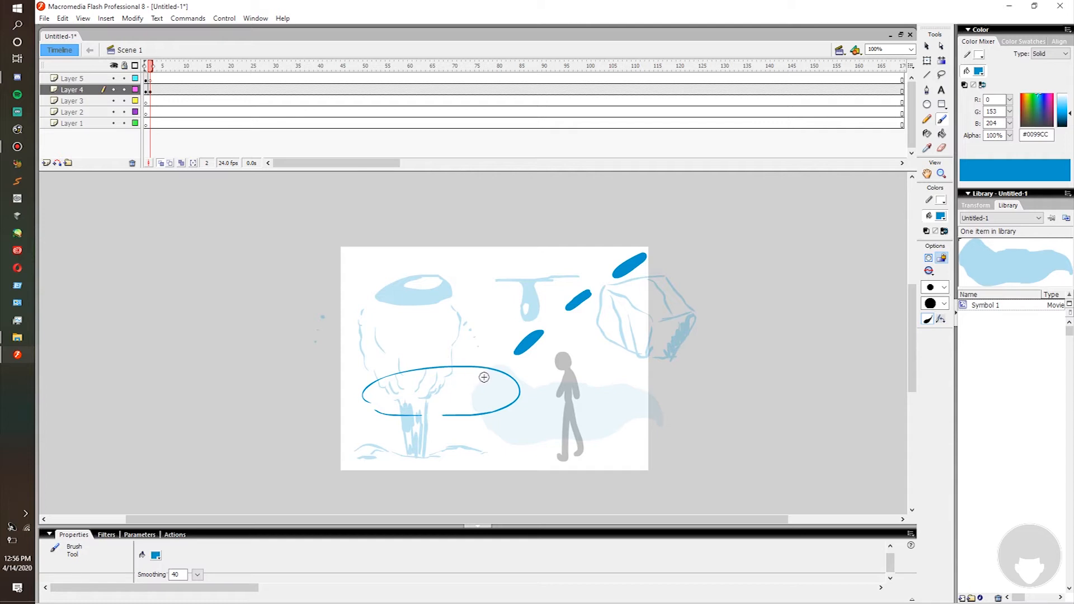
{"action": "mouse_move", "coordinate": [604, 291]}
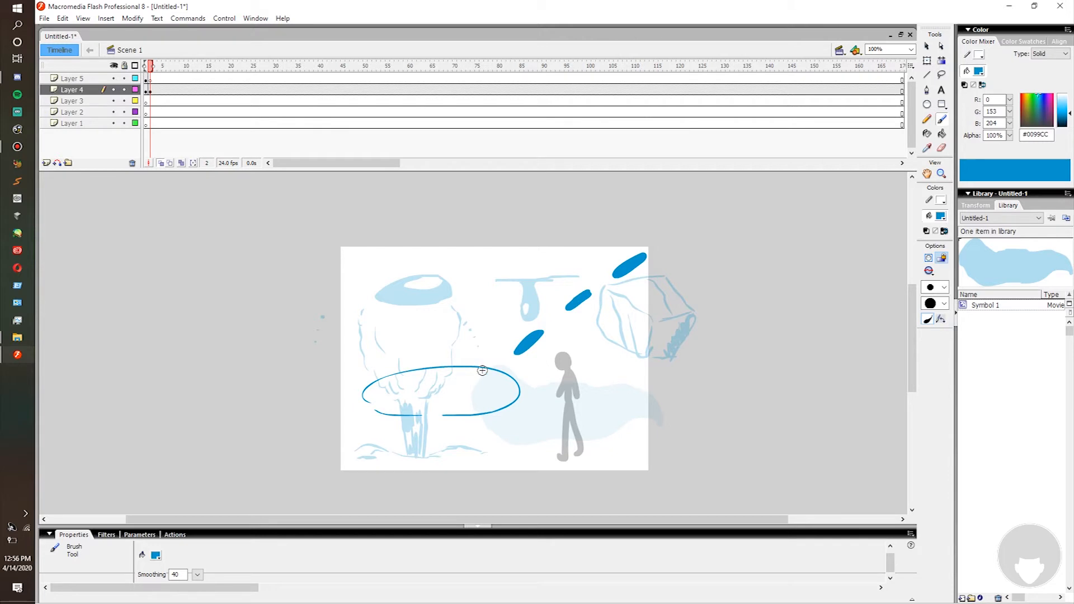
{"action": "mouse_move", "coordinate": [472, 382]}
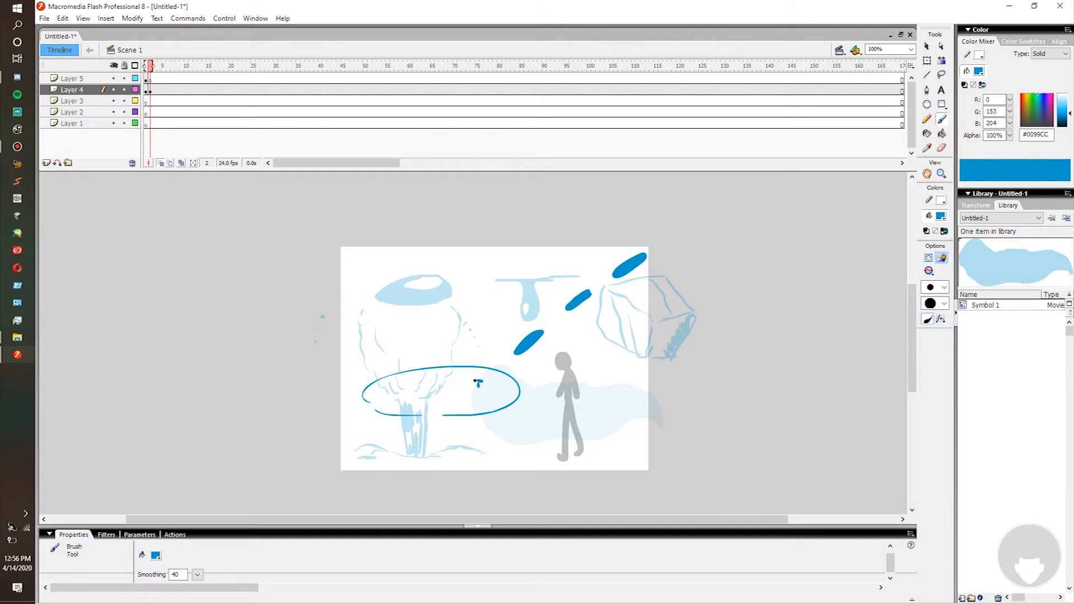
{"action": "left_click_drag", "start_coordinate": [479, 384], "coordinate": [466, 394]}
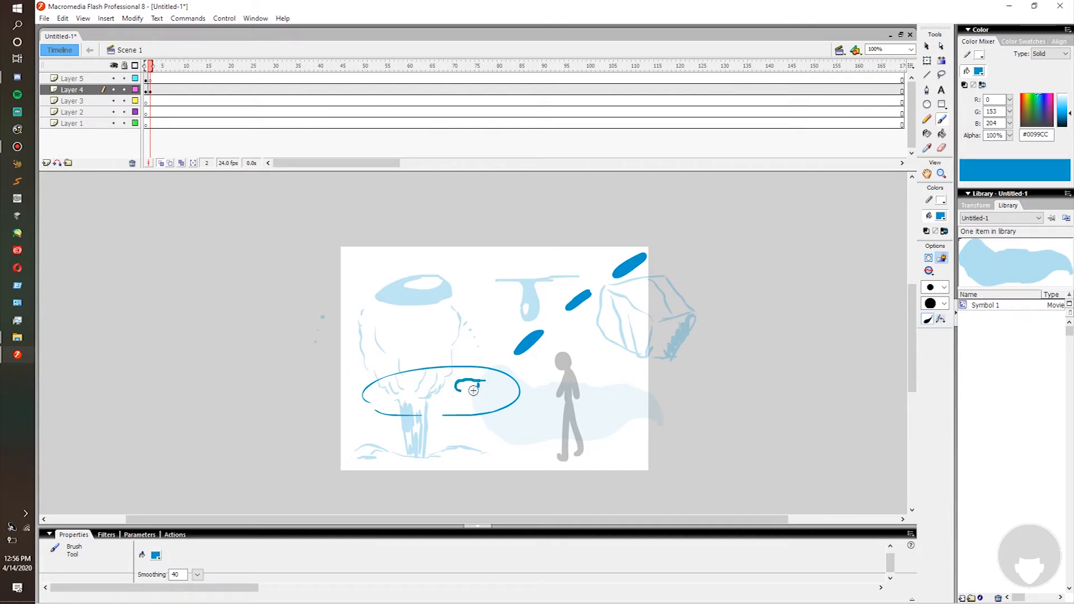
{"action": "left_click_drag", "start_coordinate": [456, 375], "coordinate": [479, 384]}
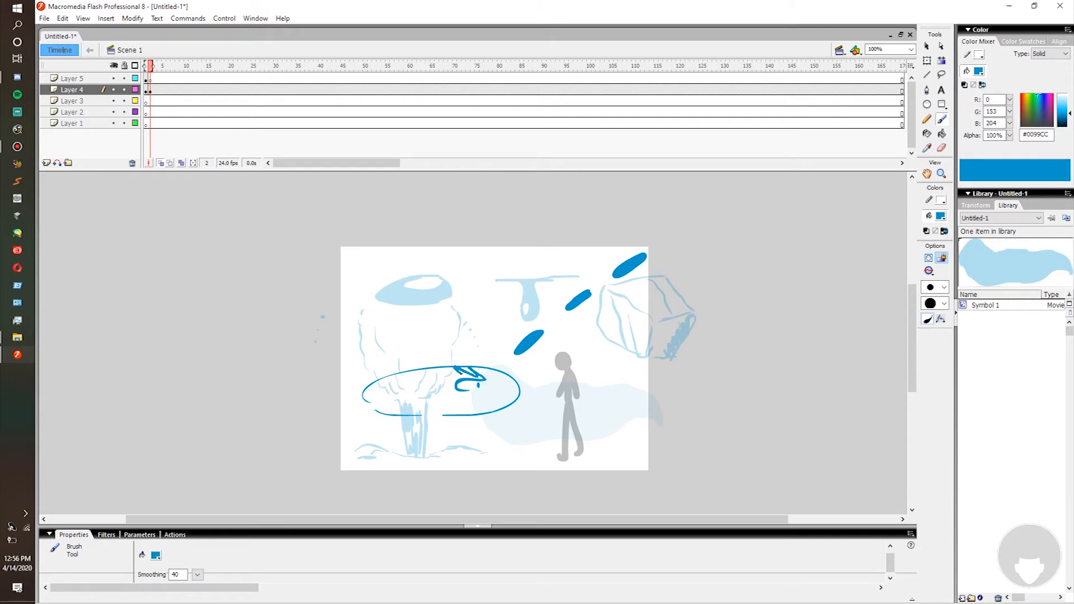
{"action": "left_click_drag", "start_coordinate": [473, 373], "coordinate": [435, 381]}
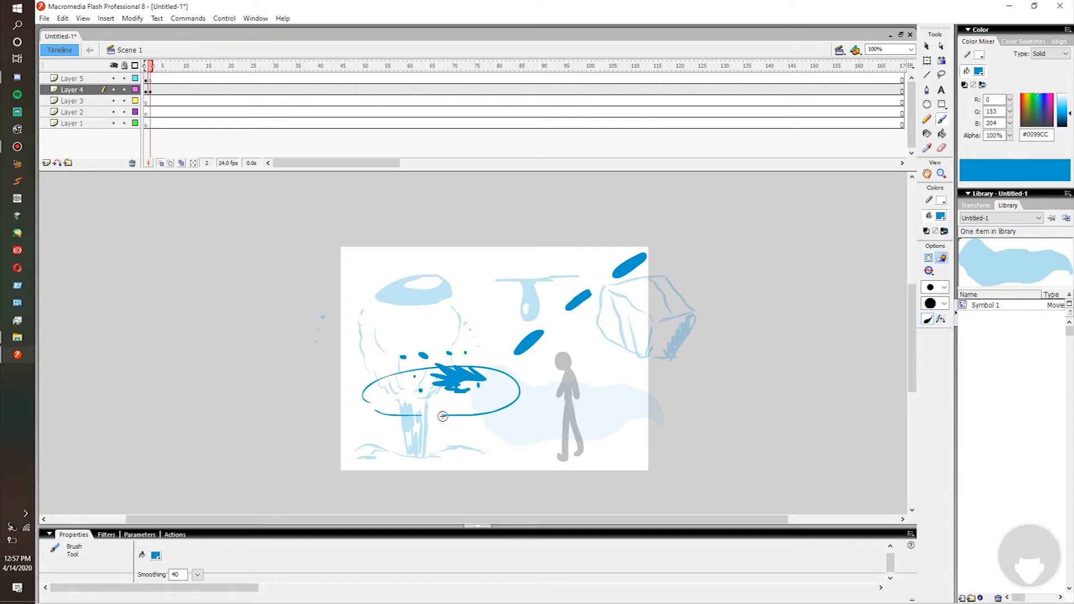
{"action": "mouse_move", "coordinate": [357, 364]}
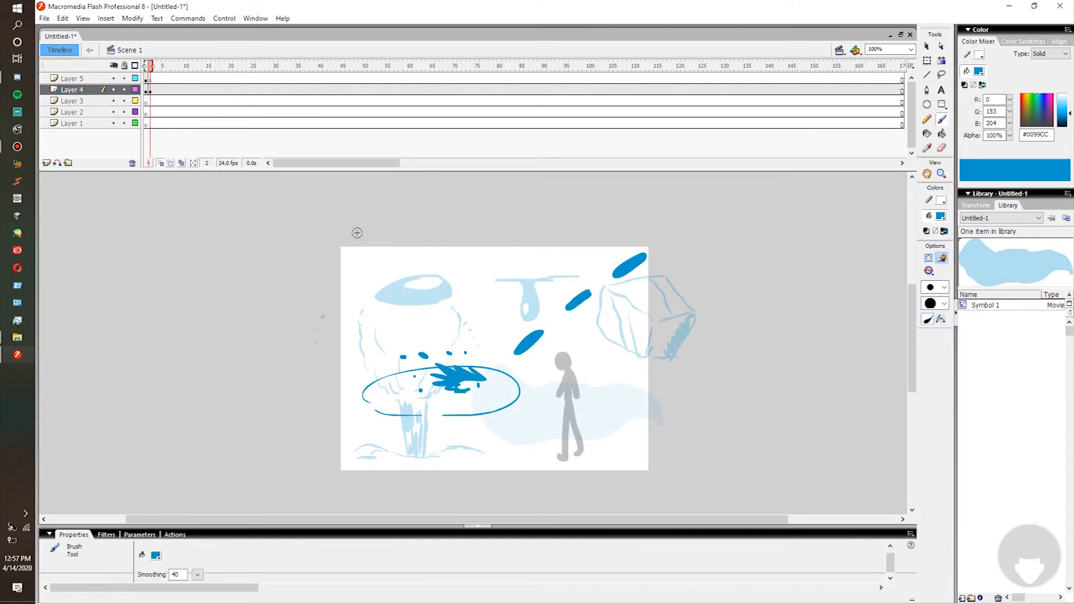
With fill #0099CC on Layer 4, brush two ledge lines with falling drops and a hanging drip
{"action": "left_click", "coordinate": [149, 89]}
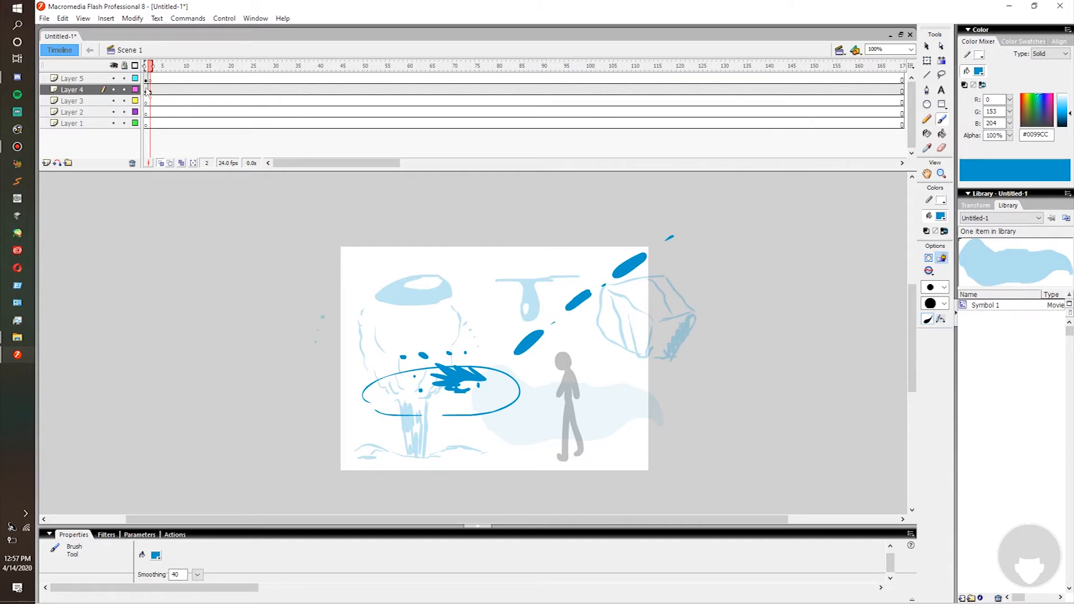
{"action": "left_click", "coordinate": [147, 89]}
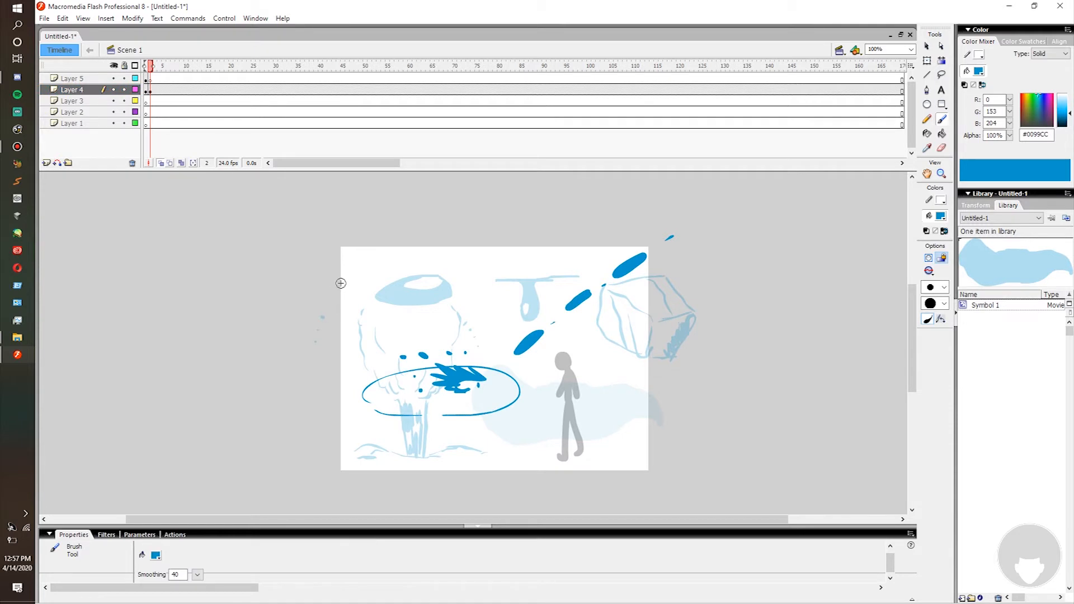
{"action": "mouse_move", "coordinate": [344, 271]}
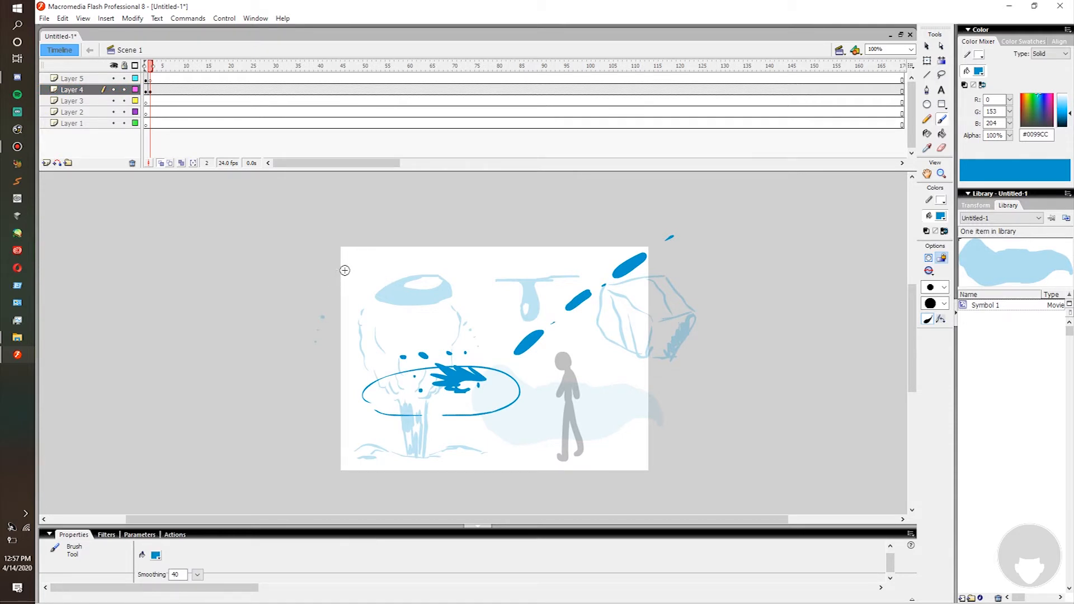
{"action": "mouse_move", "coordinate": [208, 281]}
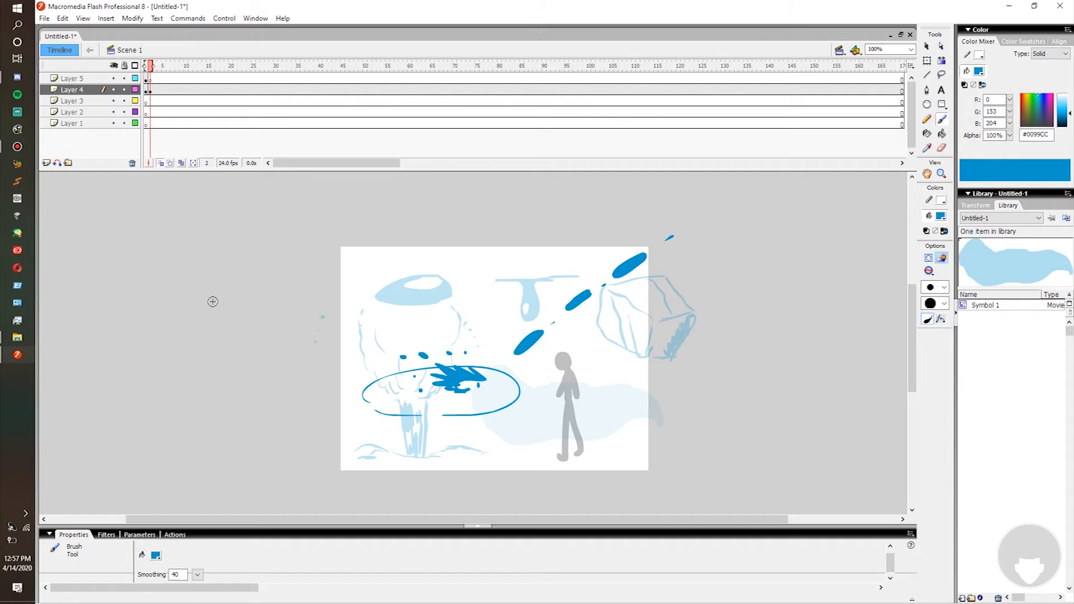
{"action": "mouse_move", "coordinate": [158, 230]}
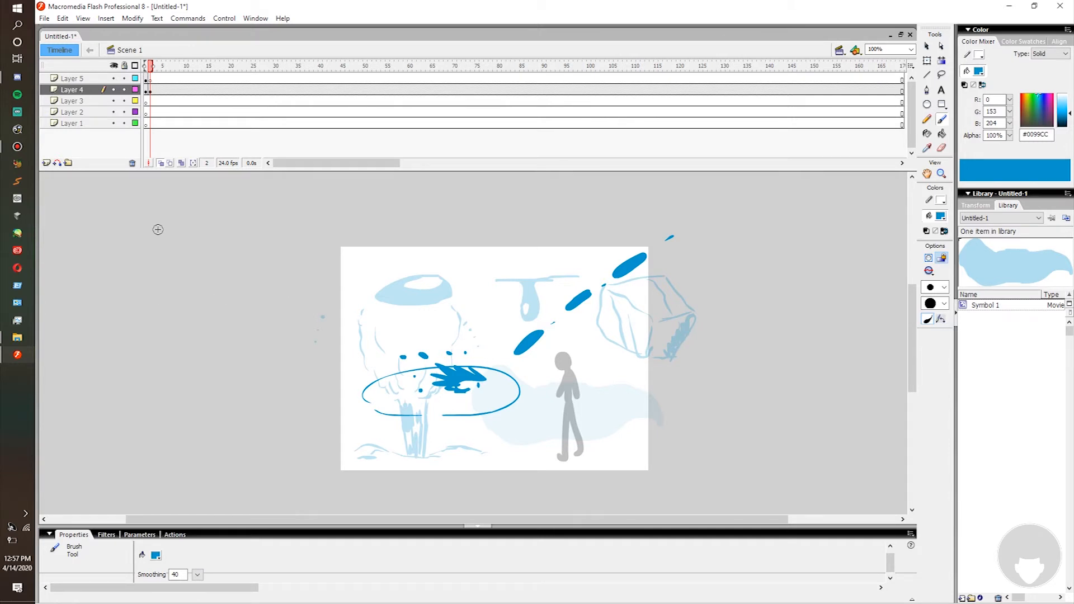
{"action": "left_click_drag", "start_coordinate": [156, 230], "coordinate": [335, 230]}
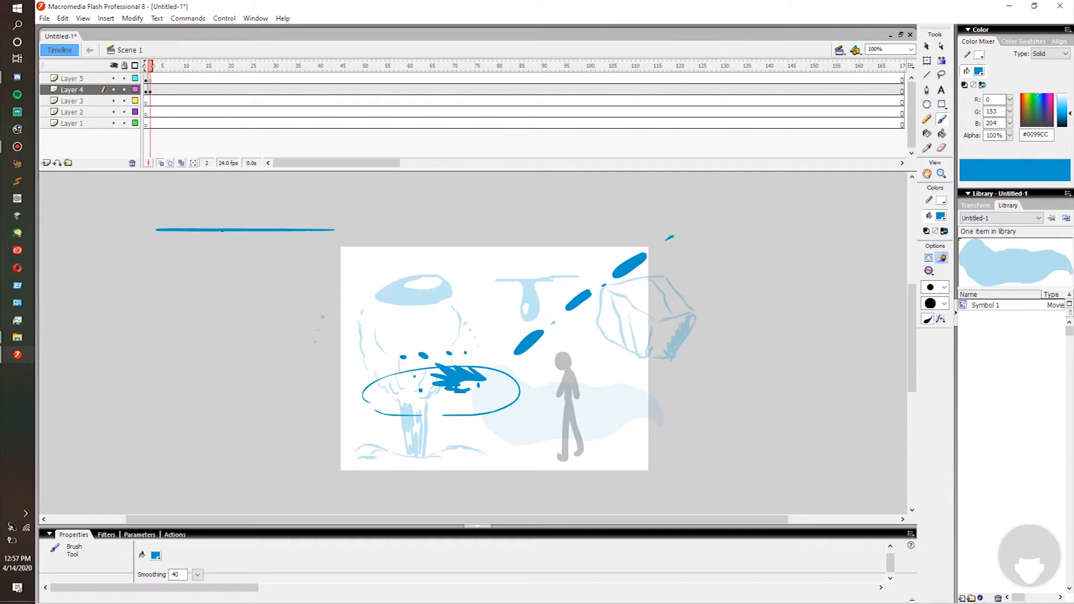
{"action": "left_click_drag", "start_coordinate": [236, 230], "coordinate": [240, 258]}
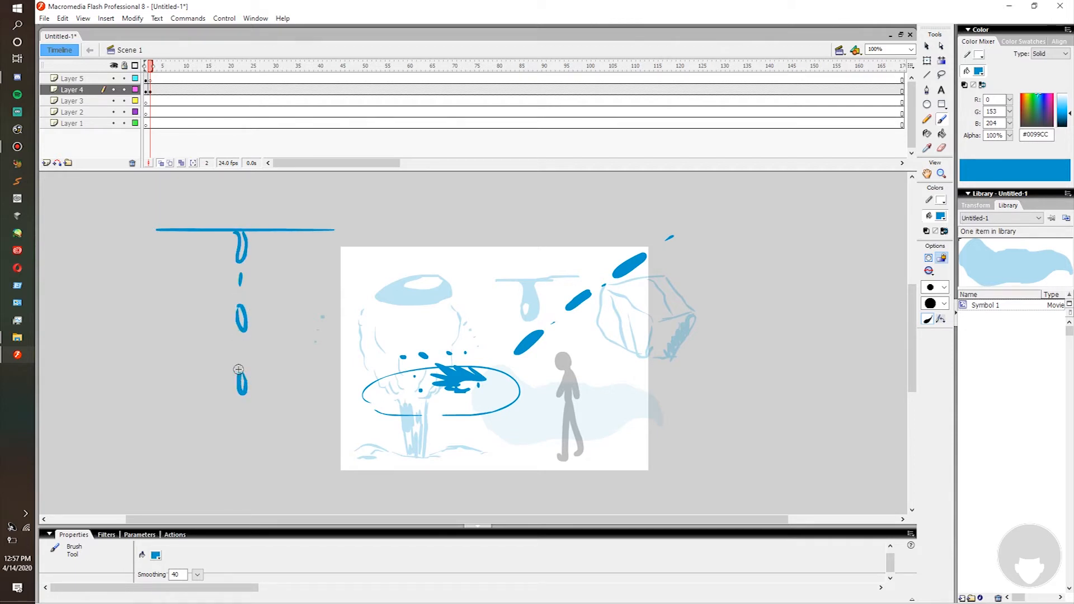
{"action": "mouse_move", "coordinate": [246, 362]}
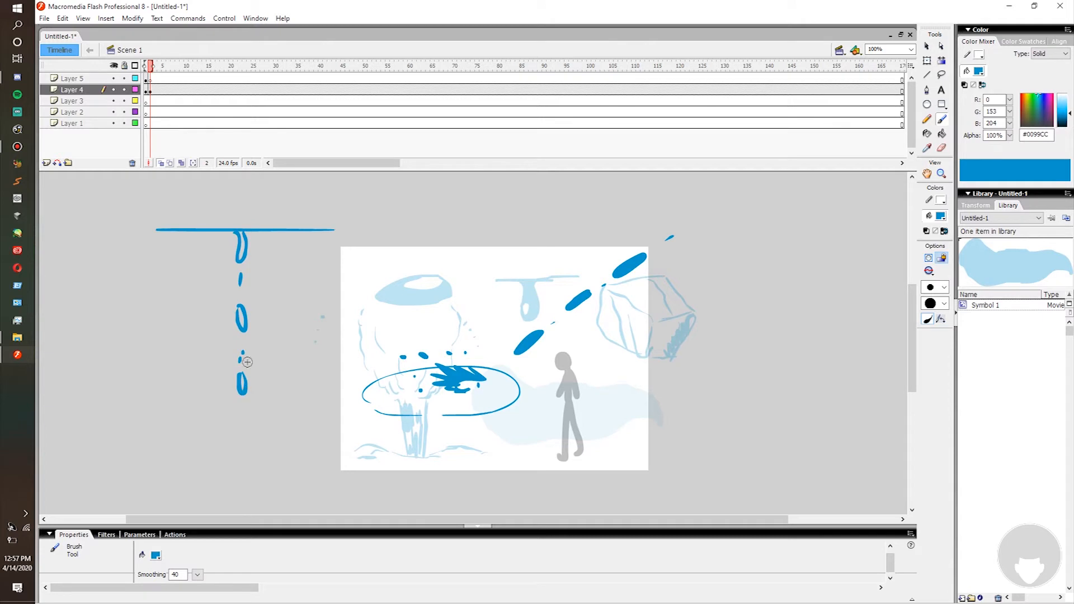
{"action": "mouse_move", "coordinate": [343, 228]}
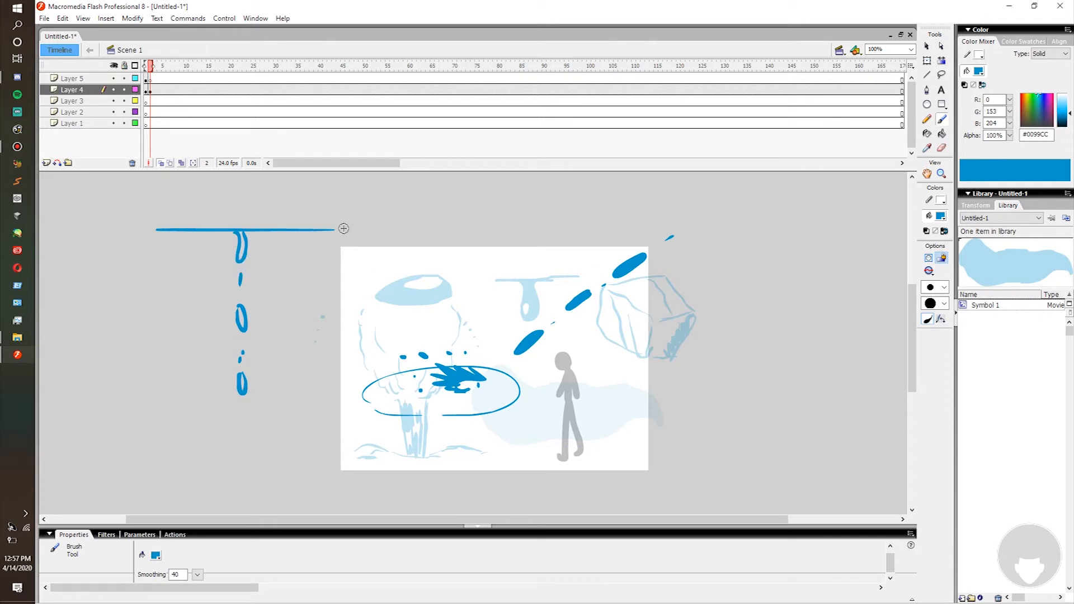
{"action": "left_click_drag", "start_coordinate": [363, 216], "coordinate": [406, 217]}
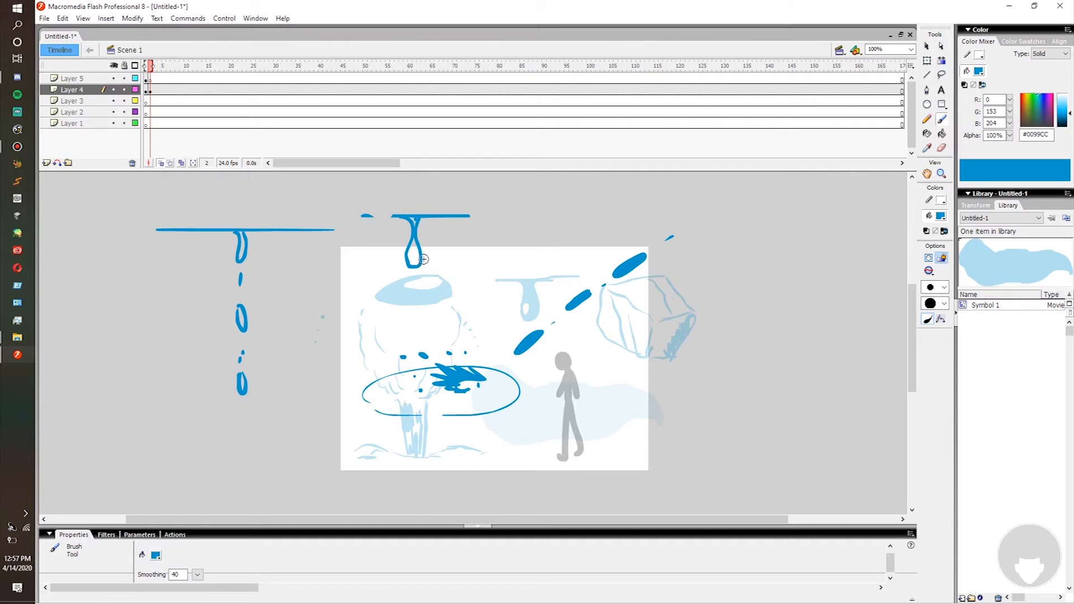
{"action": "mouse_move", "coordinate": [405, 225]}
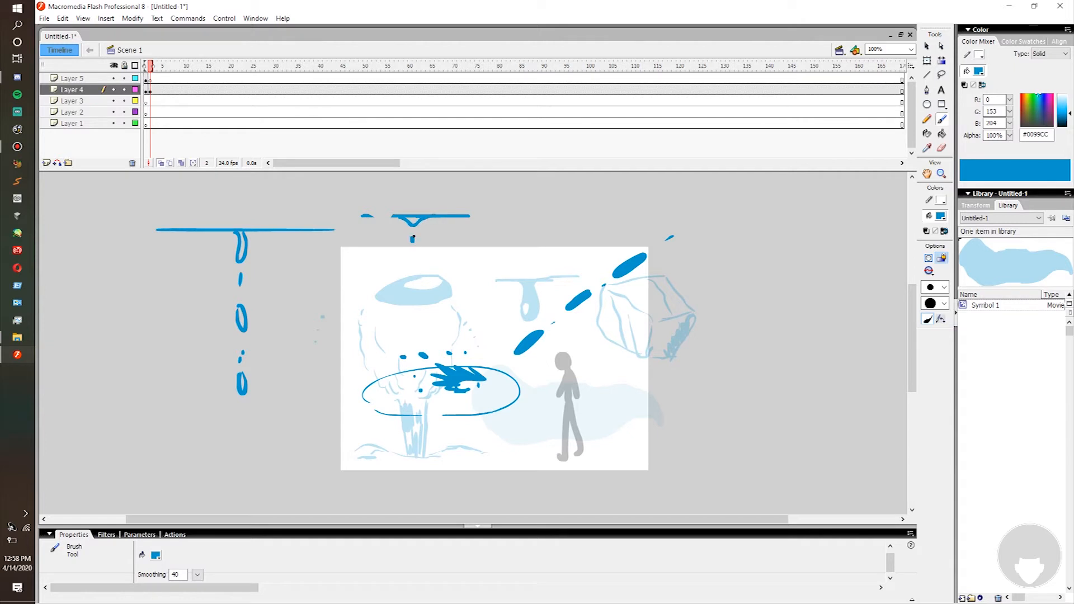
{"action": "mouse_move", "coordinate": [412, 278]}
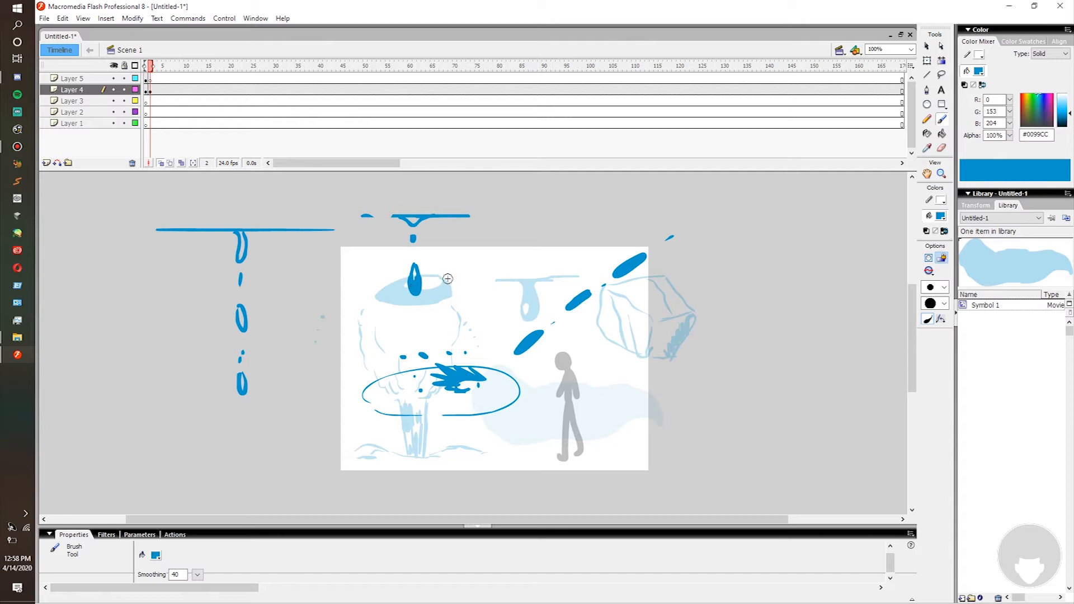
{"action": "mouse_move", "coordinate": [442, 265]}
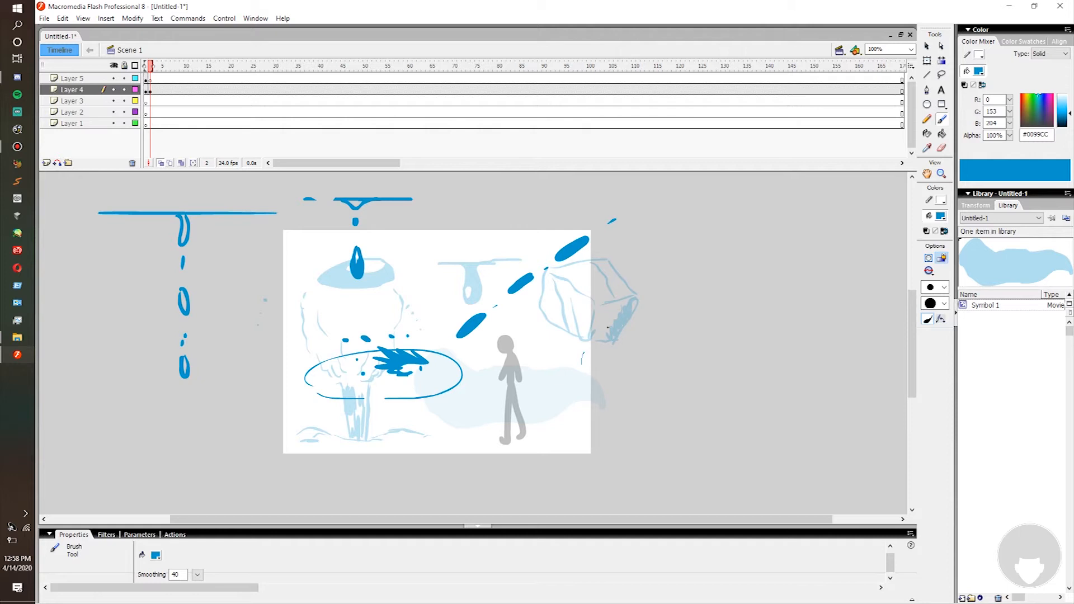
Brush a large blue circle overlapping the stage's right edge
{"action": "left_click_drag", "start_coordinate": [586, 335], "coordinate": [581, 373]}
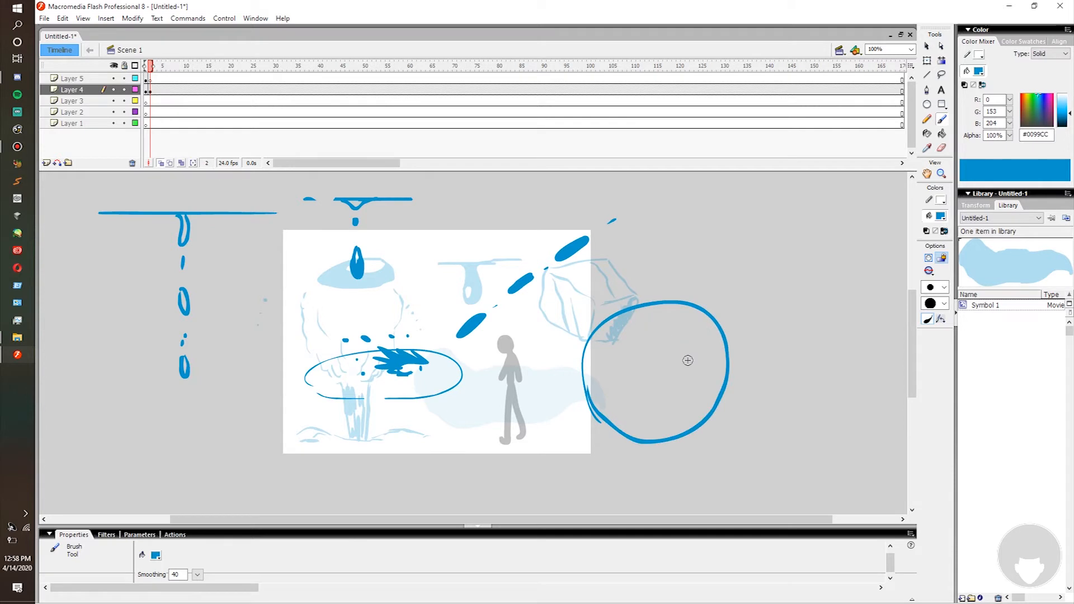
{"action": "mouse_move", "coordinate": [653, 364]}
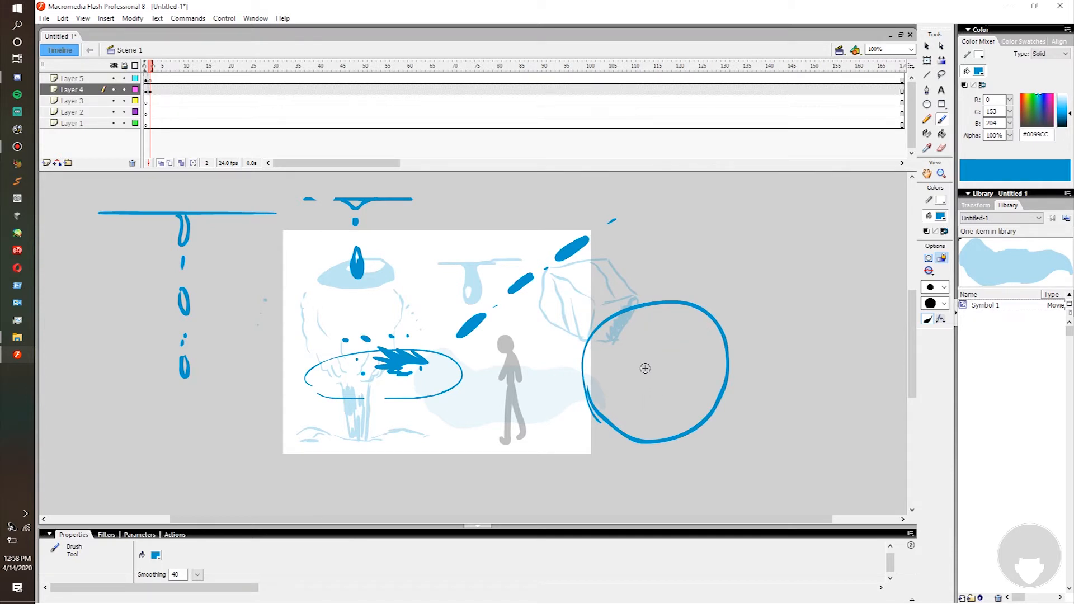
{"action": "mouse_move", "coordinate": [673, 374]}
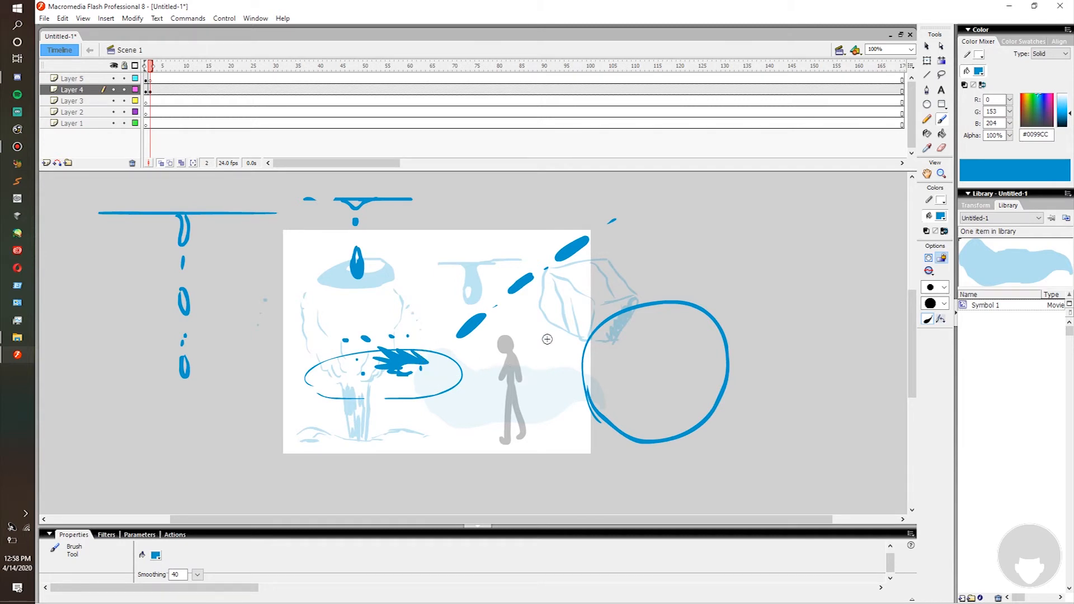
{"action": "mouse_move", "coordinate": [661, 274]}
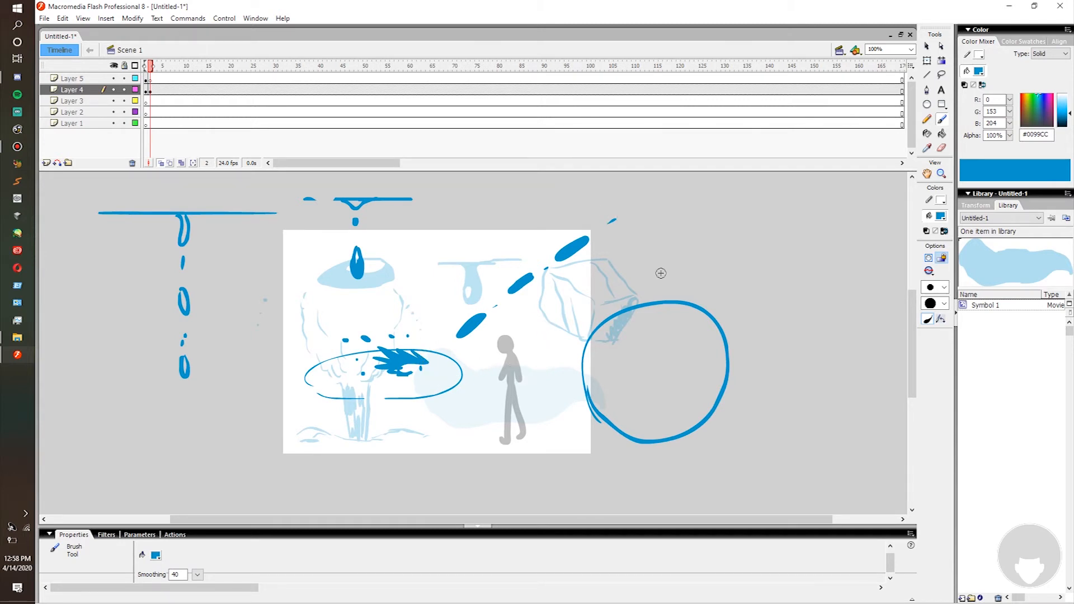
{"action": "mouse_move", "coordinate": [673, 296]}
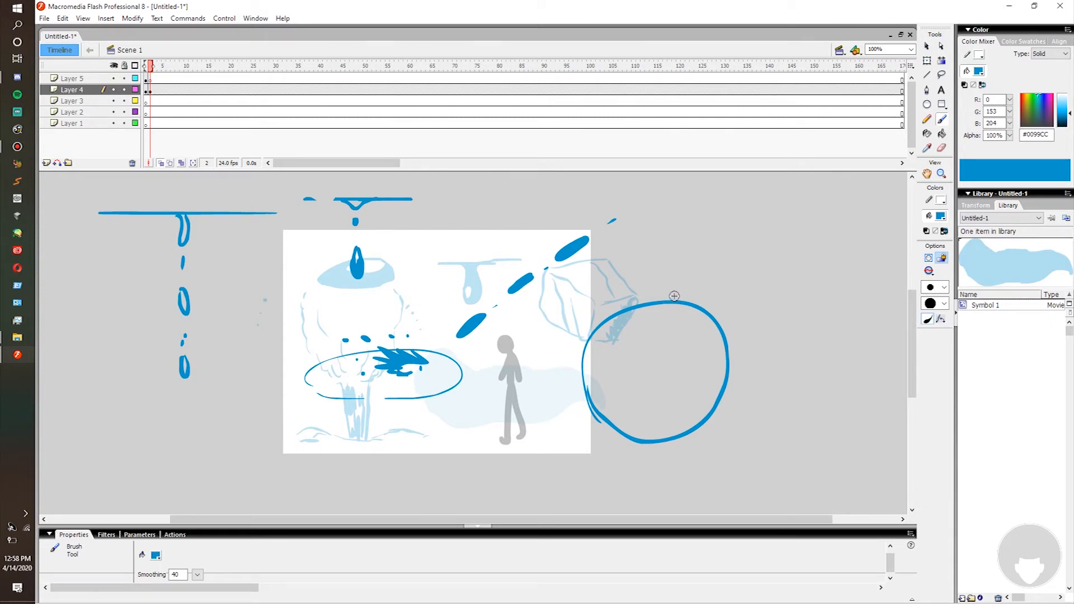
{"action": "mouse_move", "coordinate": [691, 259]}
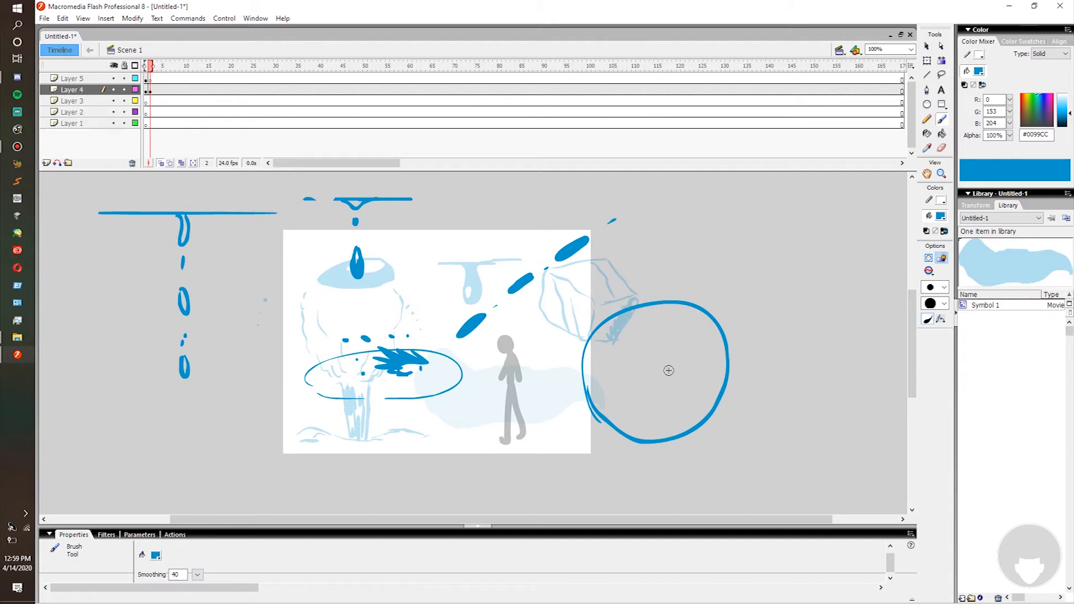
{"action": "mouse_move", "coordinate": [646, 372]}
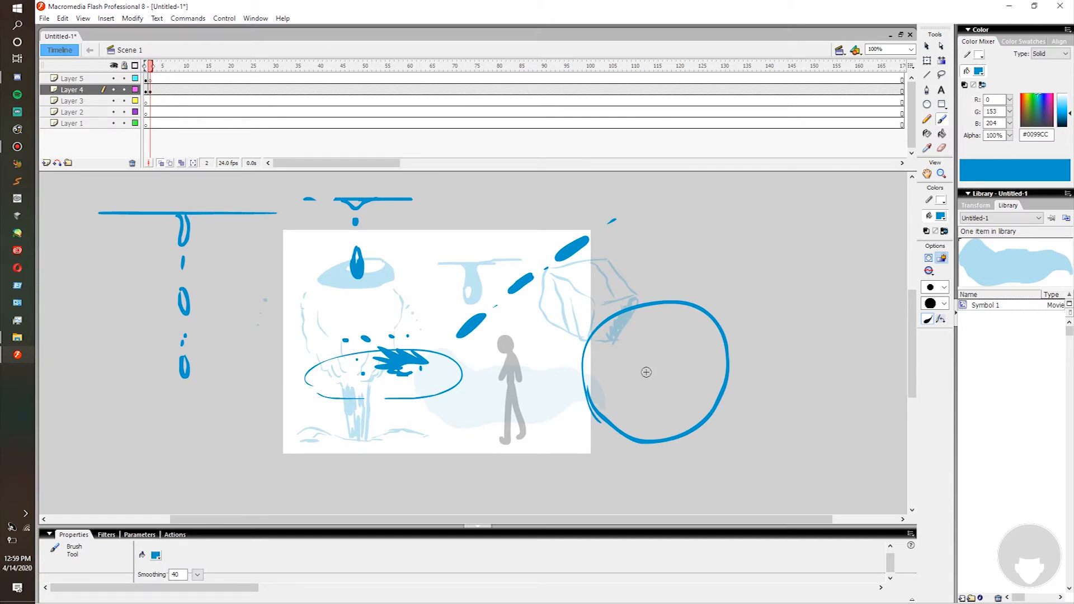
{"action": "left_click_drag", "start_coordinate": [645, 372], "coordinate": [681, 372]}
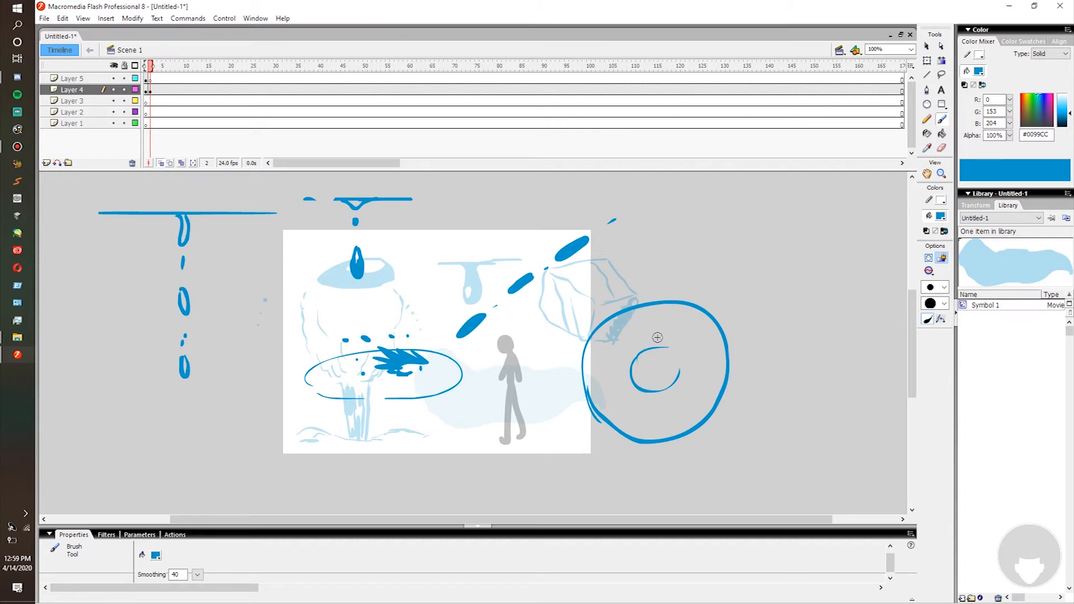
{"action": "mouse_move", "coordinate": [662, 355]}
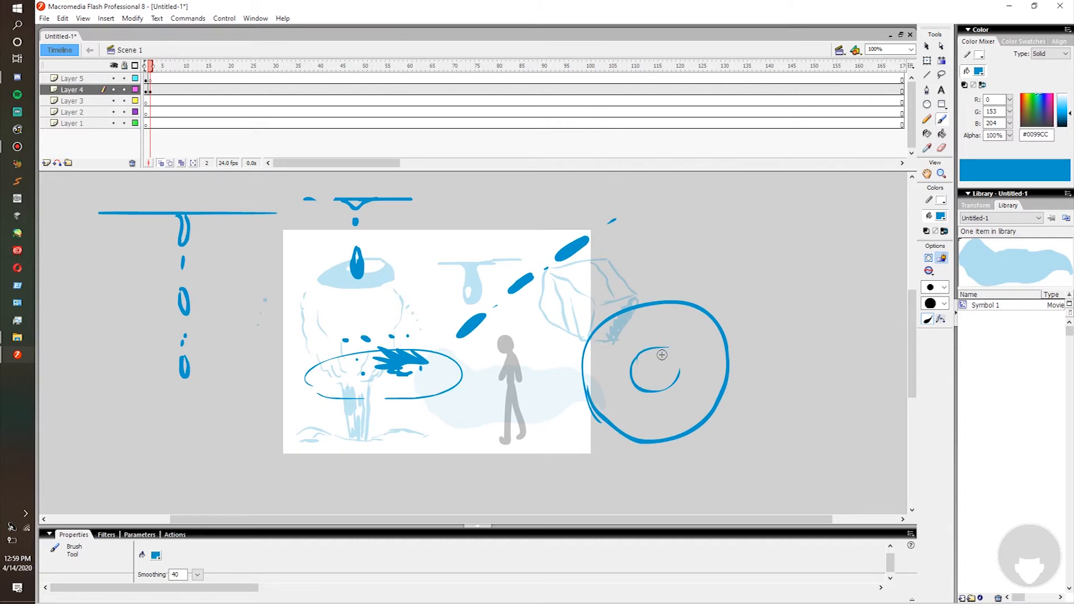
{"action": "mouse_move", "coordinate": [647, 281]}
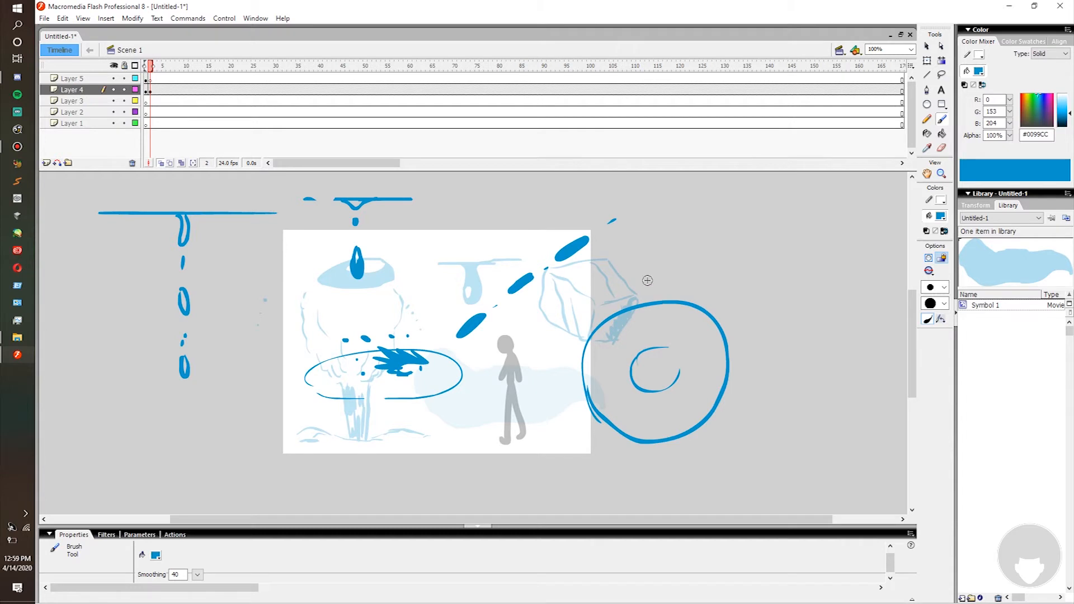
{"action": "mouse_move", "coordinate": [662, 322]}
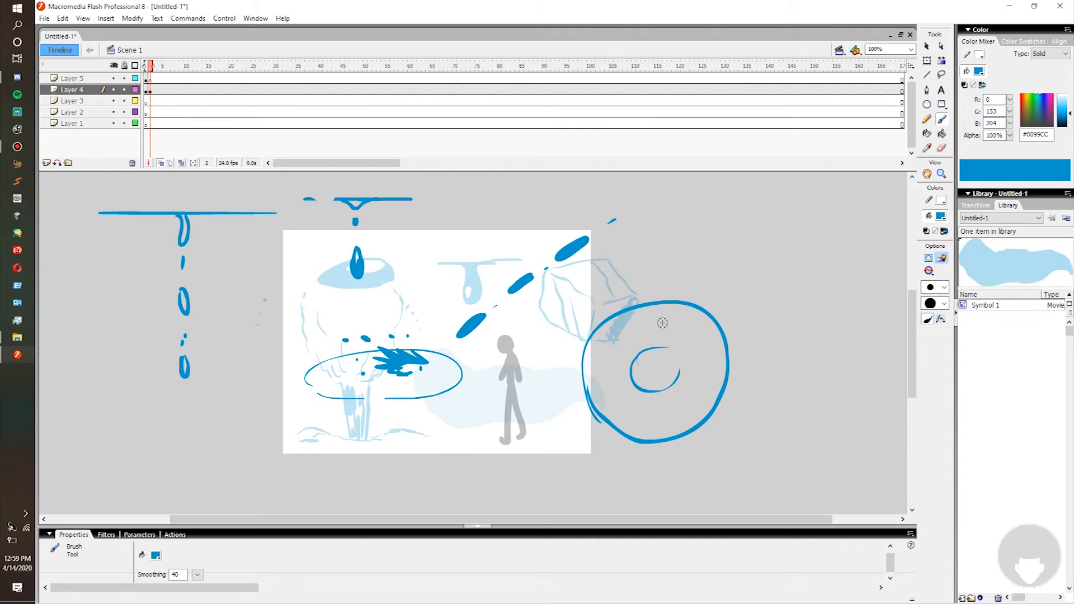
{"action": "mouse_move", "coordinate": [647, 319]}
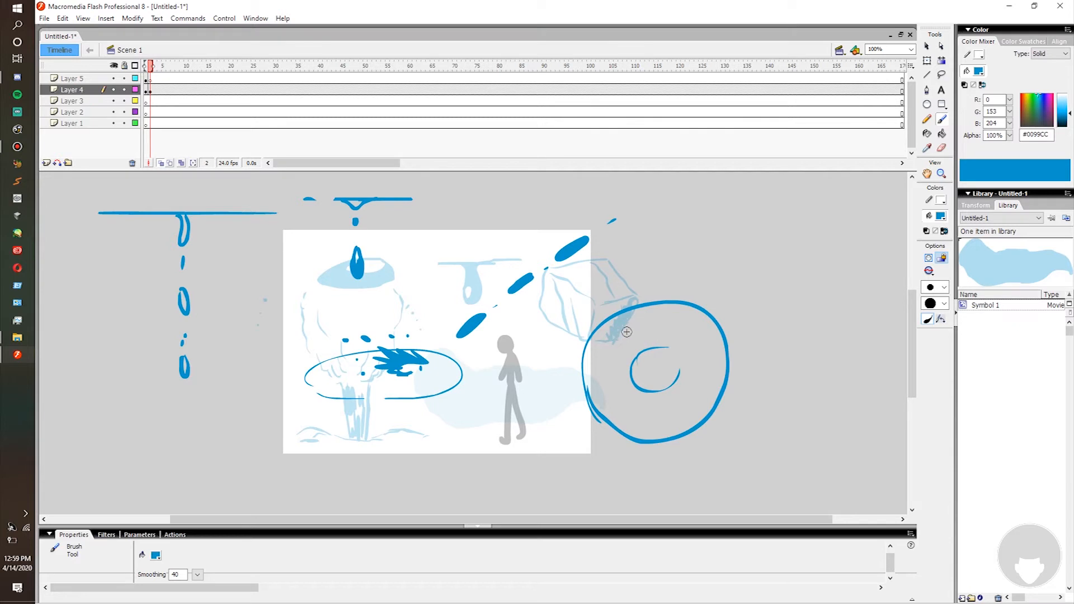
{"action": "mouse_move", "coordinate": [753, 195]}
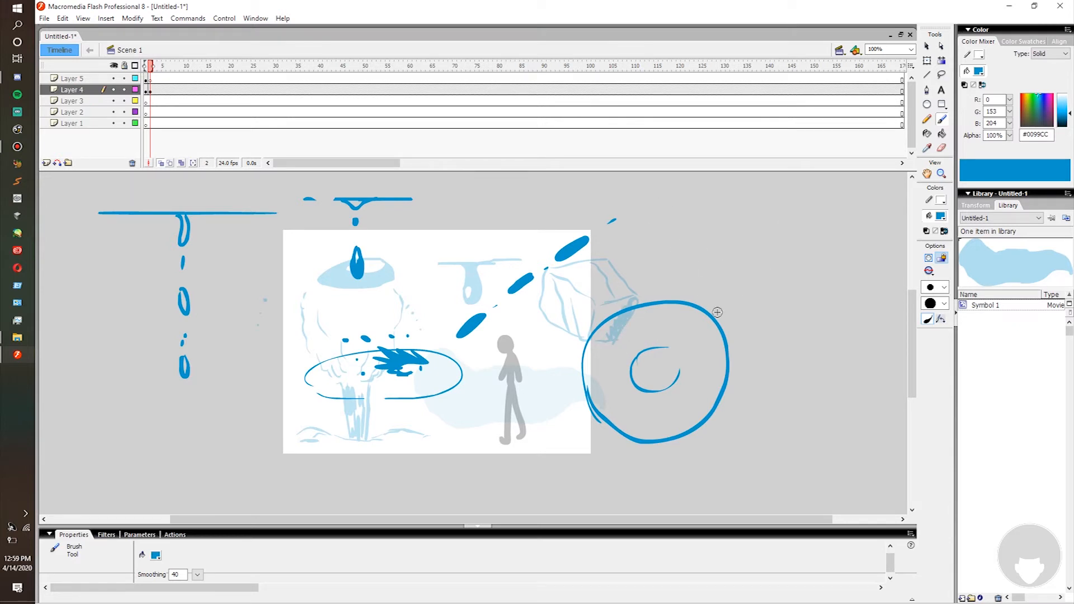
{"action": "mouse_move", "coordinate": [641, 336]}
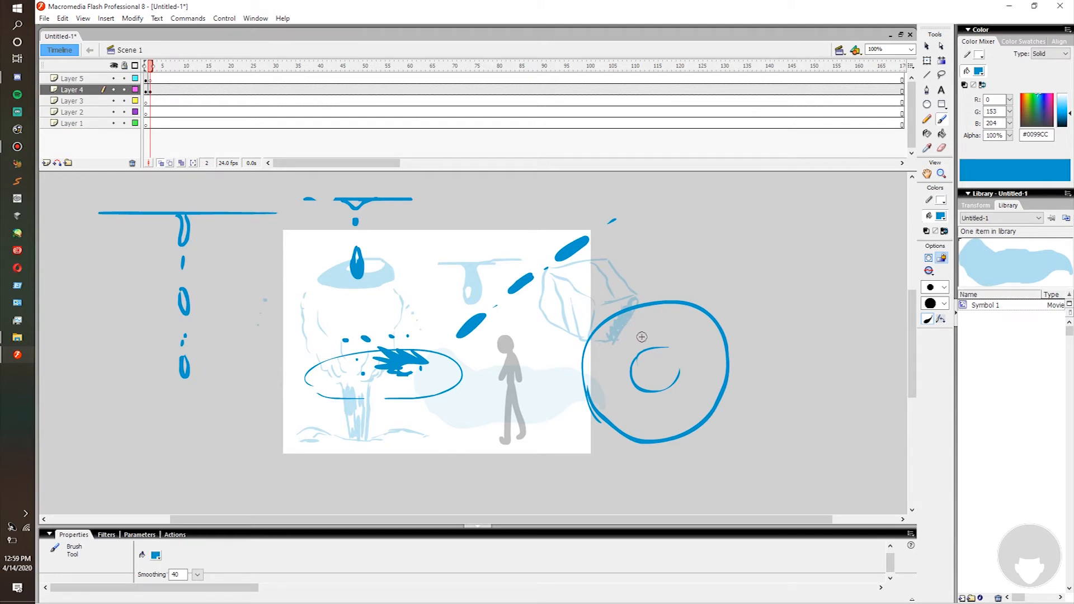
{"action": "mouse_move", "coordinate": [648, 351]}
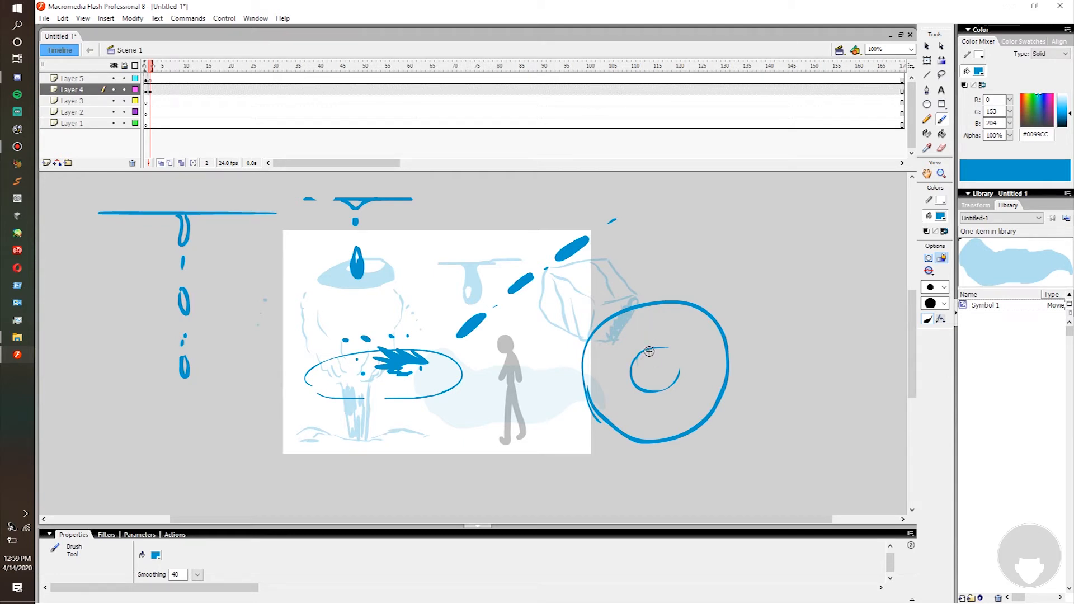
{"action": "left_click_drag", "start_coordinate": [648, 352], "coordinate": [651, 329]}
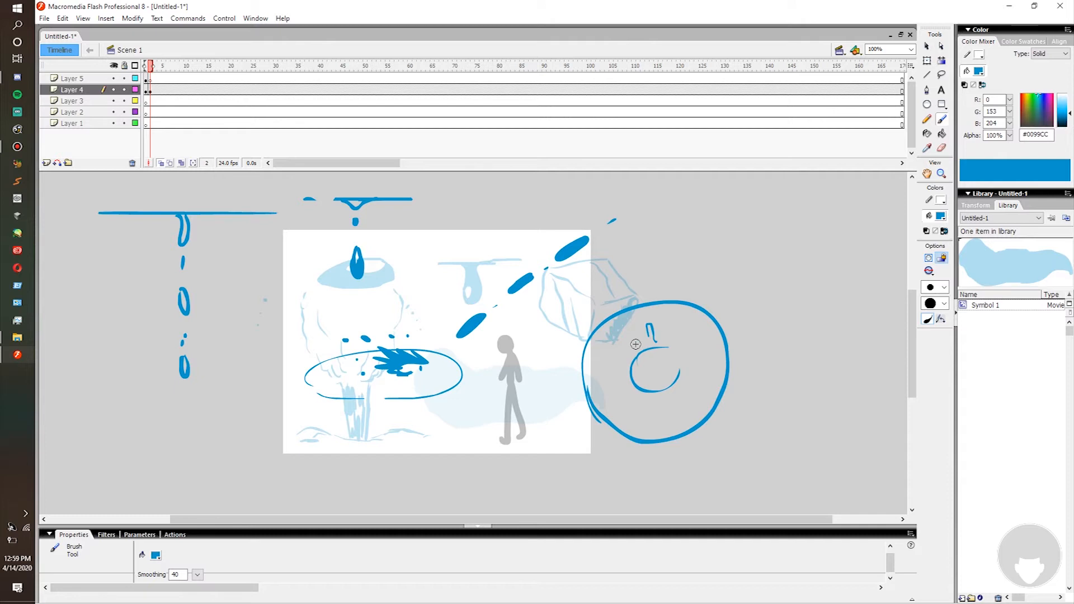
{"action": "left_click_drag", "start_coordinate": [634, 344], "coordinate": [662, 402]}
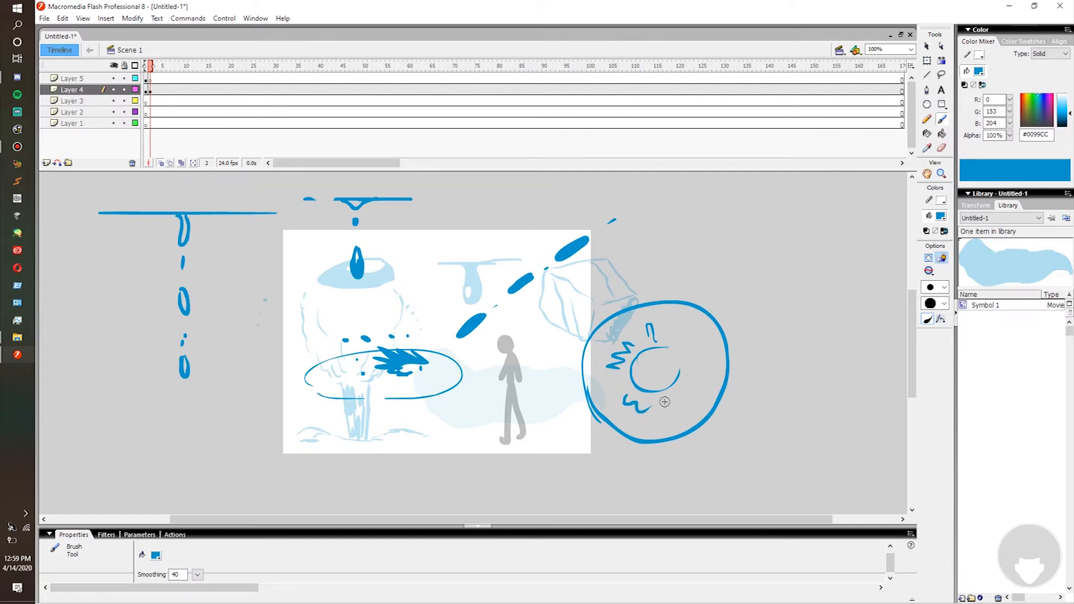
{"action": "left_click_drag", "start_coordinate": [664, 402], "coordinate": [689, 341]}
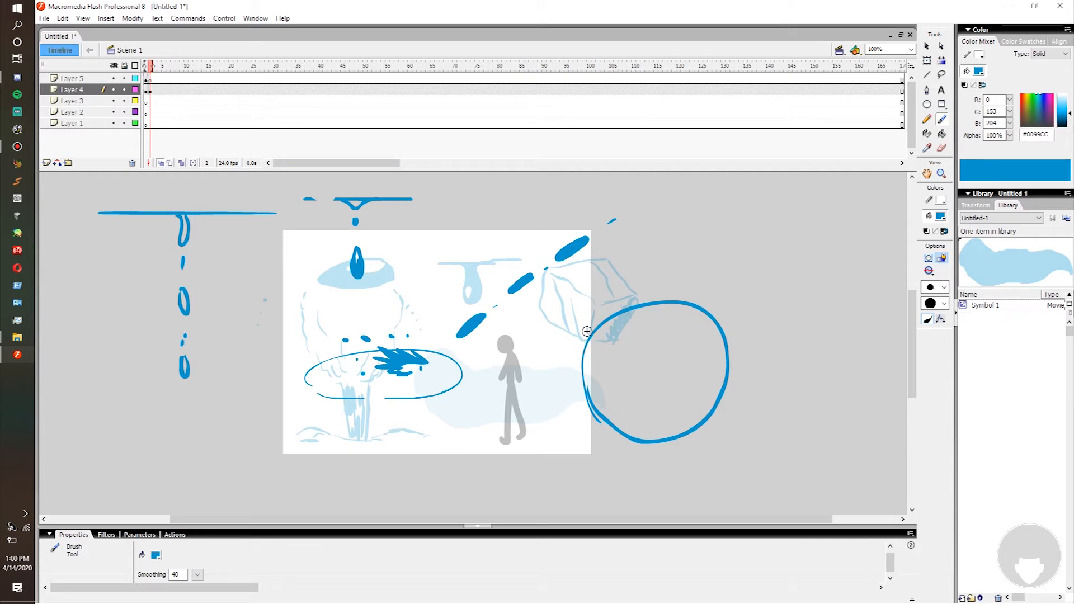
{"action": "left_click_drag", "start_coordinate": [729, 277], "coordinate": [743, 257]}
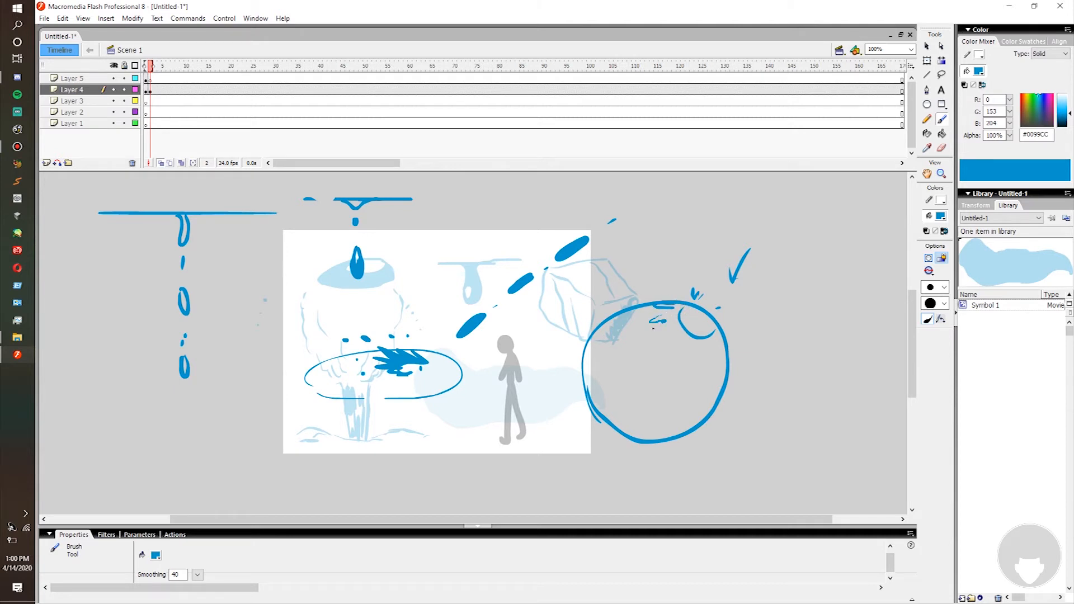
{"action": "left_click_drag", "start_coordinate": [650, 315], "coordinate": [695, 363]}
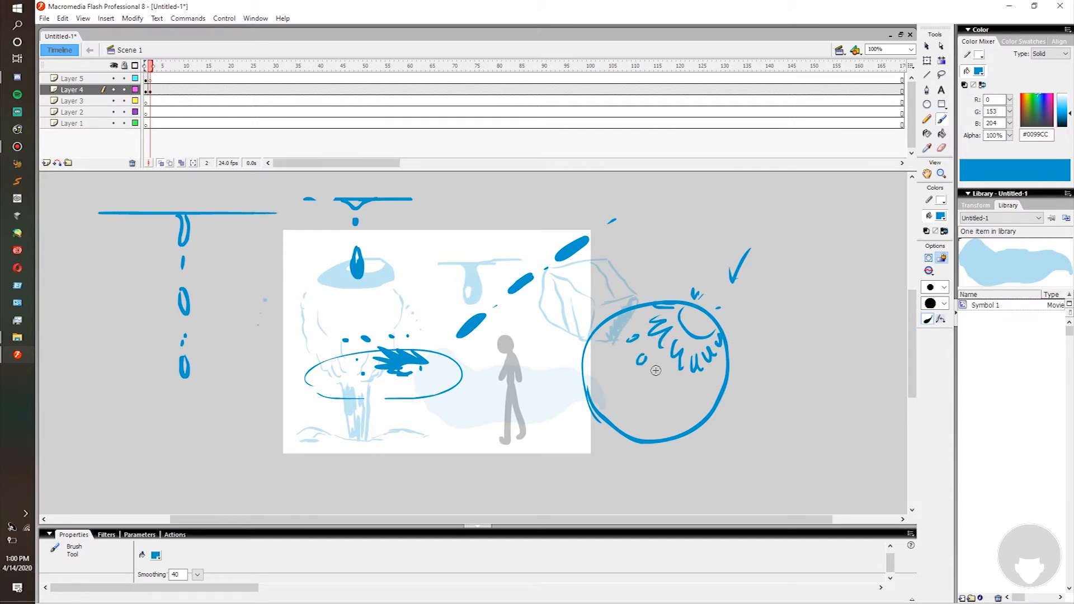
{"action": "left_click_drag", "start_coordinate": [644, 373], "coordinate": [672, 391]}
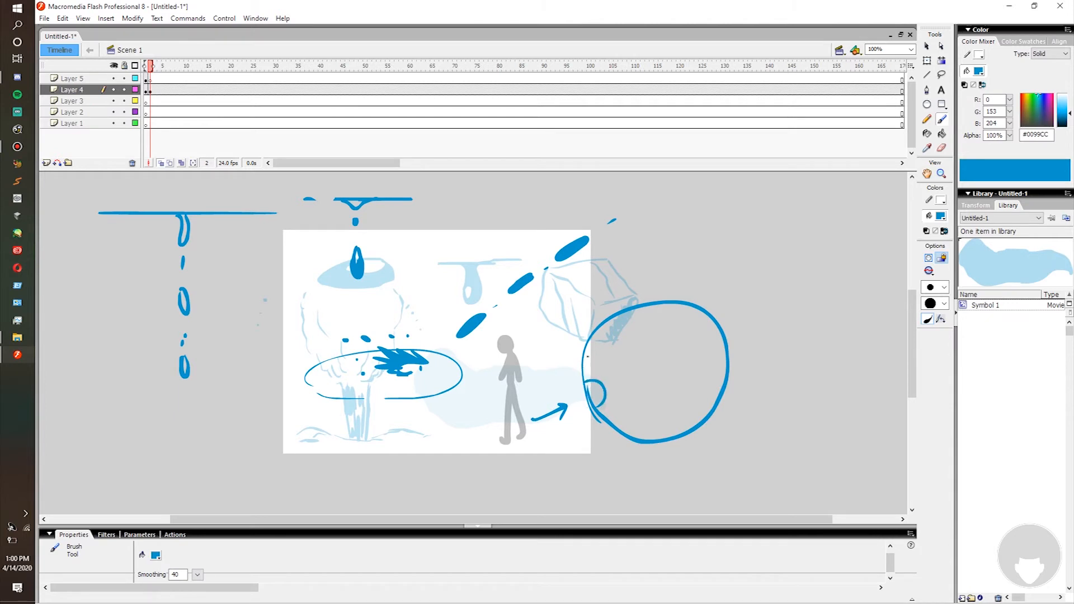
{"action": "left_click_drag", "start_coordinate": [596, 356], "coordinate": [630, 394]}
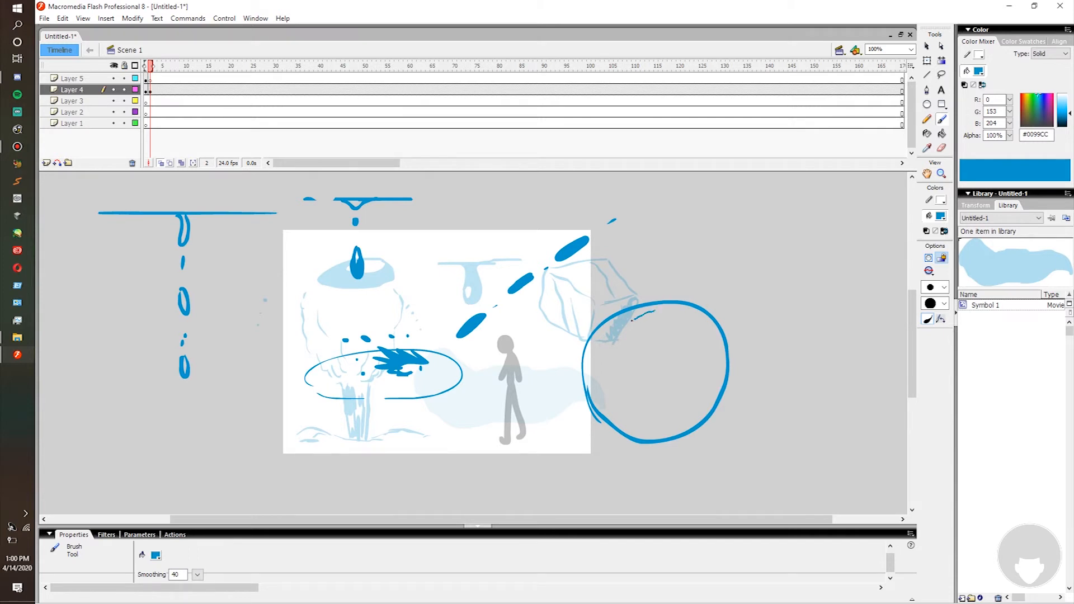
Paint a small black bucket outline with brush strokes at the stage's right edge on Layer 5
{"action": "left_click_drag", "start_coordinate": [661, 312], "coordinate": [657, 380]}
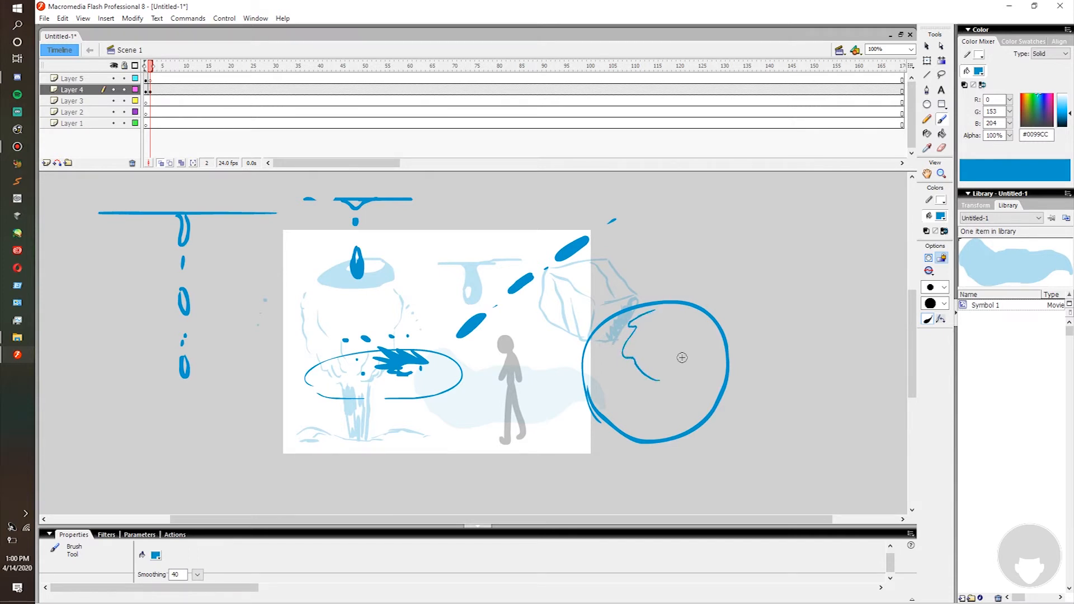
{"action": "left_click_drag", "start_coordinate": [657, 323], "coordinate": [709, 359]}
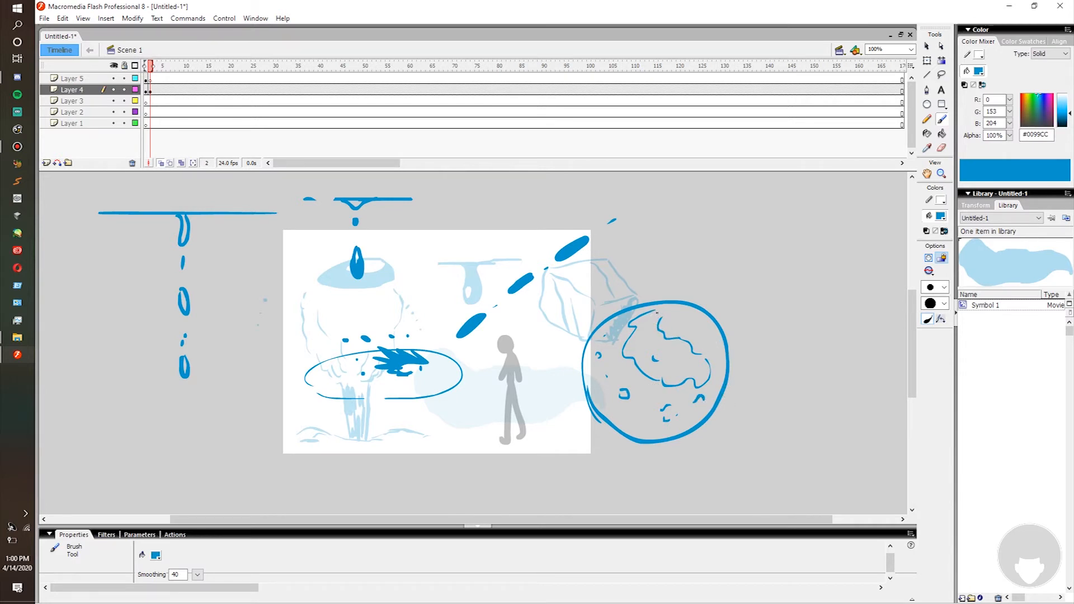
{"action": "left_click_drag", "start_coordinate": [649, 311], "coordinate": [696, 360]}
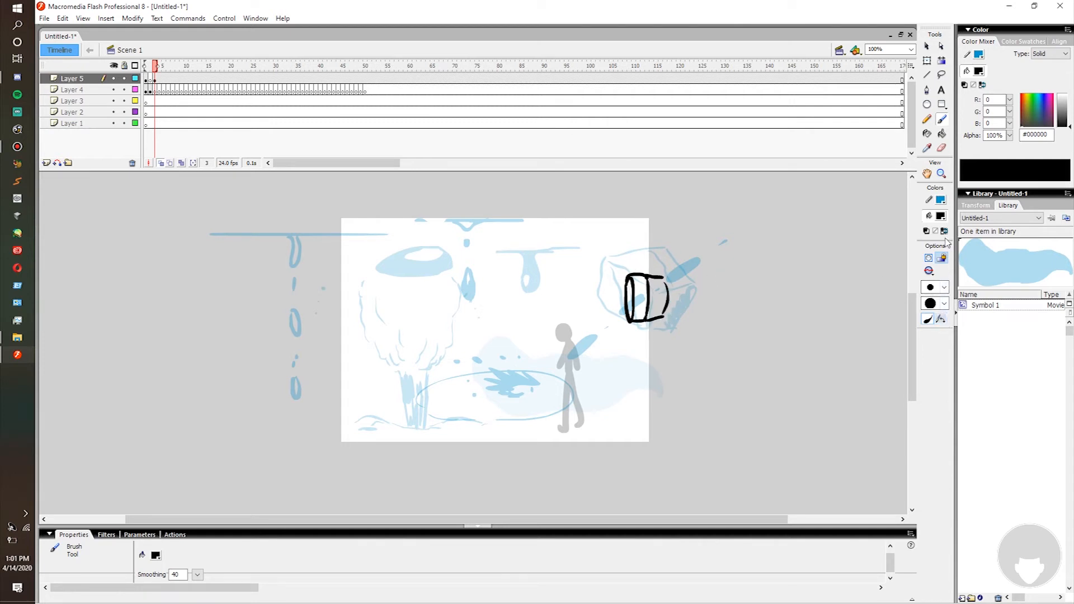
Move to a later frame on Layer 4's timeline for the pouring water
{"action": "left_click", "coordinate": [72, 89]}
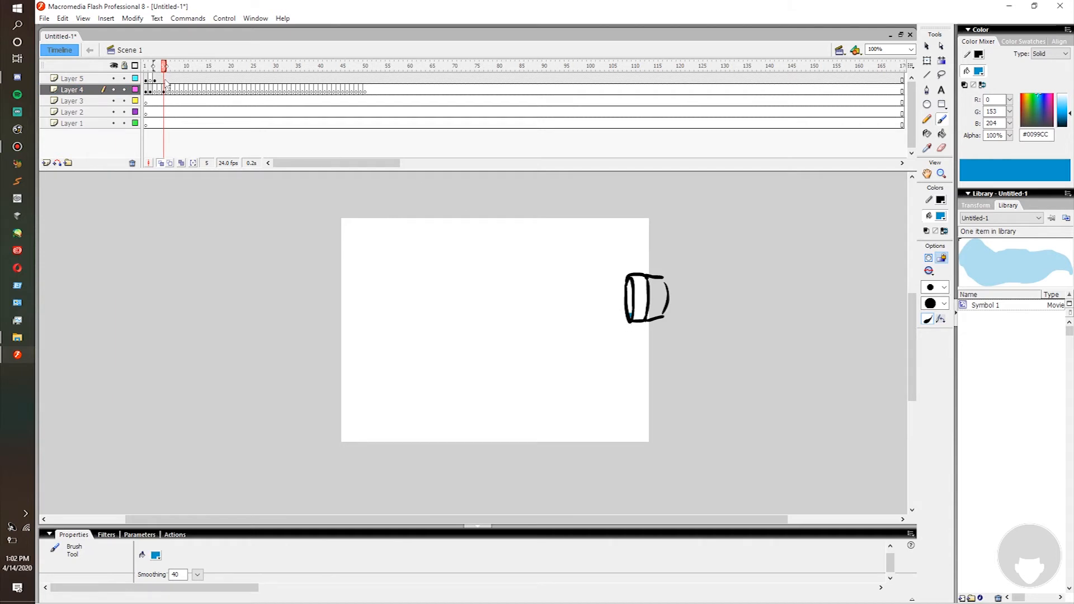
{"action": "left_click", "coordinate": [72, 77]}
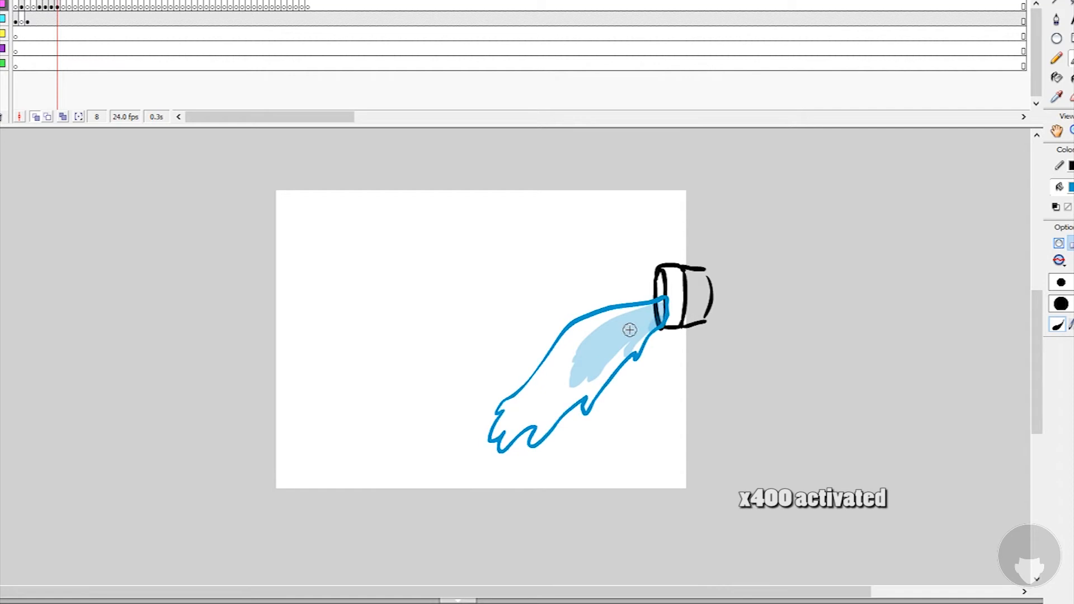
Dab dark blue paint onto the stream over the onion-skinned pour shapes
{"action": "left_click", "coordinate": [623, 320]}
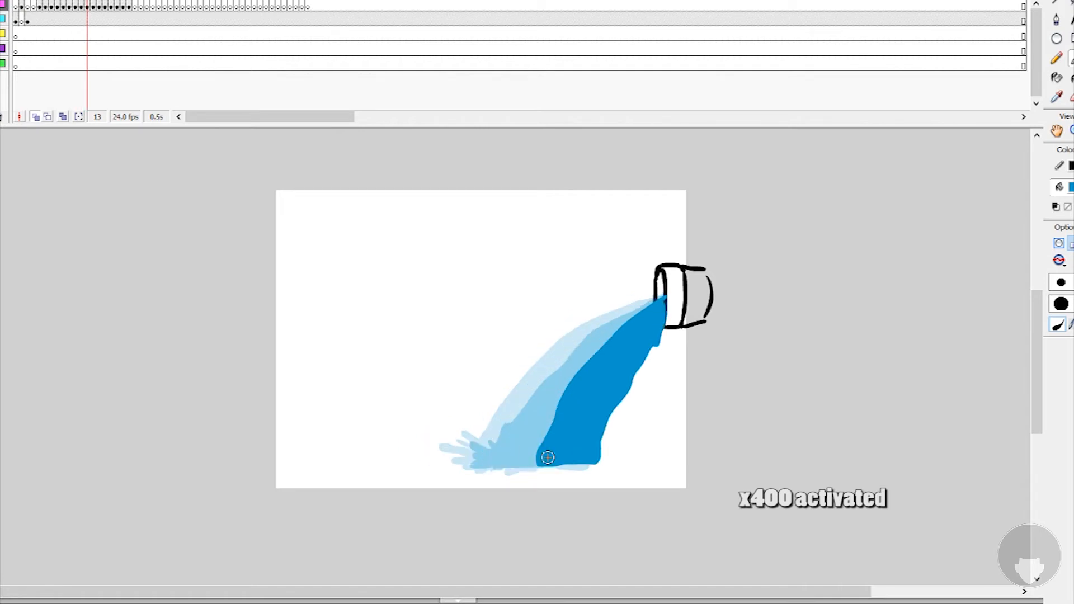
{"action": "left_click", "coordinate": [28, 21]}
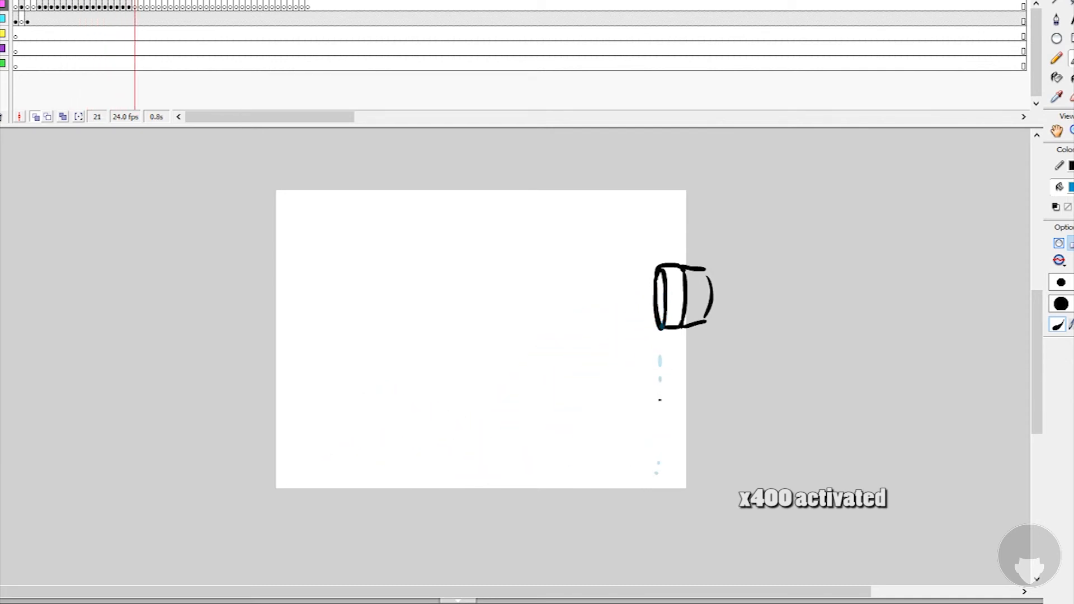
Paint the splash at the stream's base, water leaving the bucket lip, and a dark streak
{"action": "left_click_drag", "start_coordinate": [659, 322], "coordinate": [656, 438]}
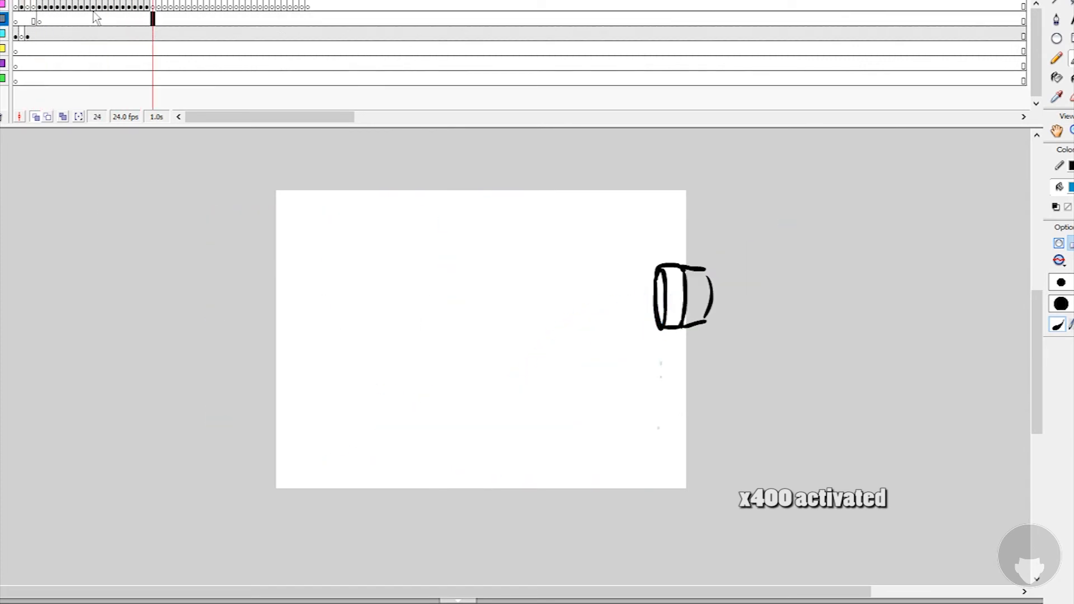
{"action": "left_click", "coordinate": [61, 7]}
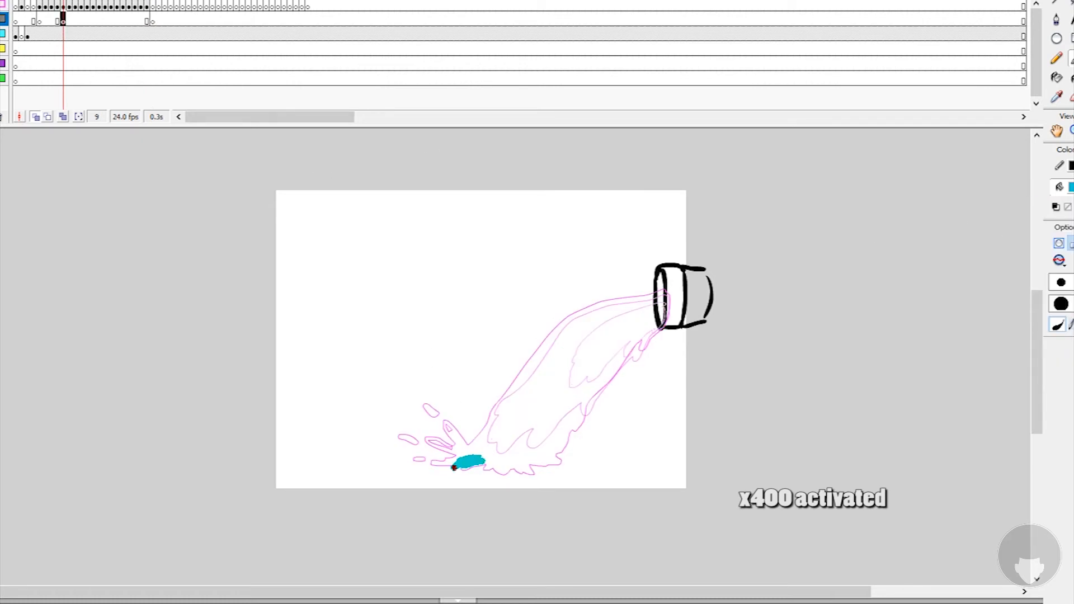
{"action": "left_click_drag", "start_coordinate": [455, 466], "coordinate": [582, 469]}
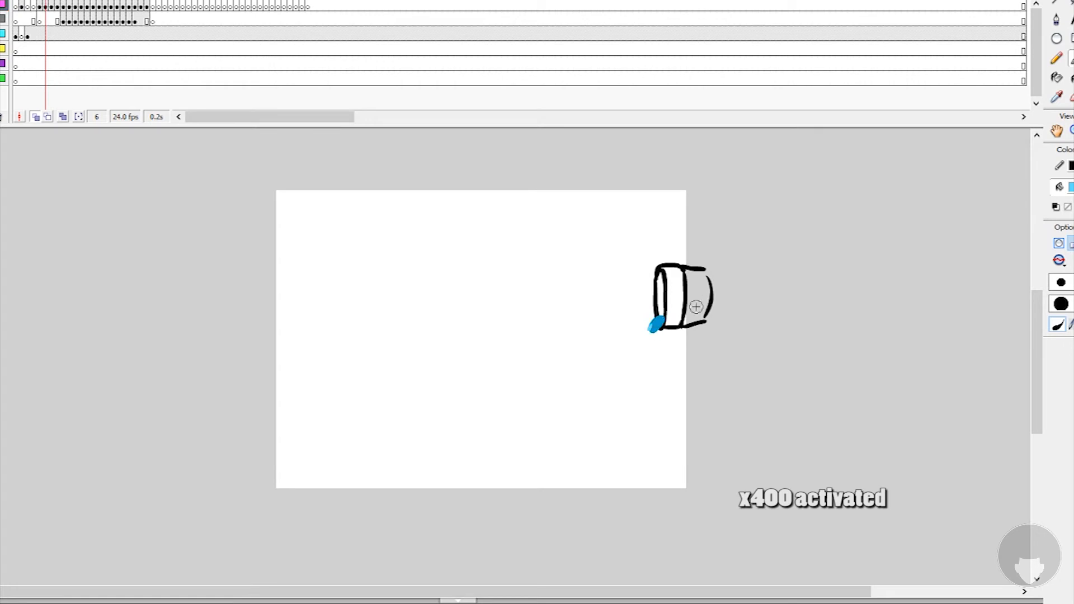
{"action": "left_click_drag", "start_coordinate": [654, 318], "coordinate": [568, 380]}
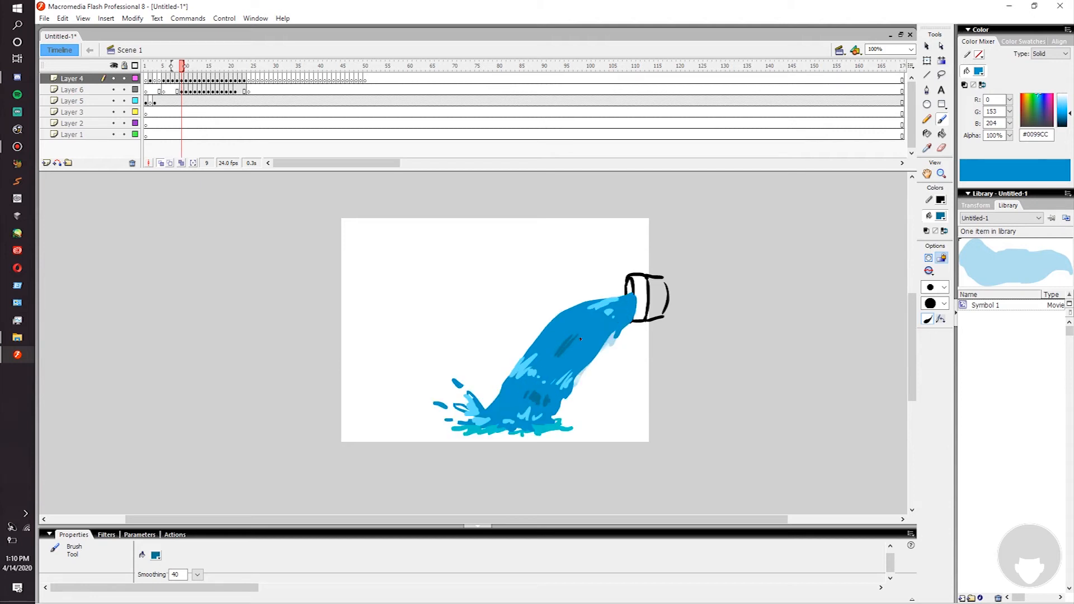
{"action": "left_click", "coordinate": [561, 335]}
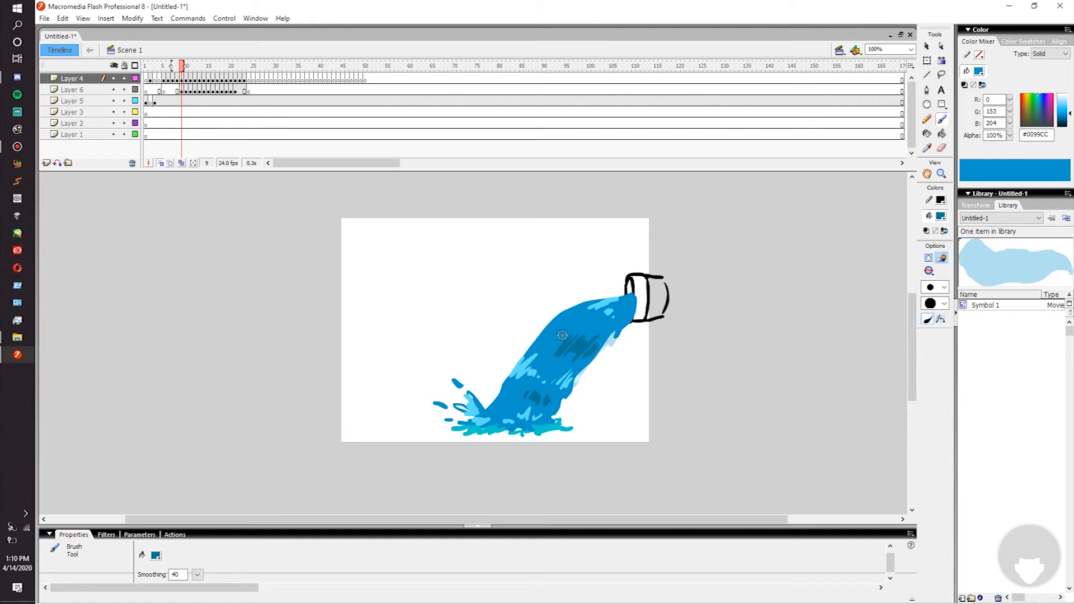
Step through the following pour frames adding darker streaks, ending at frame 20
{"action": "left_click", "coordinate": [186, 66]}
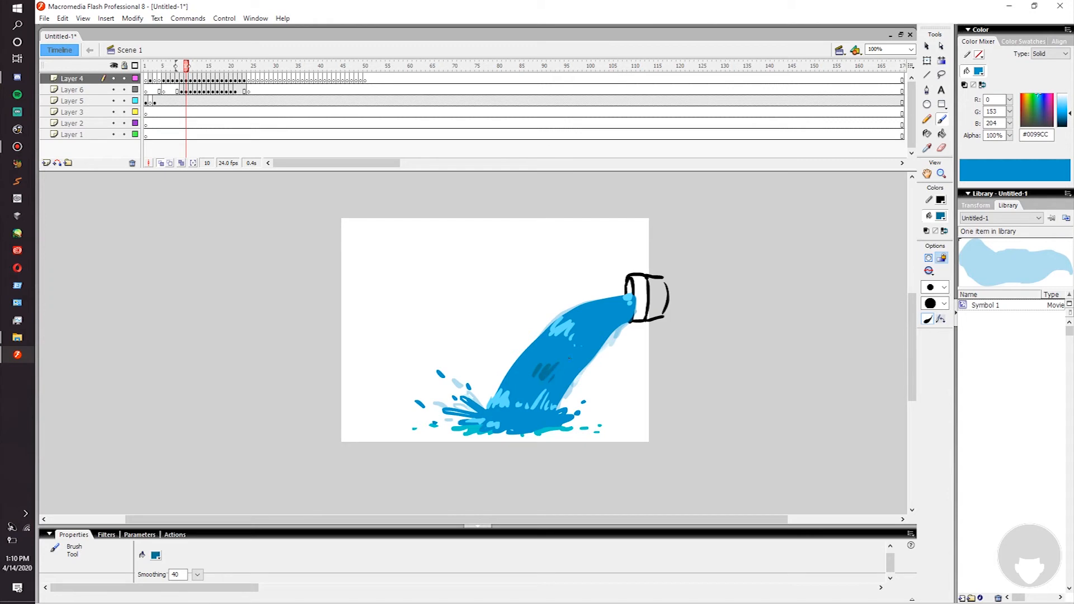
{"action": "left_click", "coordinate": [181, 66]}
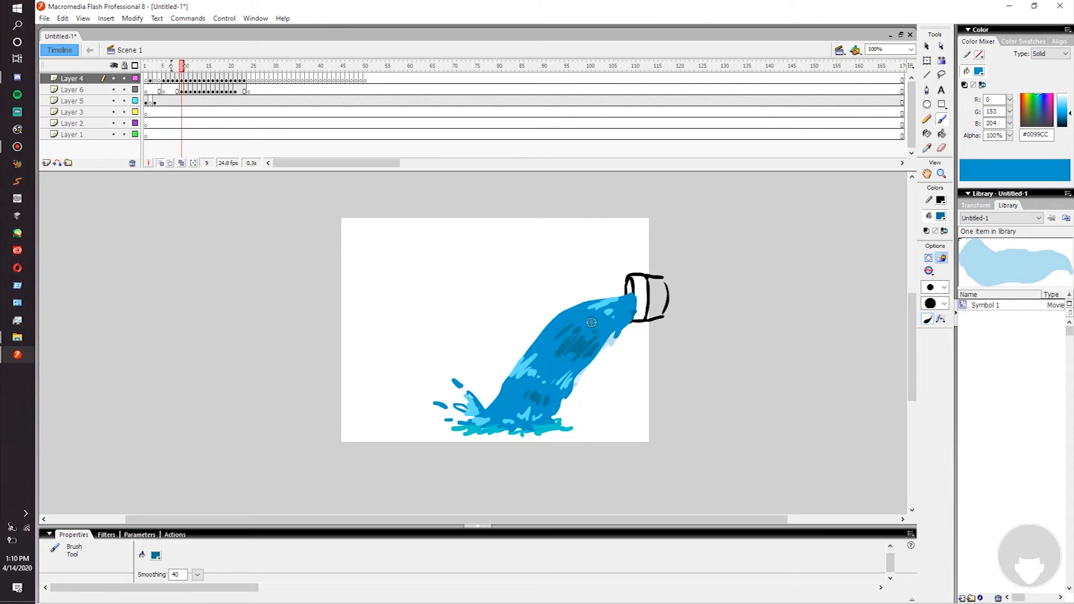
{"action": "left_click", "coordinate": [186, 66]}
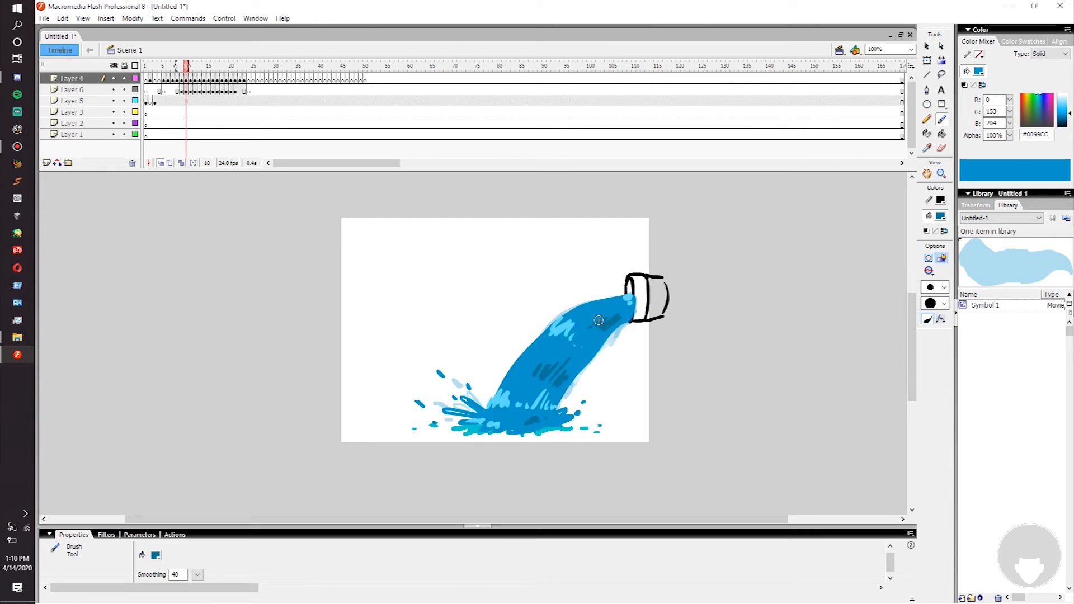
{"action": "left_click", "coordinate": [191, 66]}
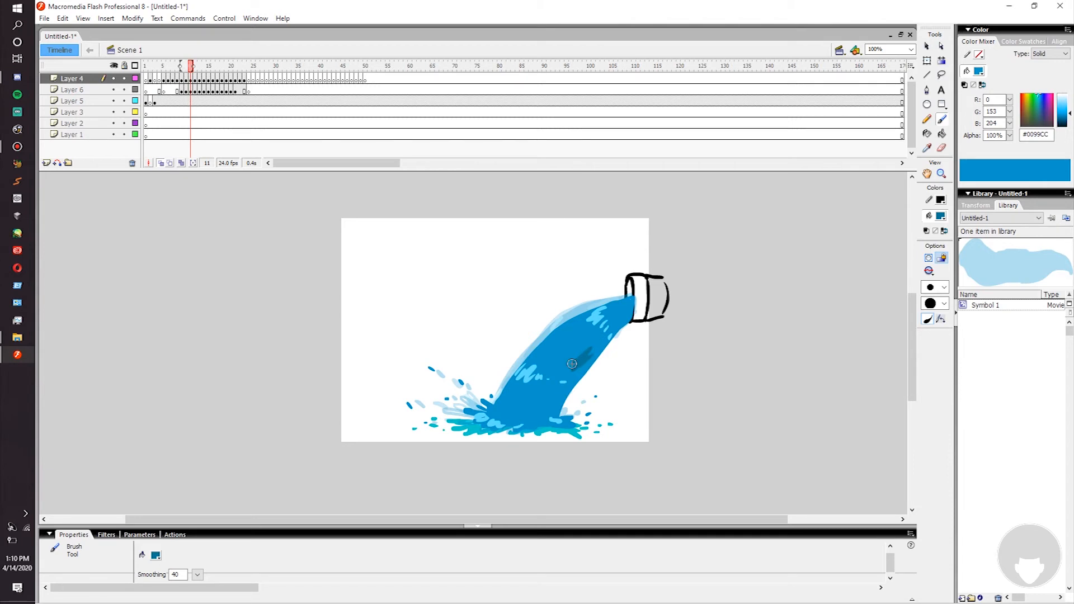
{"action": "left_click_drag", "start_coordinate": [572, 363], "coordinate": [555, 397]}
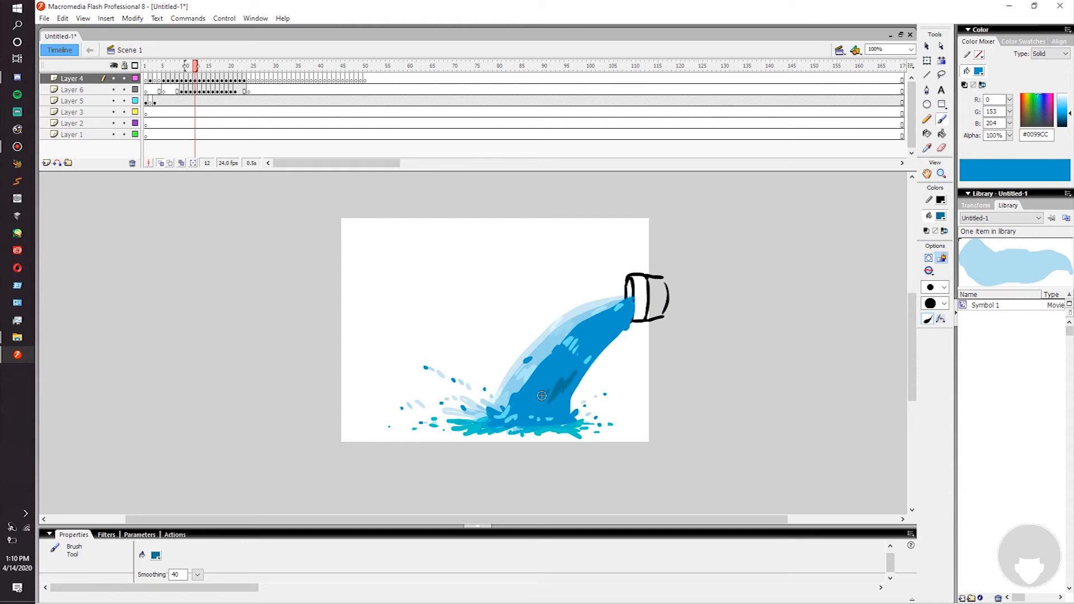
{"action": "left_click", "coordinate": [199, 66]}
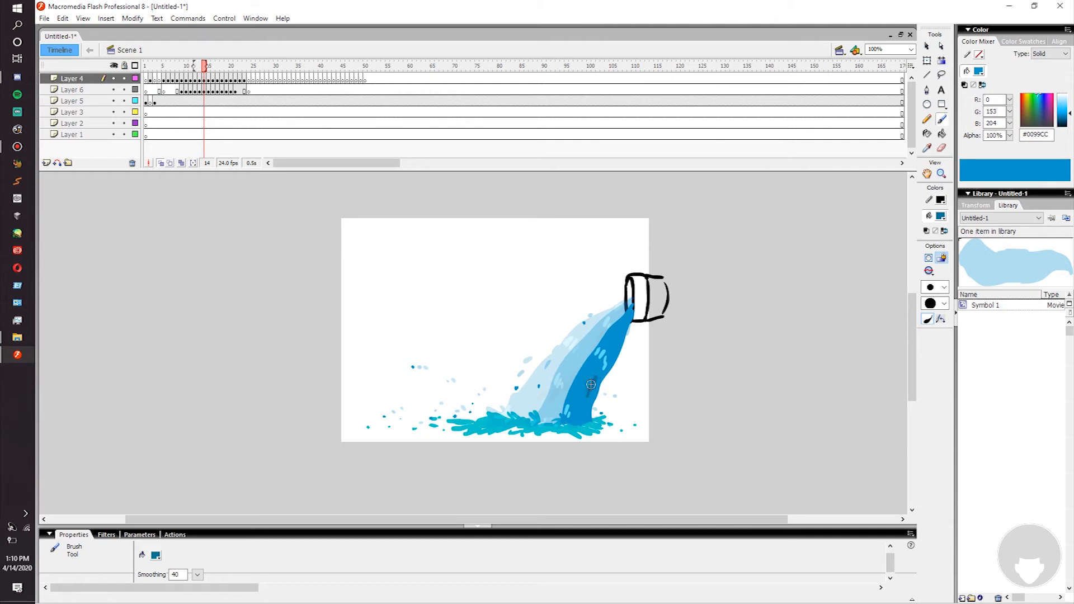
{"action": "left_click", "coordinate": [217, 66]}
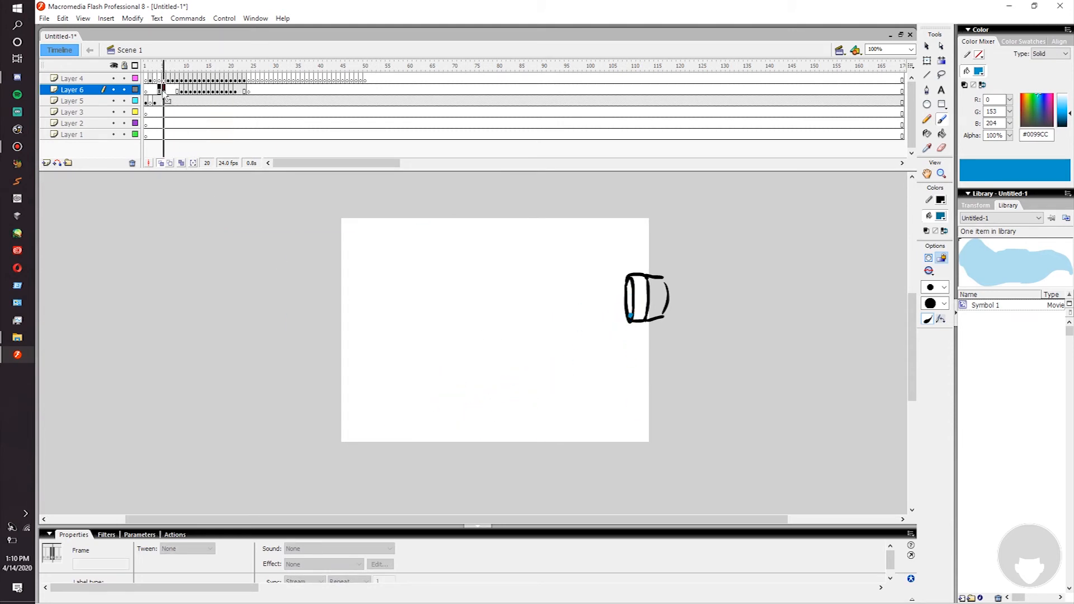
Review the stream layer's pour frames between frames 8 and 18
{"action": "left_click", "coordinate": [71, 79]}
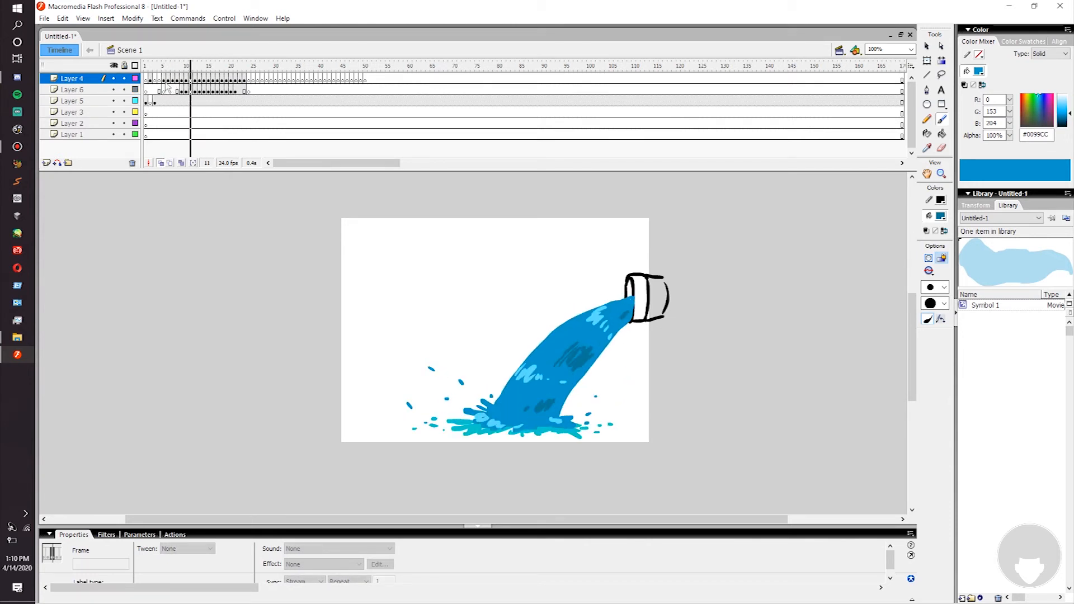
{"action": "left_click", "coordinate": [185, 66]}
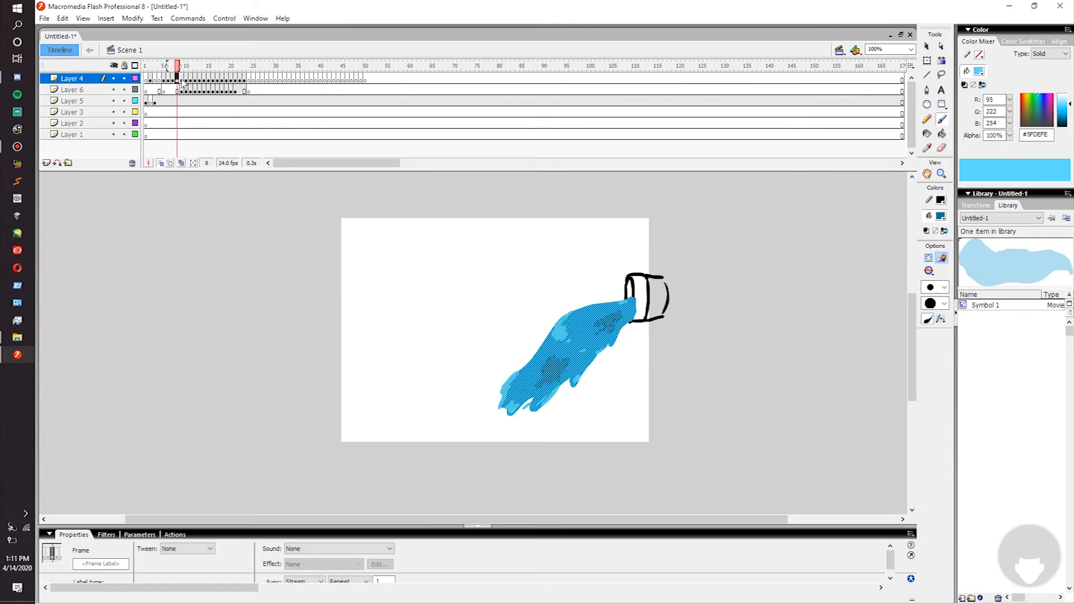
{"action": "left_click", "coordinate": [192, 66]}
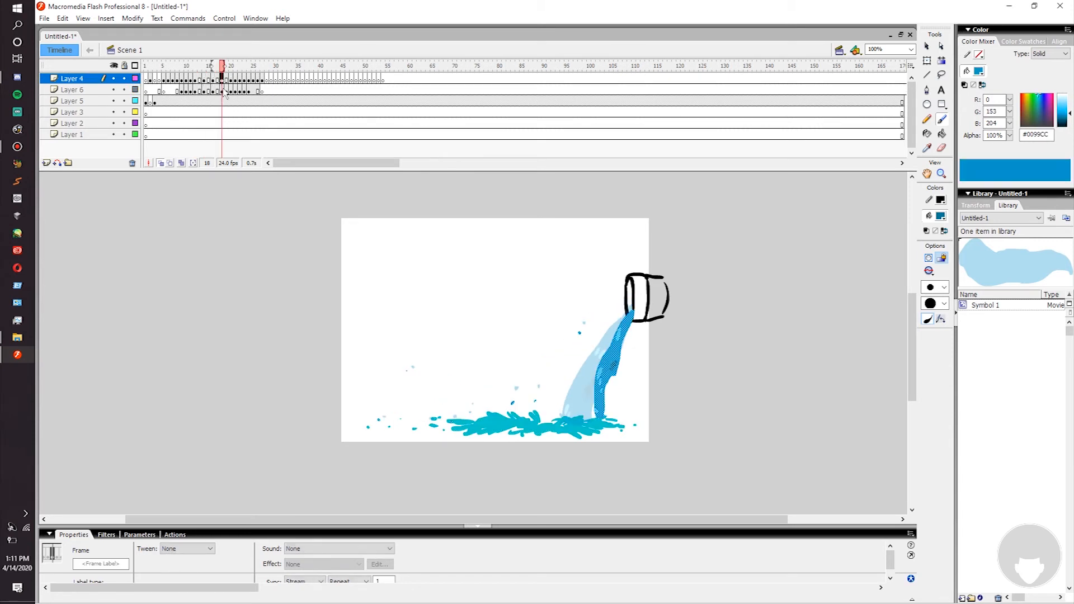
{"action": "left_click", "coordinate": [238, 66]}
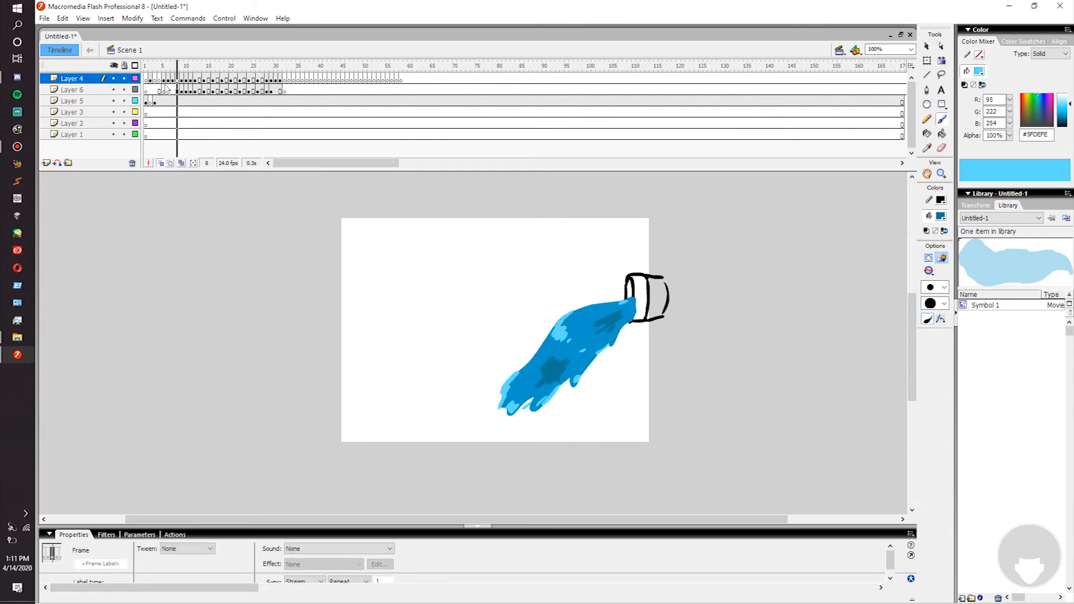
{"action": "left_click", "coordinate": [218, 66]}
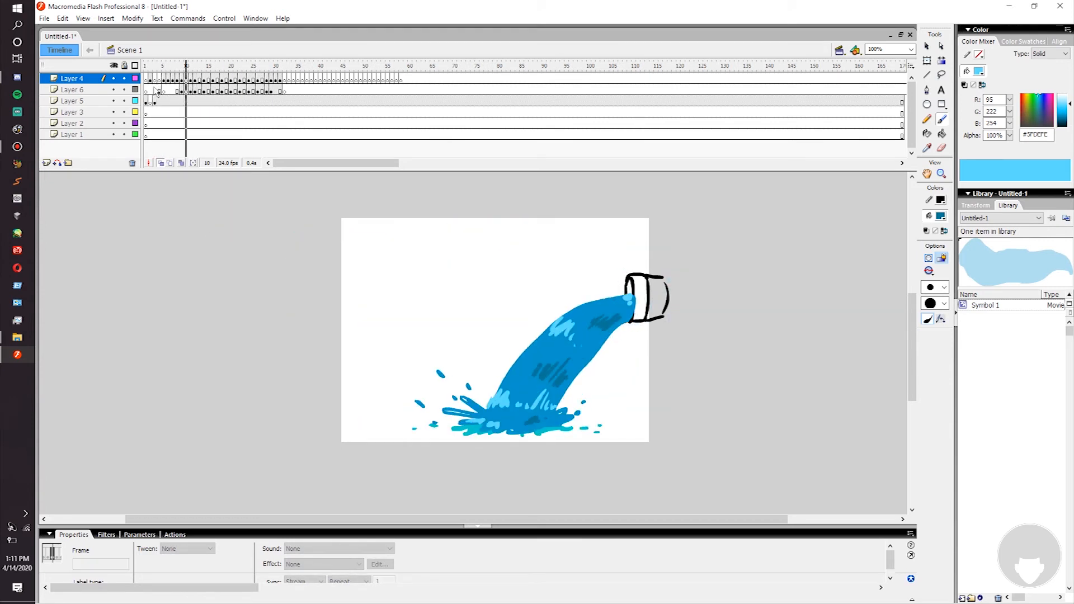
Check frames on the other water layers, ending on frame 20 with onion skin
{"action": "left_click", "coordinate": [72, 89]}
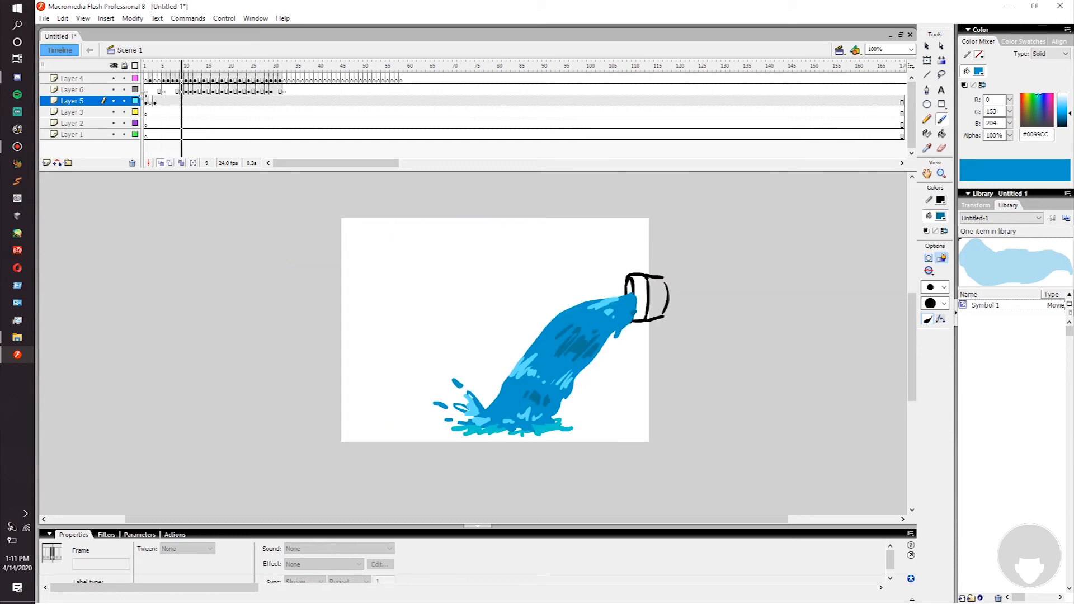
{"action": "left_click", "coordinate": [72, 90]}
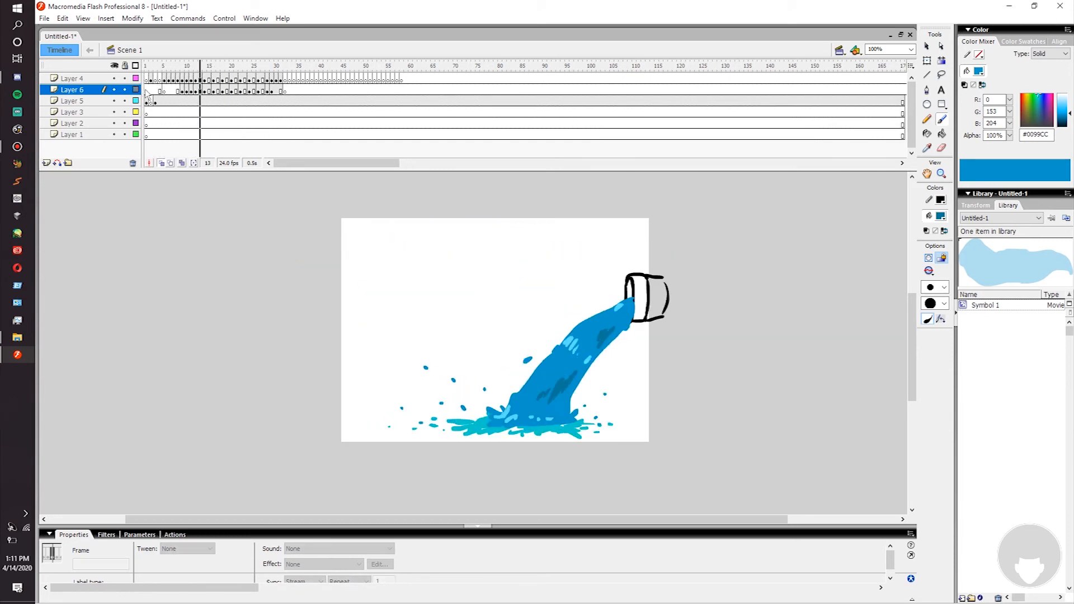
{"action": "left_click", "coordinate": [240, 66]}
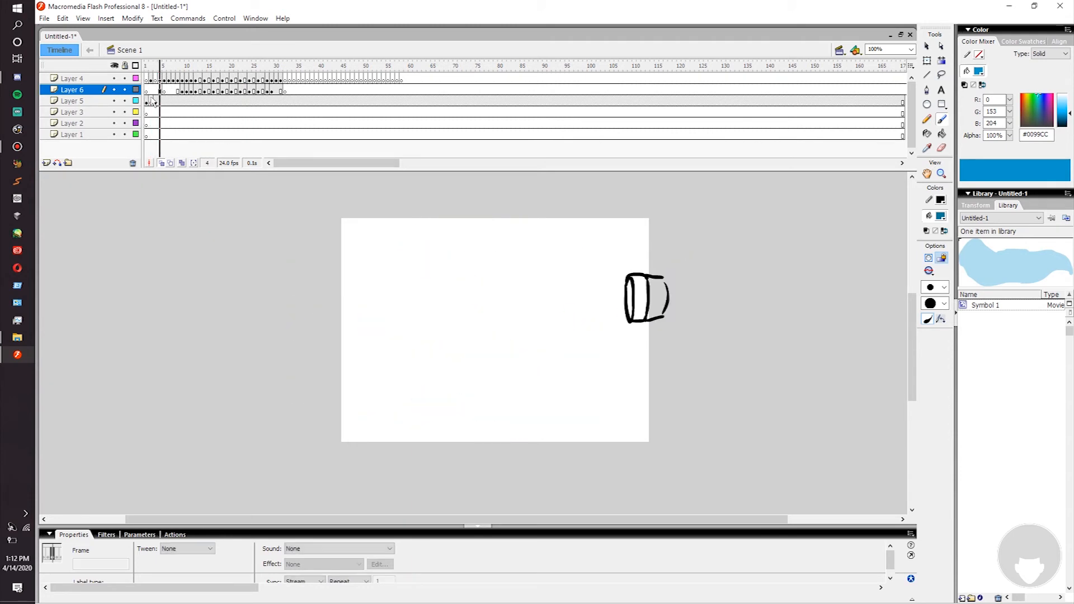
{"action": "left_click", "coordinate": [72, 101]}
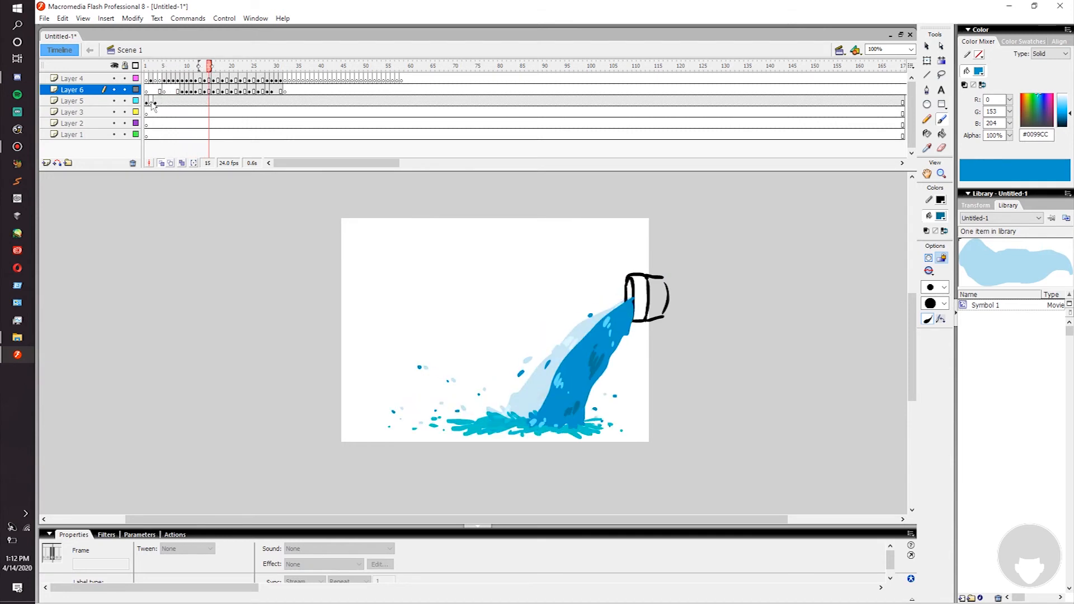
{"action": "left_click", "coordinate": [244, 66]}
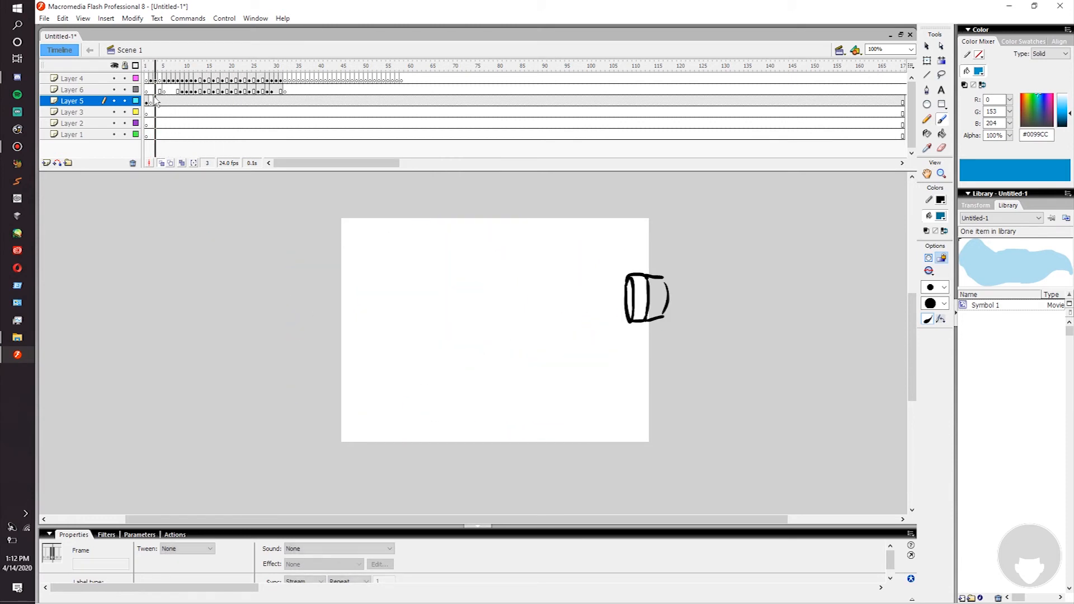
{"action": "left_click", "coordinate": [72, 89]}
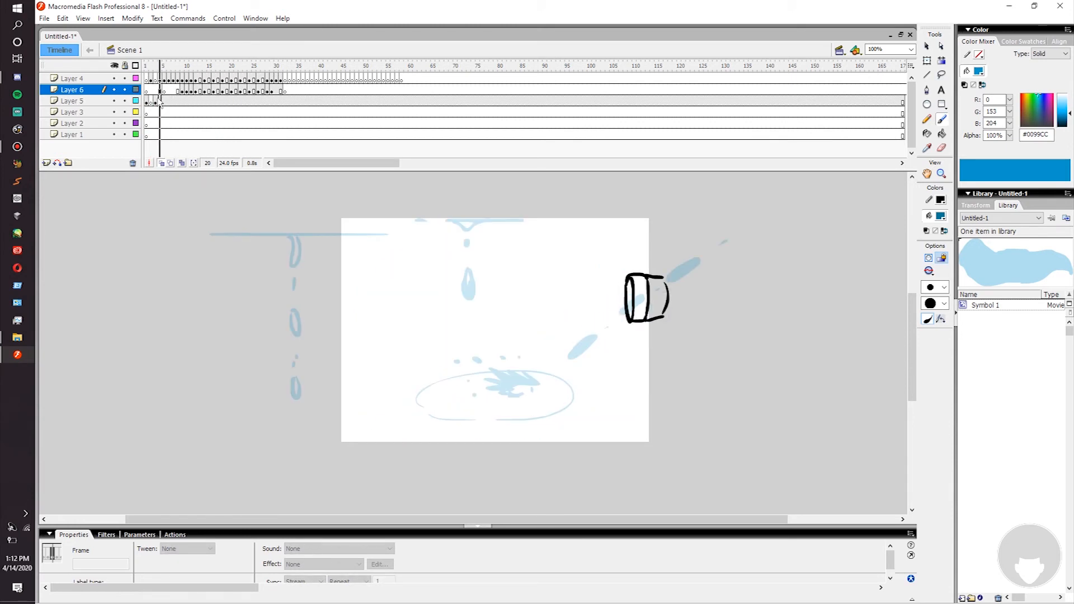
Select a run of pour frames and shift them along the timeline
{"action": "left_click", "coordinate": [71, 101]}
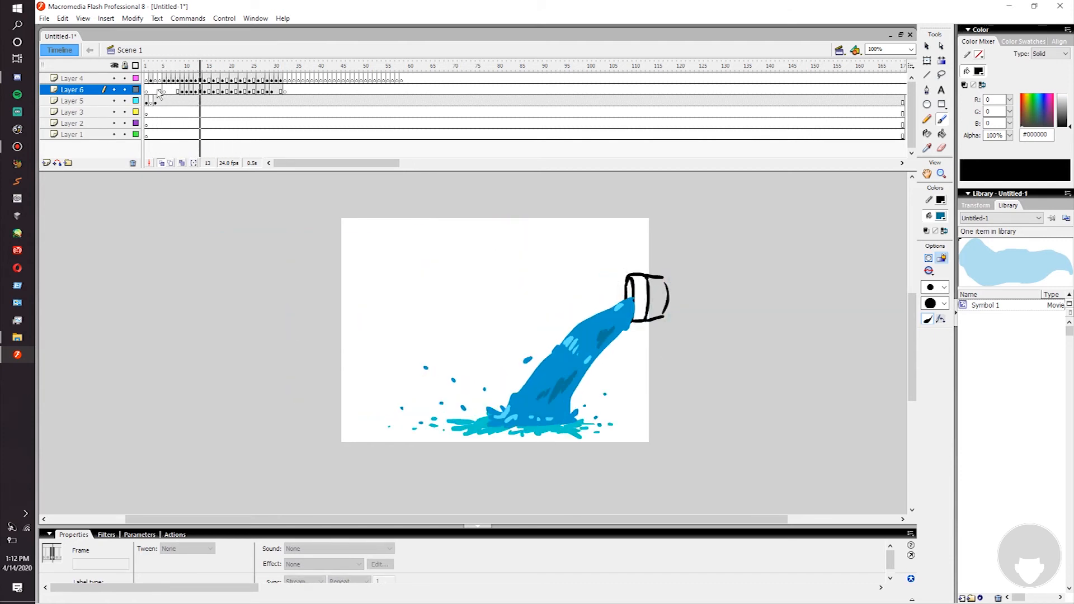
{"action": "left_click", "coordinate": [232, 65]}
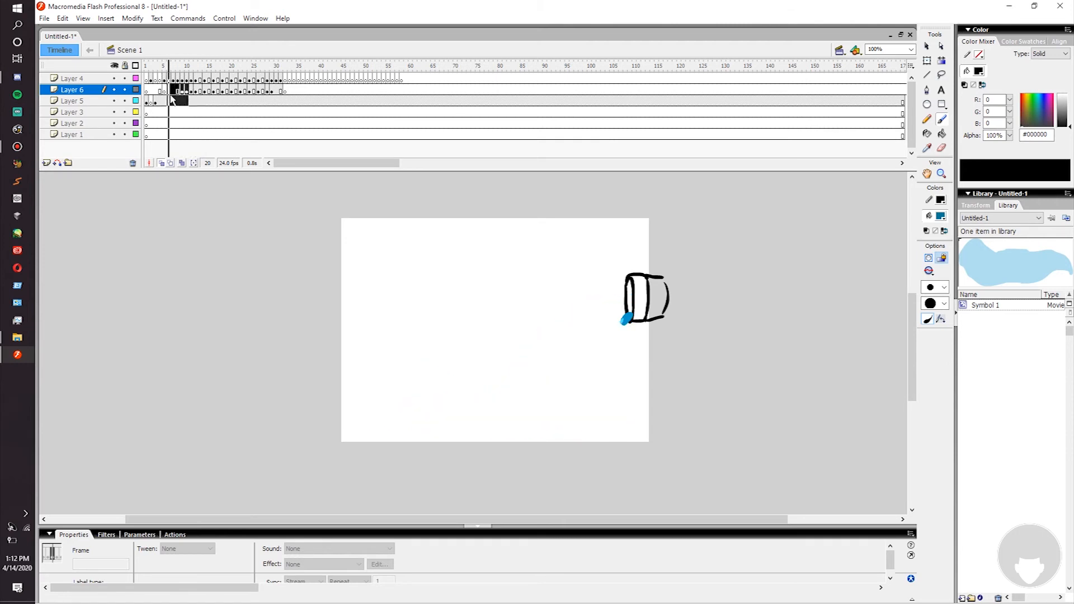
{"action": "left_click_drag", "start_coordinate": [620, 319], "coordinate": [568, 349]}
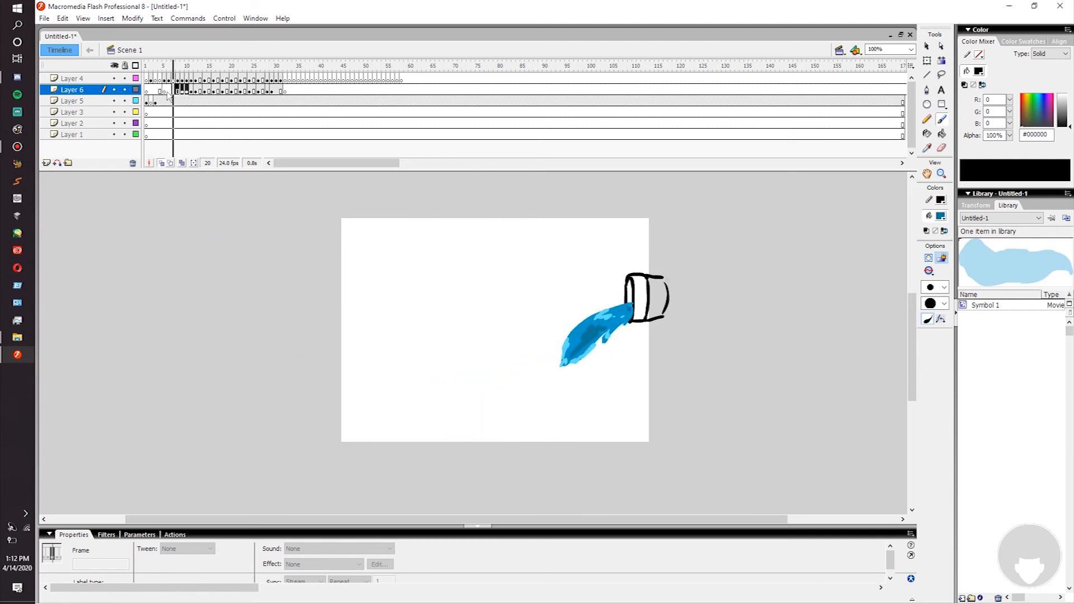
{"action": "left_click", "coordinate": [196, 66]}
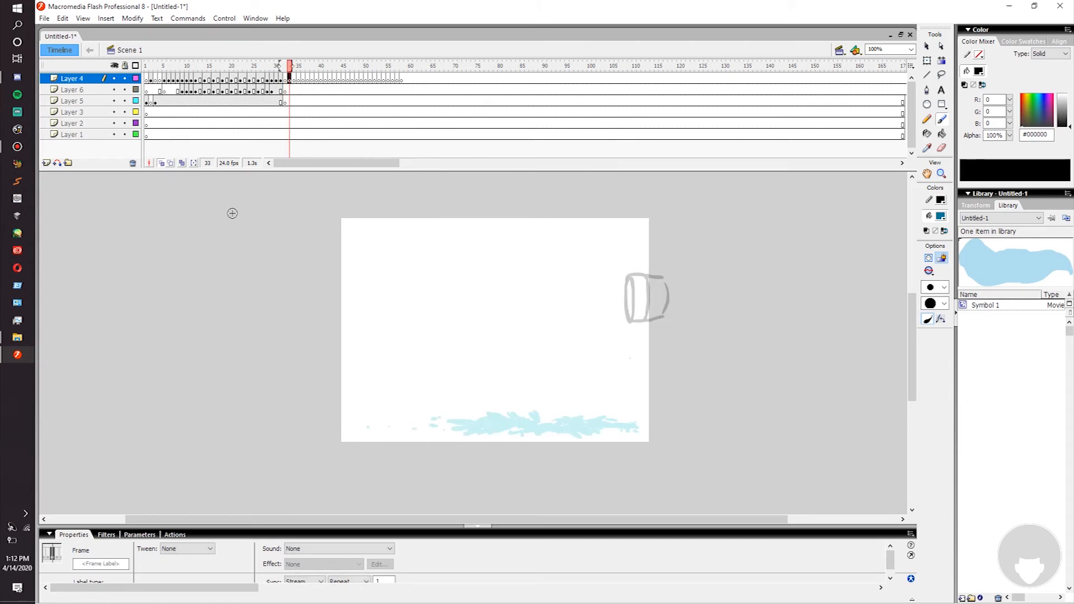
{"action": "mouse_move", "coordinate": [834, 260]}
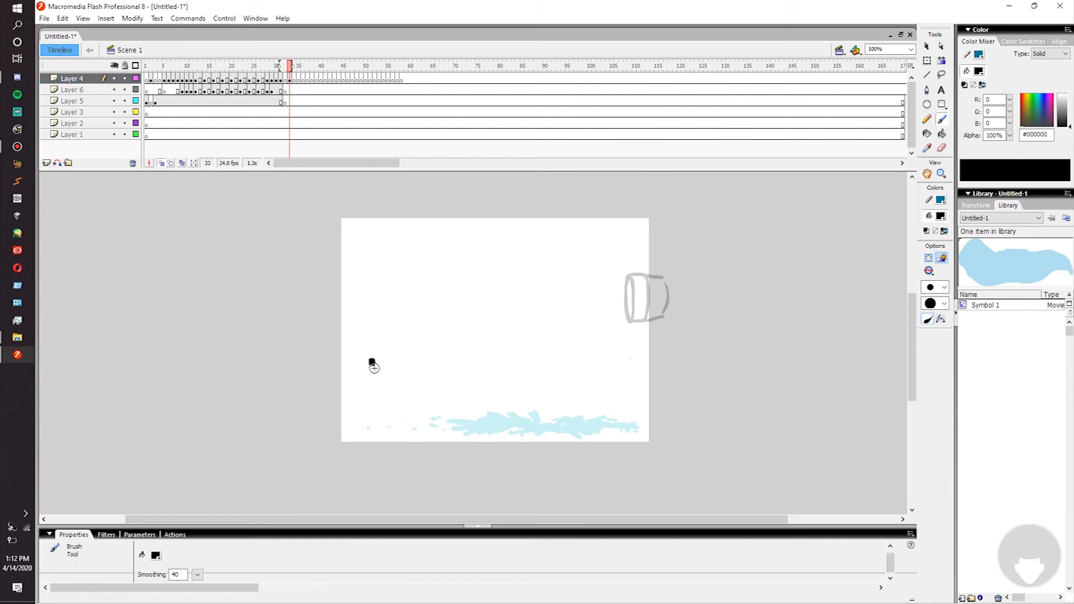
Brush a small black stick figure and dab growing blue drops toward the bucket
{"action": "left_click_drag", "start_coordinate": [372, 361], "coordinate": [371, 387]}
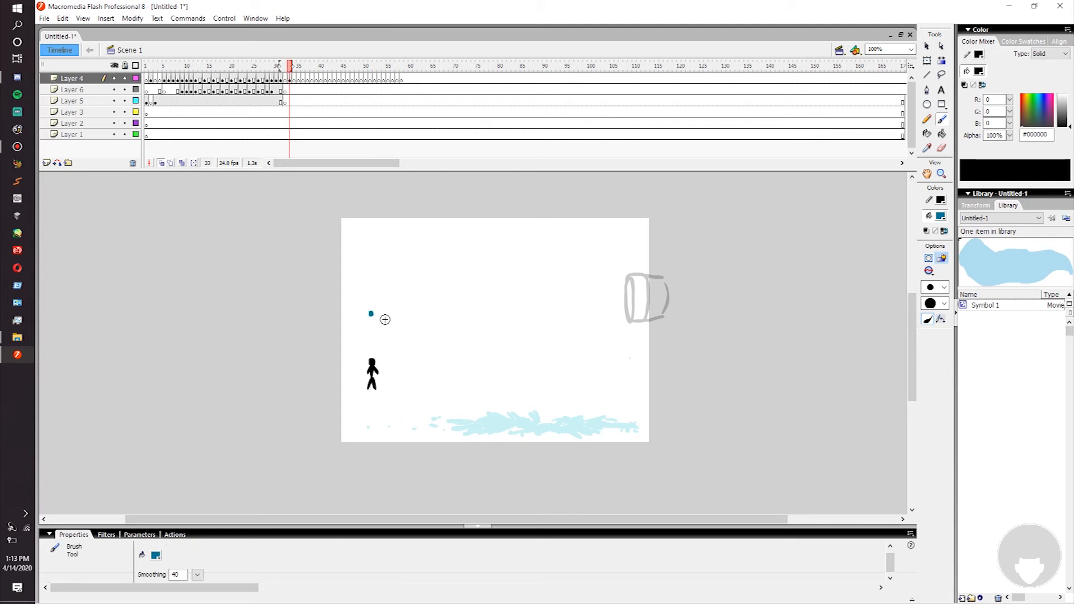
{"action": "left_click", "coordinate": [400, 303]}
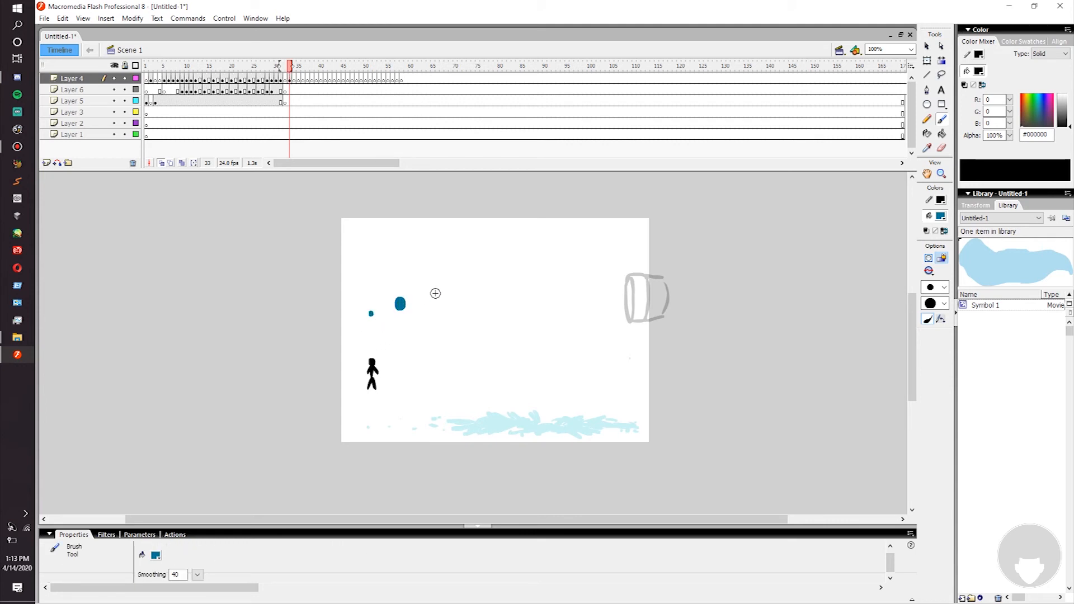
{"action": "left_click", "coordinate": [442, 293]}
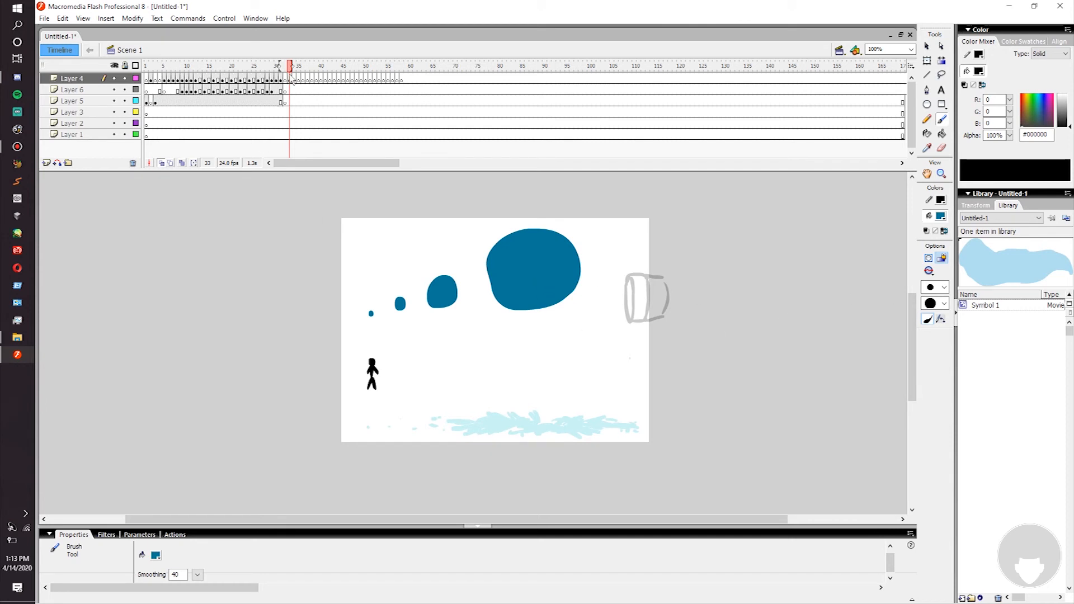
{"action": "mouse_move", "coordinate": [299, 234]}
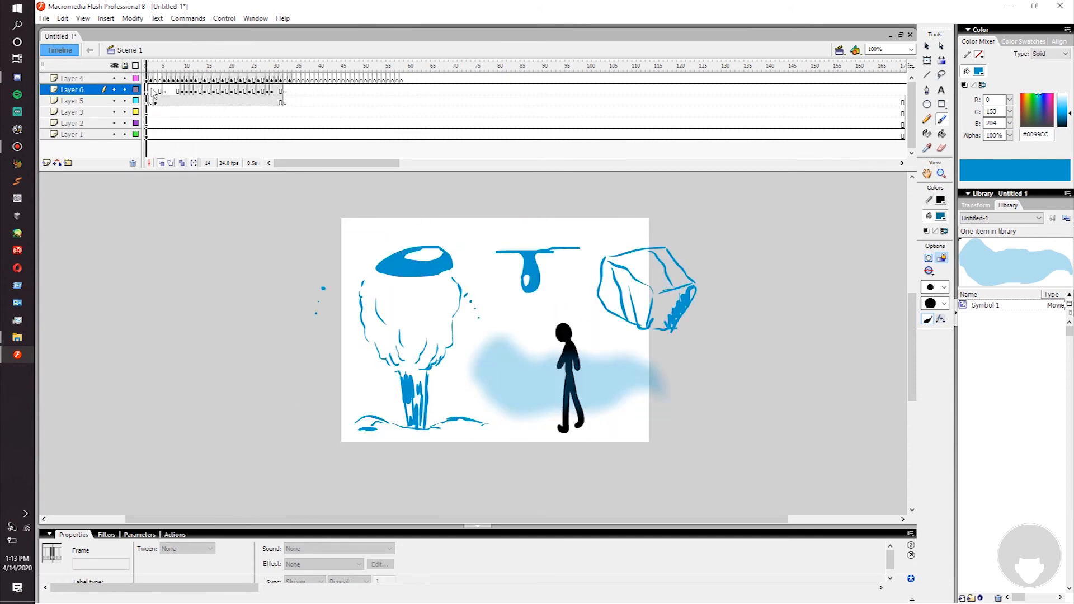
Brush black arrows pointing at the stream on frame 11, returning to frame 1
{"action": "left_click", "coordinate": [236, 66]}
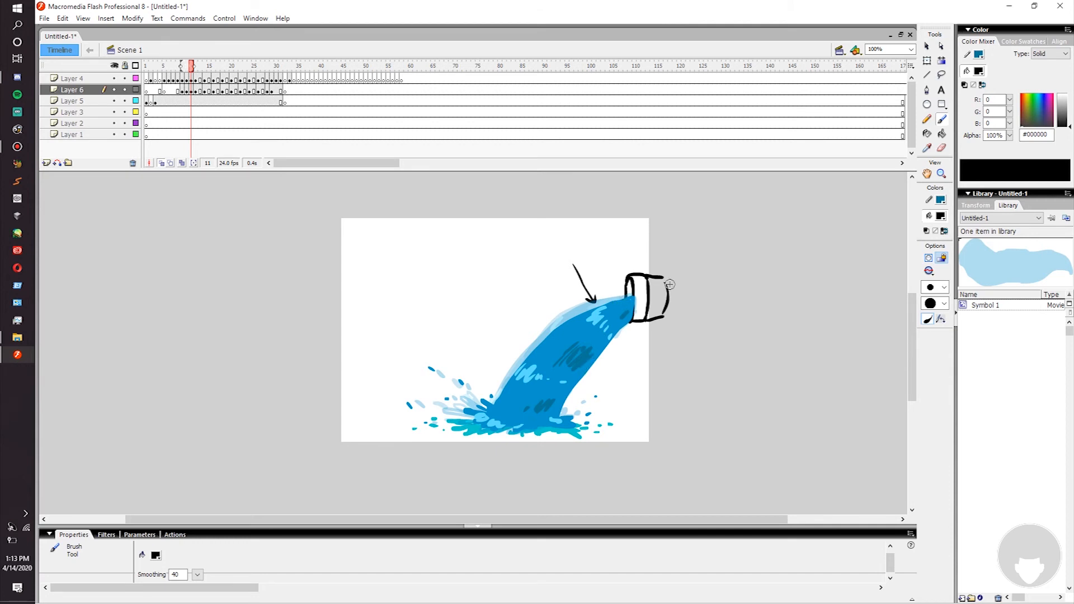
{"action": "left_click_drag", "start_coordinate": [588, 367], "coordinate": [614, 404]}
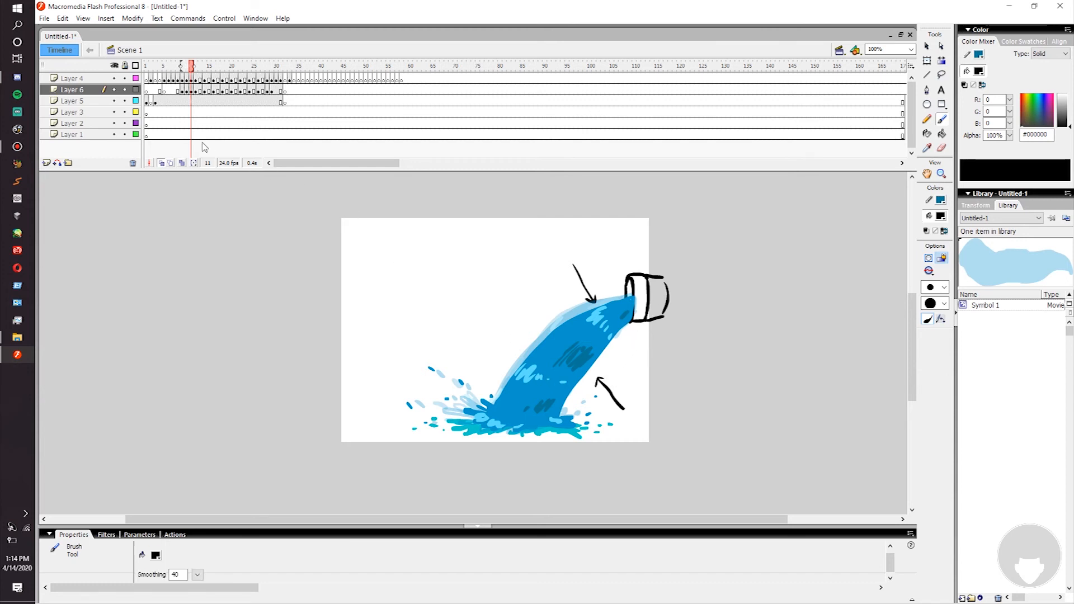
{"action": "left_click", "coordinate": [71, 112]}
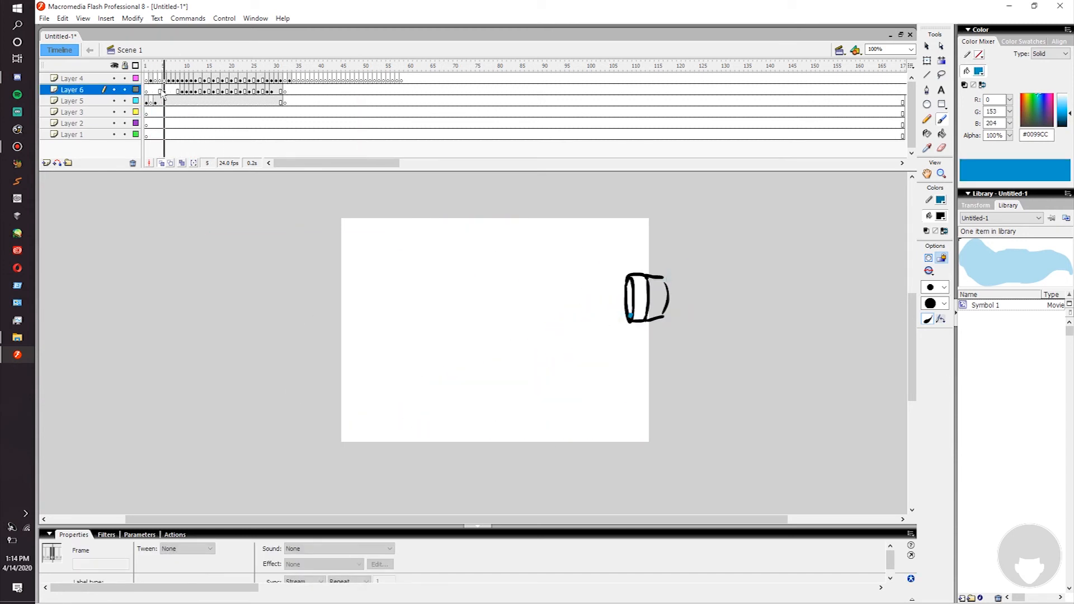
{"action": "left_click", "coordinate": [217, 66]}
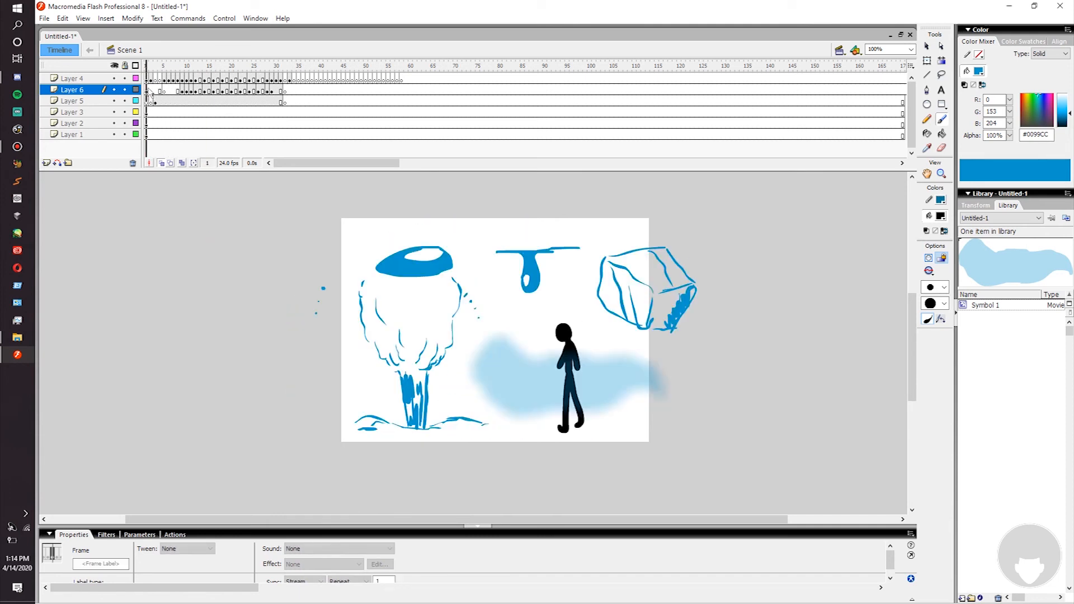
Erase the arrows from frame 11 and go to empty frame 37 on Layer 4
{"action": "left_click", "coordinate": [199, 66]}
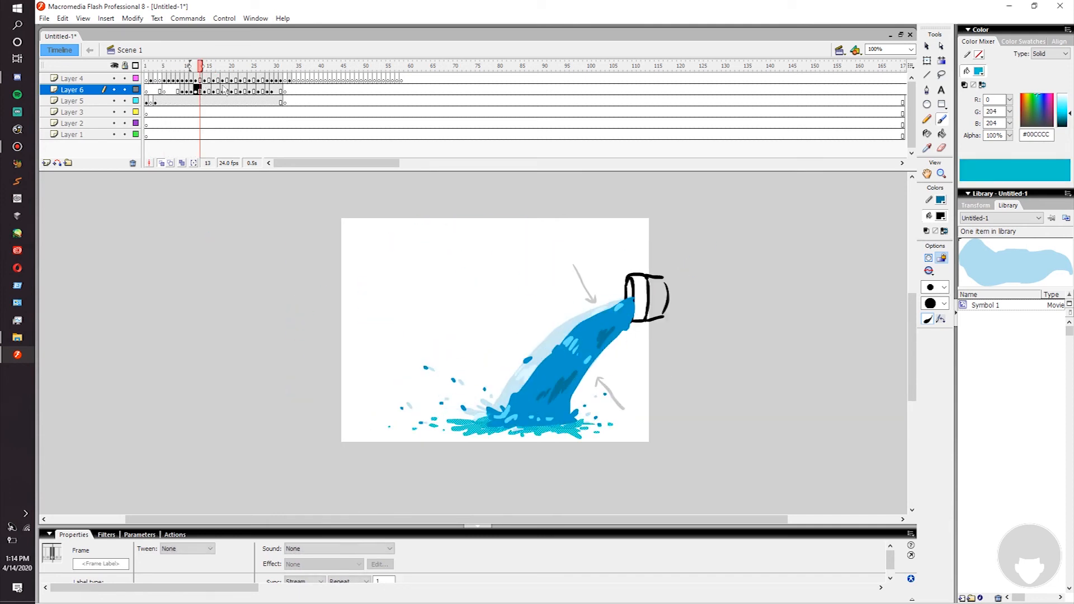
{"action": "left_click", "coordinate": [197, 66]}
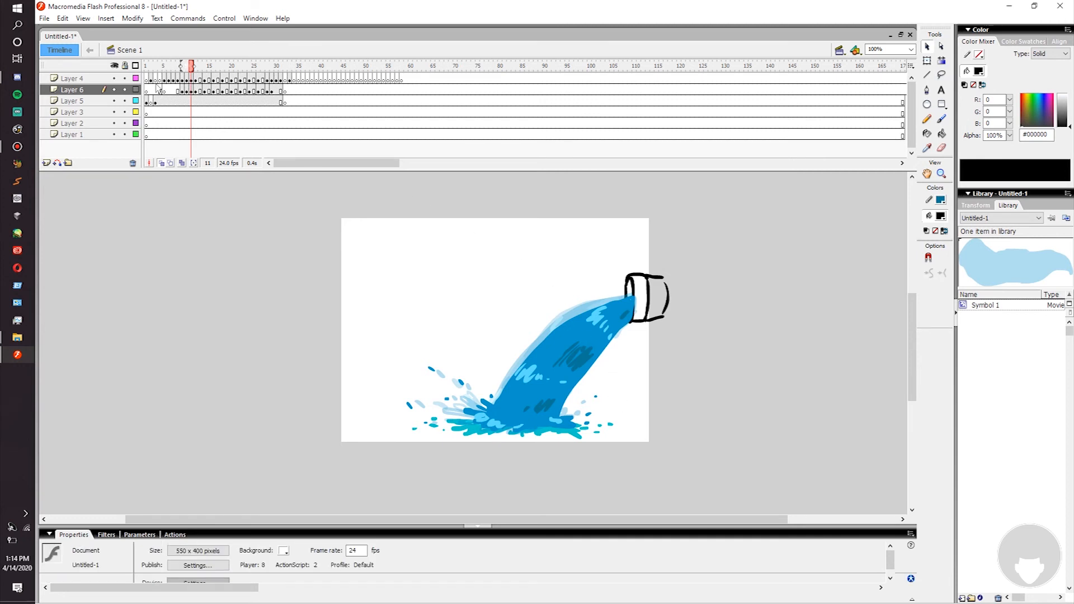
{"action": "left_click", "coordinate": [146, 65]}
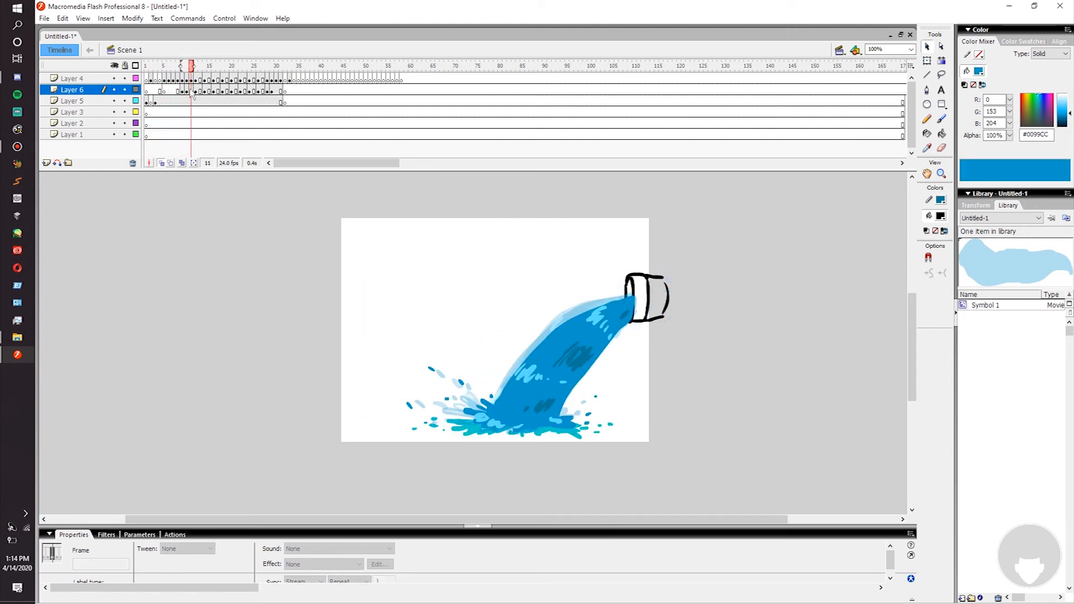
{"action": "left_click", "coordinate": [240, 66]}
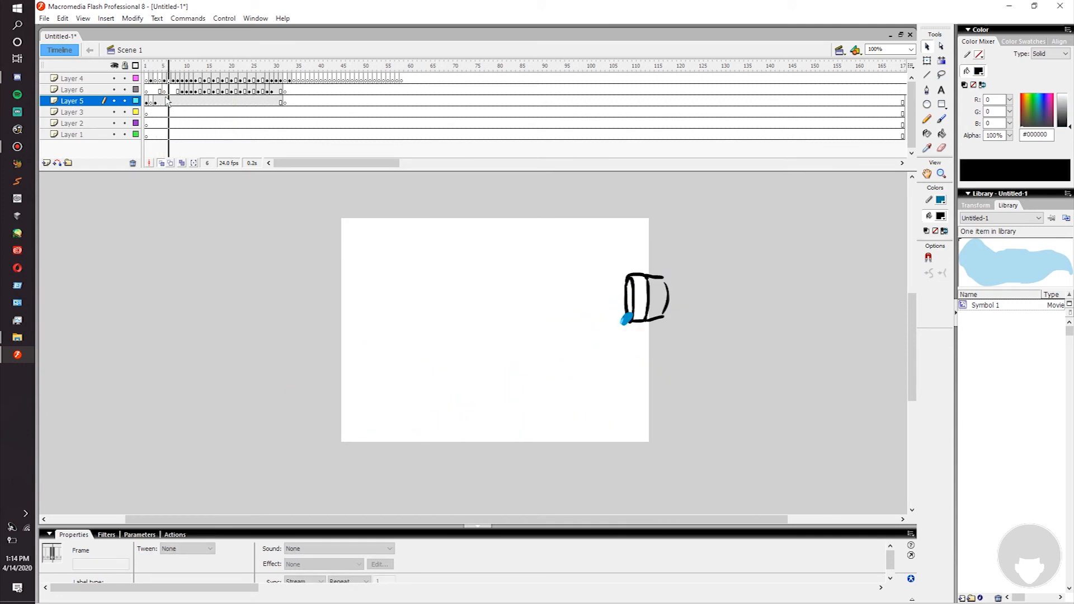
{"action": "left_click", "coordinate": [72, 89]}
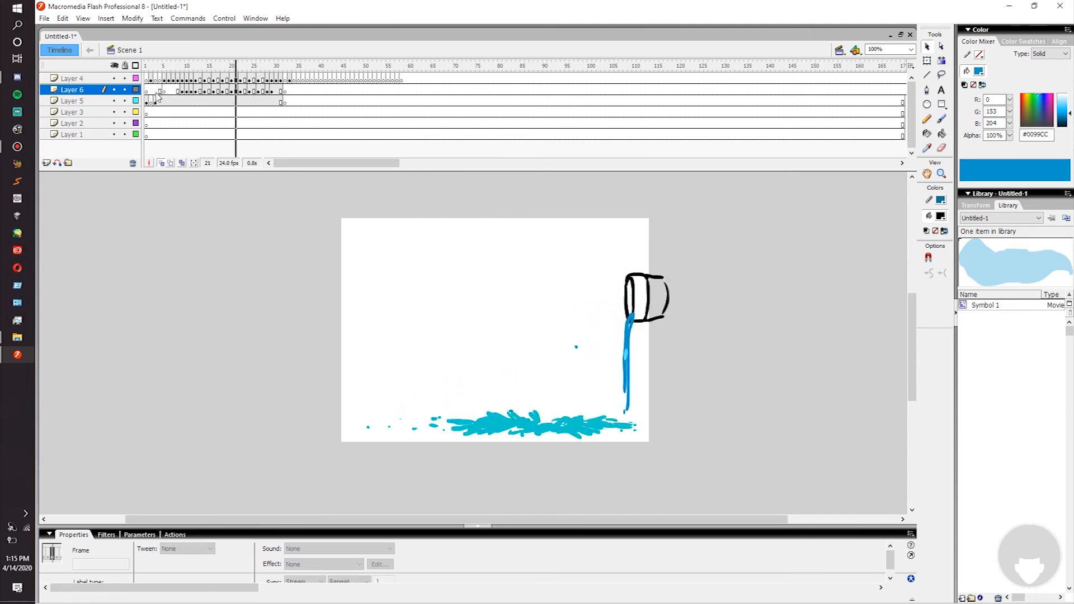
{"action": "left_click", "coordinate": [212, 66]}
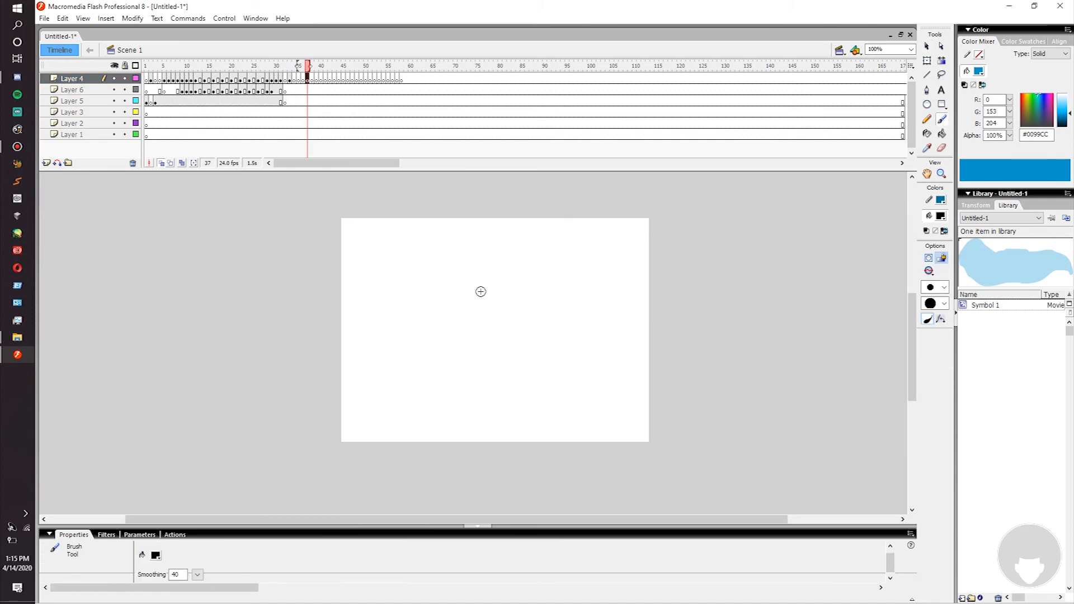
{"action": "mouse_move", "coordinate": [500, 306]}
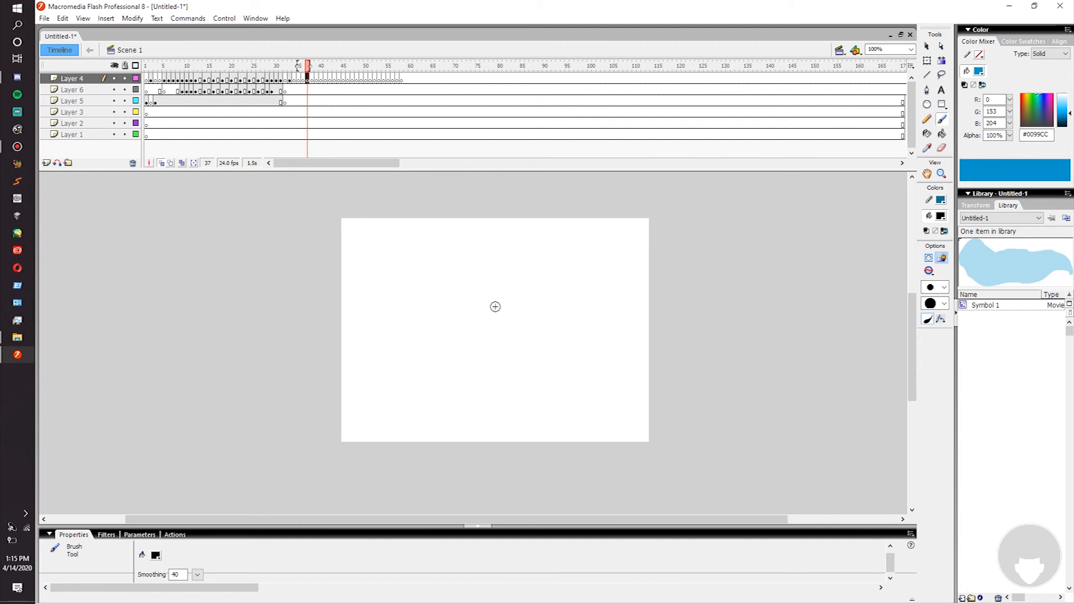
{"action": "mouse_move", "coordinate": [518, 267]}
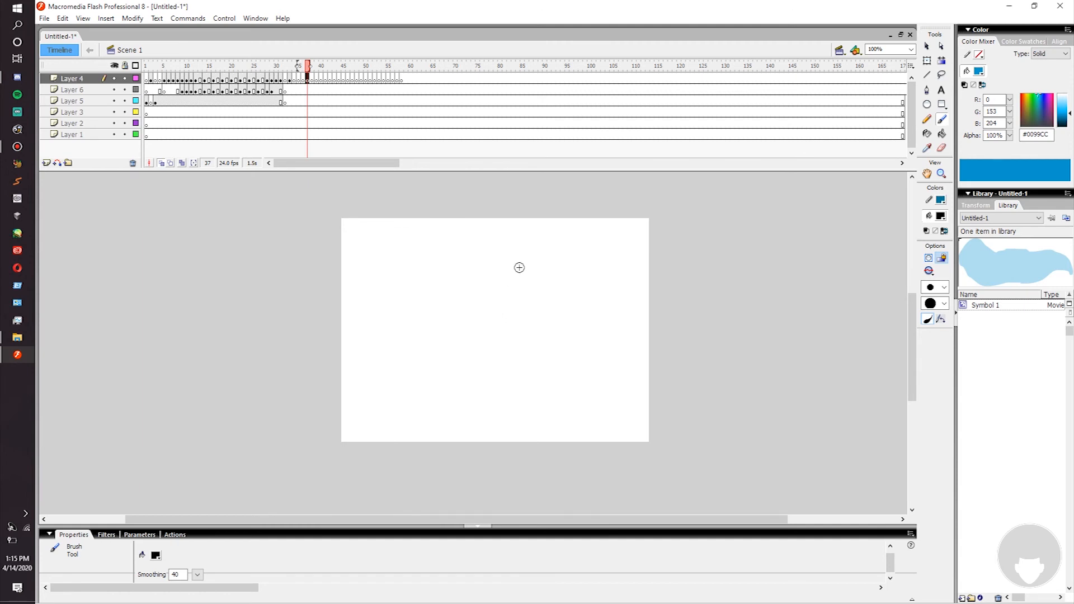
{"action": "left_click_drag", "start_coordinate": [363, 282], "coordinate": [421, 281]}
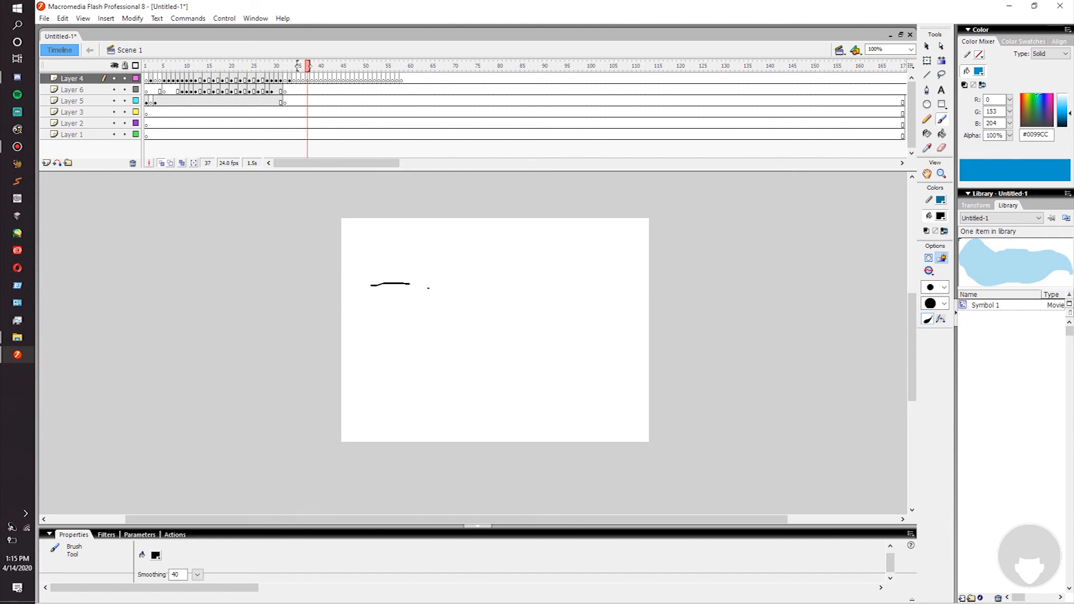
{"action": "left_click_drag", "start_coordinate": [390, 284], "coordinate": [547, 280]}
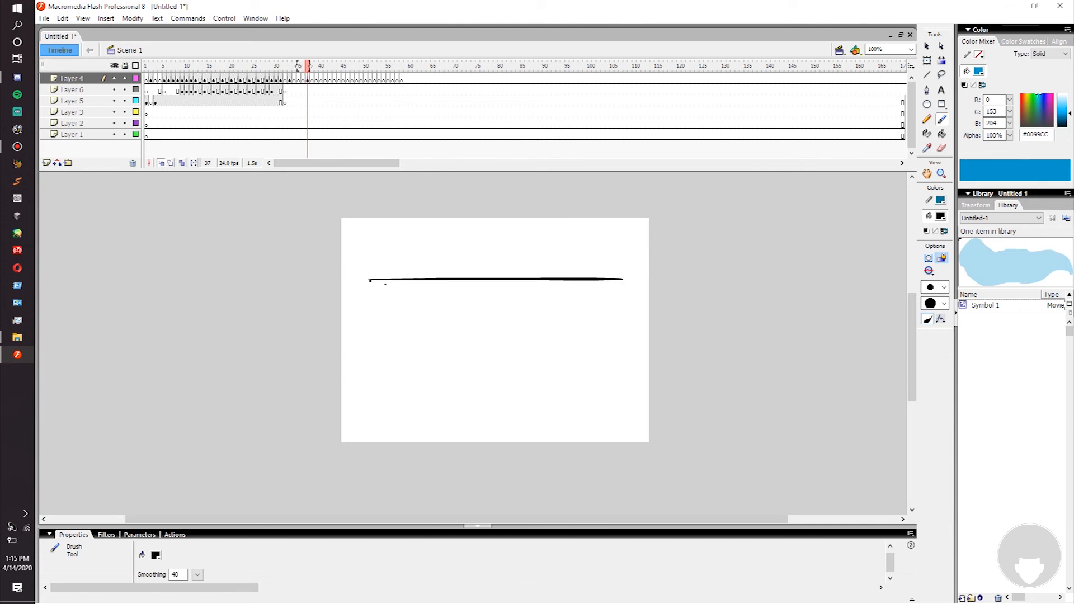
{"action": "left_click_drag", "start_coordinate": [425, 280], "coordinate": [559, 305]}
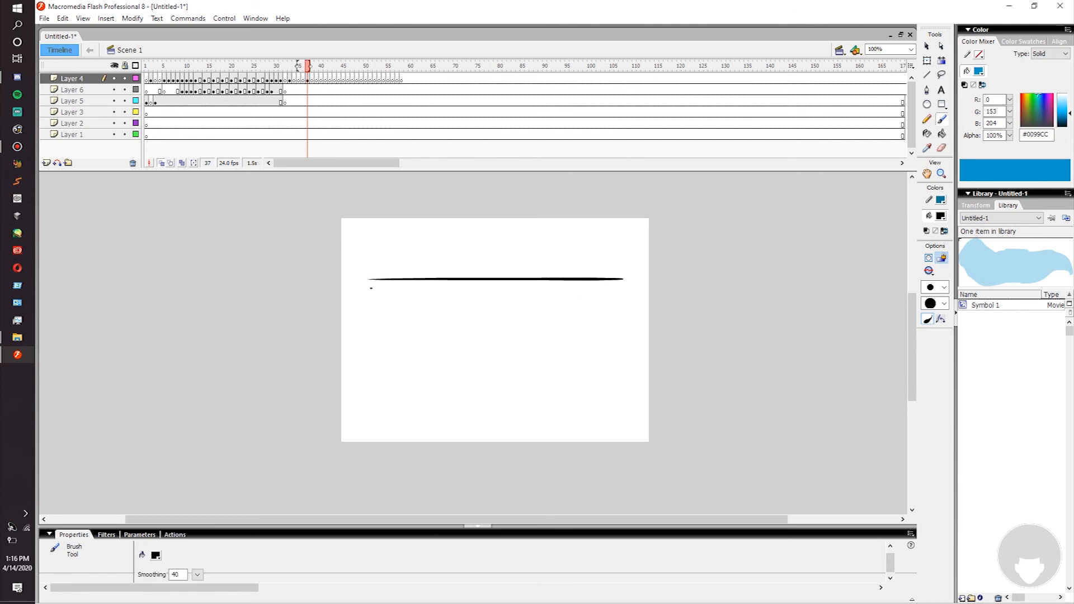
{"action": "left_click_drag", "start_coordinate": [369, 287], "coordinate": [634, 288]}
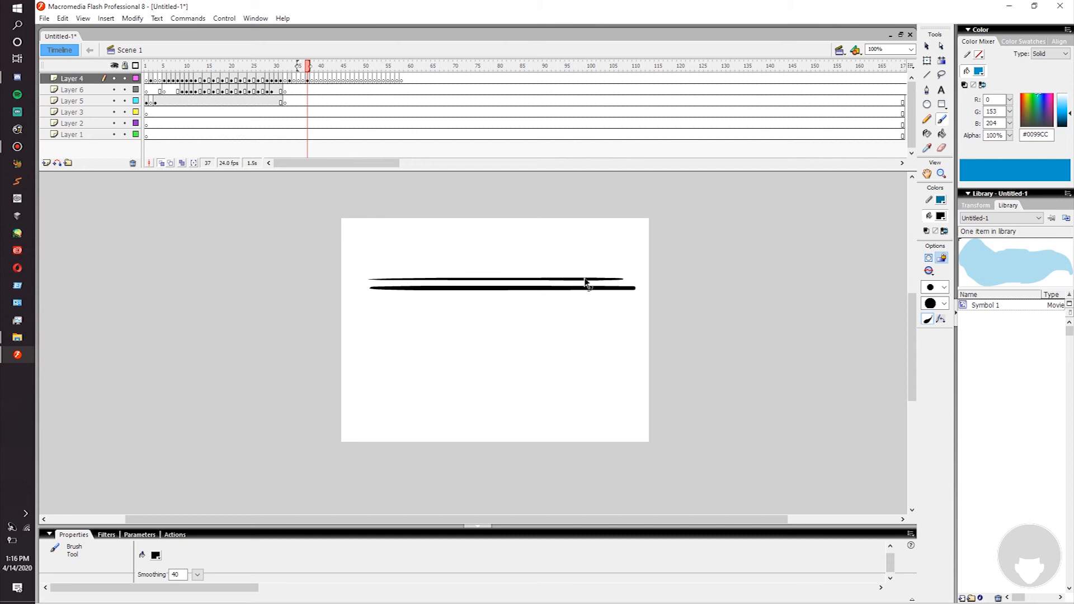
{"action": "left_click_drag", "start_coordinate": [370, 298], "coordinate": [632, 295]}
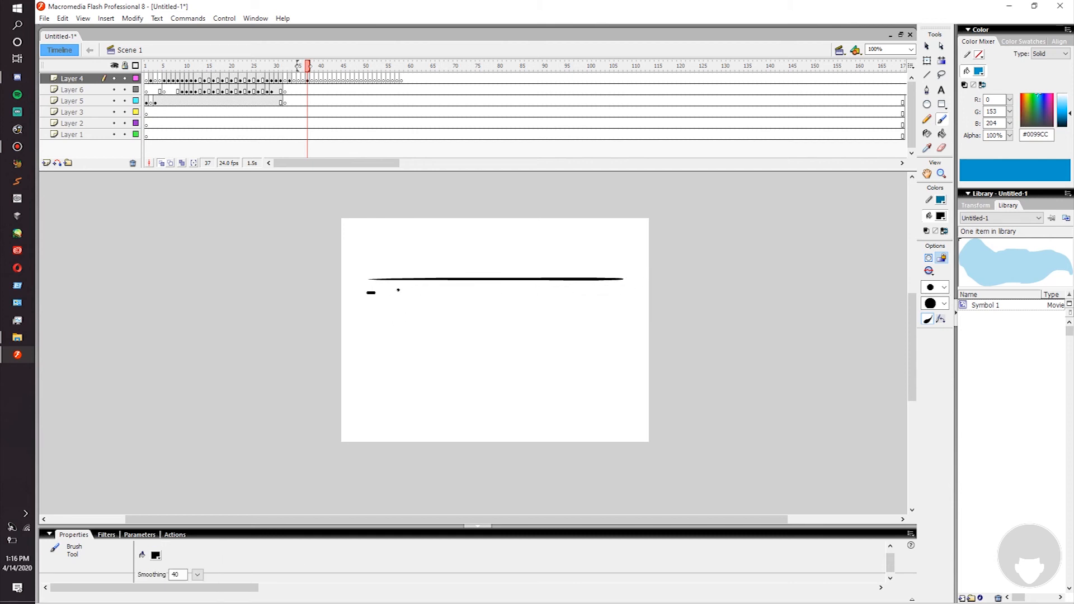
{"action": "left_click_drag", "start_coordinate": [367, 292], "coordinate": [628, 292]}
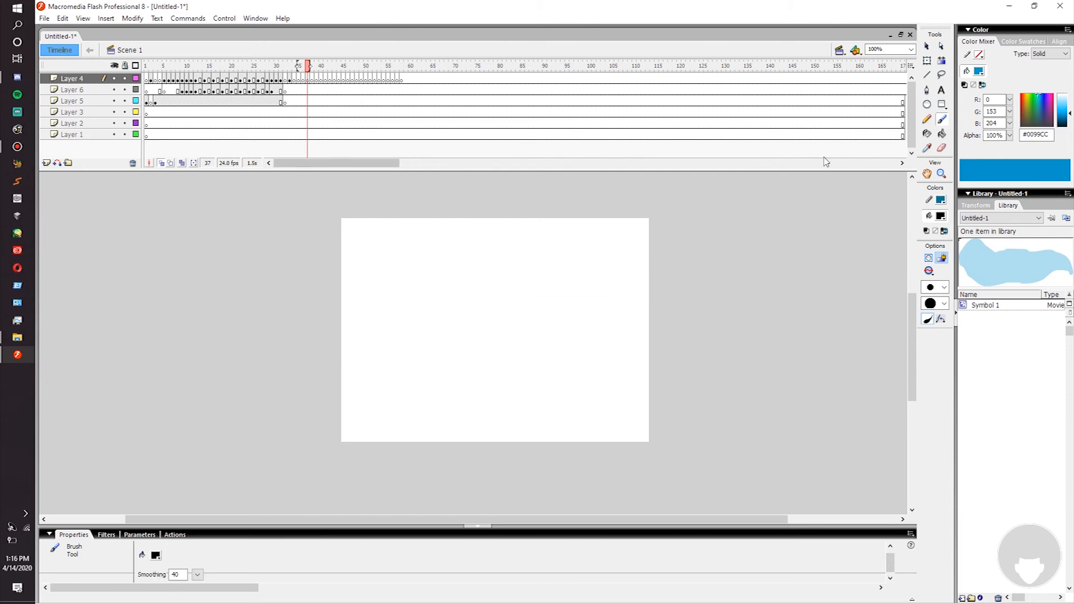
{"action": "mouse_move", "coordinate": [786, 171]}
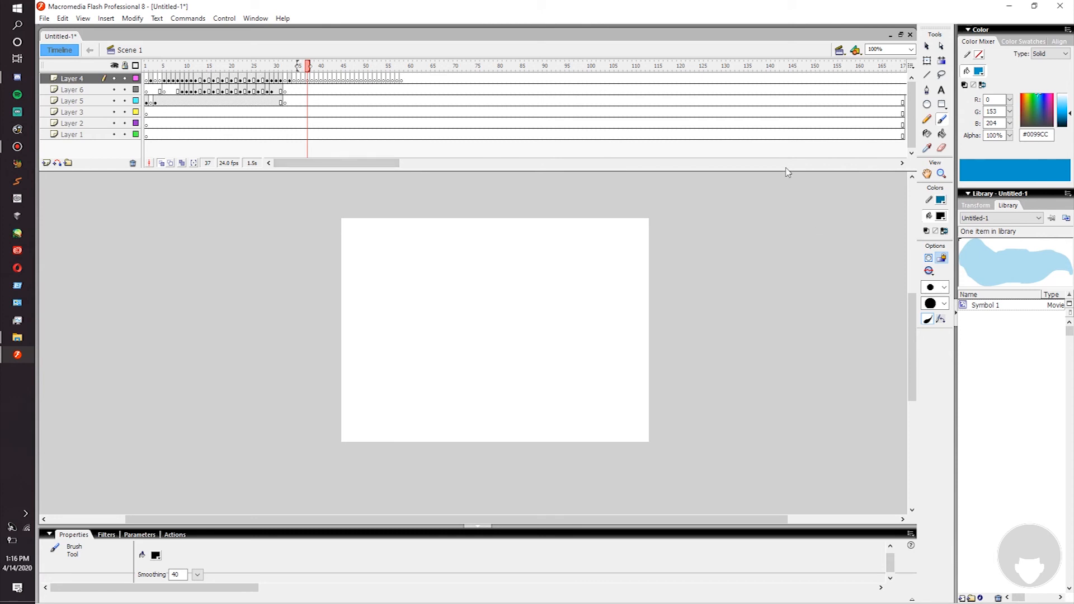
{"action": "mouse_move", "coordinate": [668, 28]}
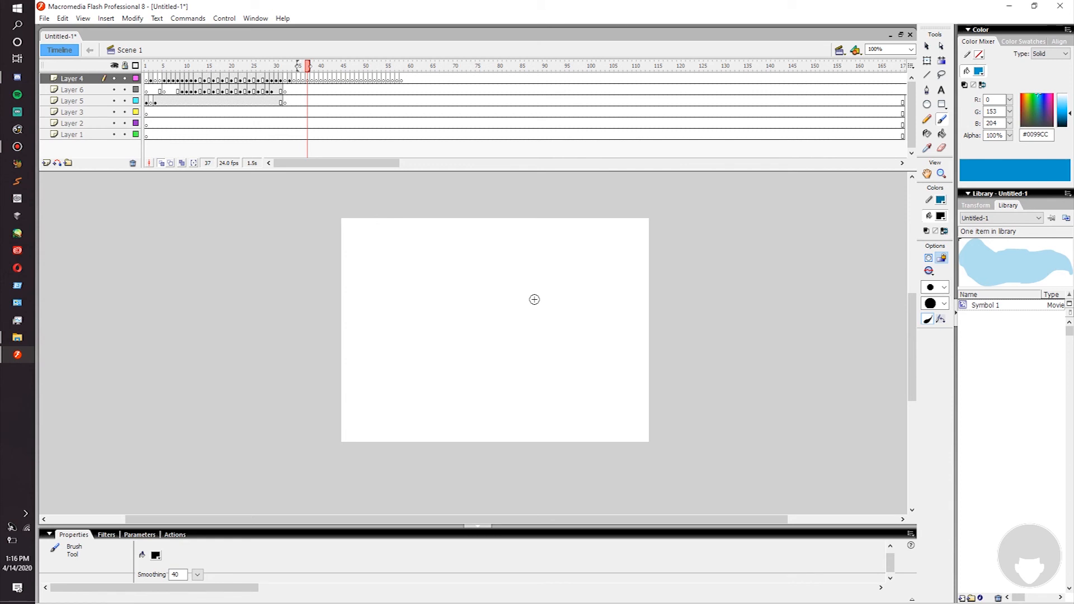
{"action": "mouse_move", "coordinate": [560, 263]}
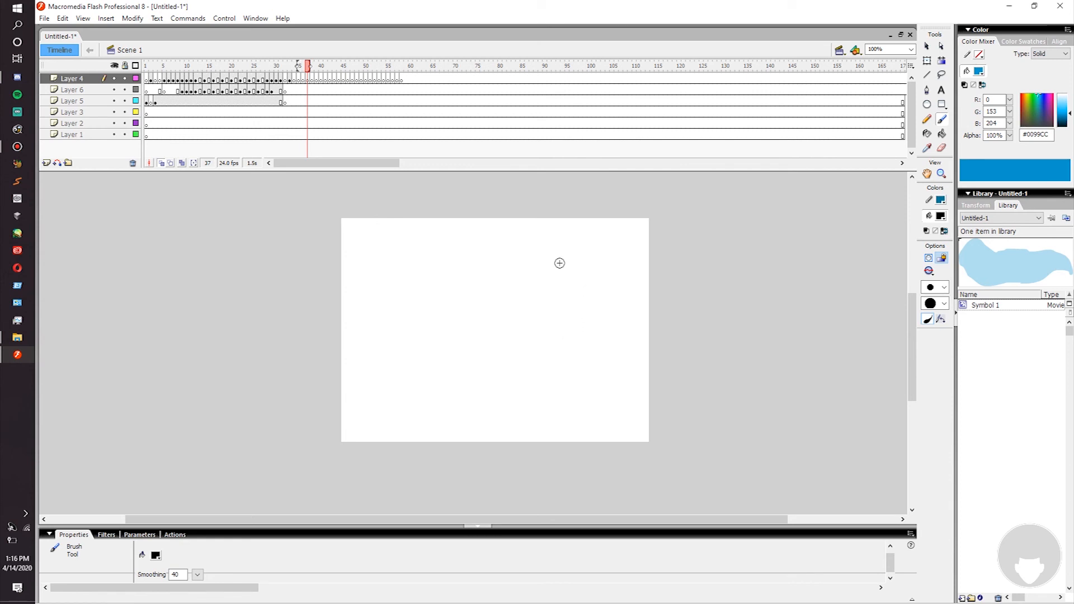
{"action": "mouse_move", "coordinate": [573, 268]}
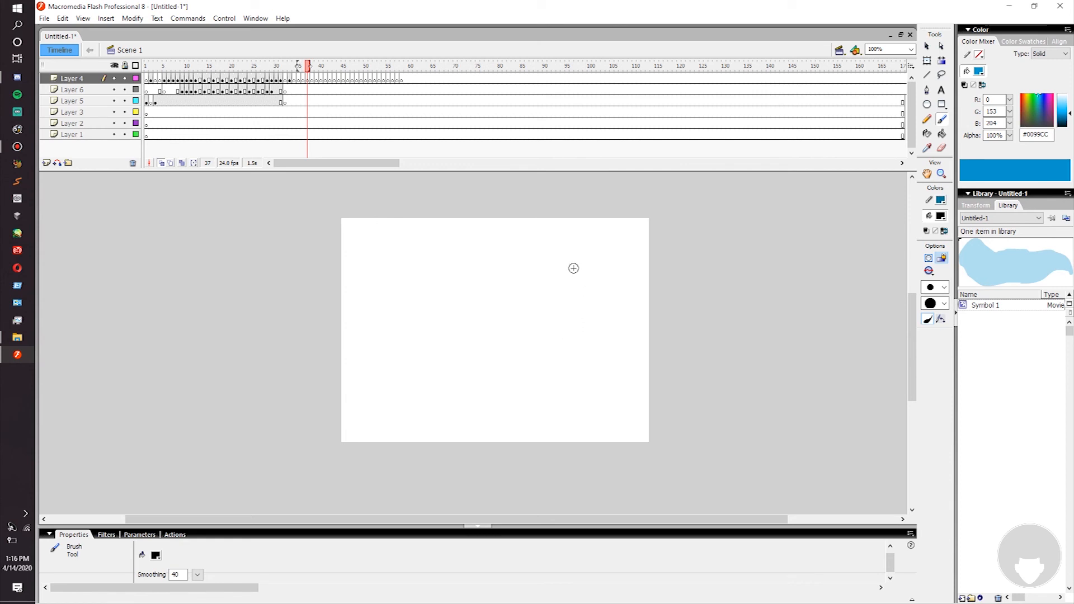
{"action": "mouse_move", "coordinate": [479, 252]}
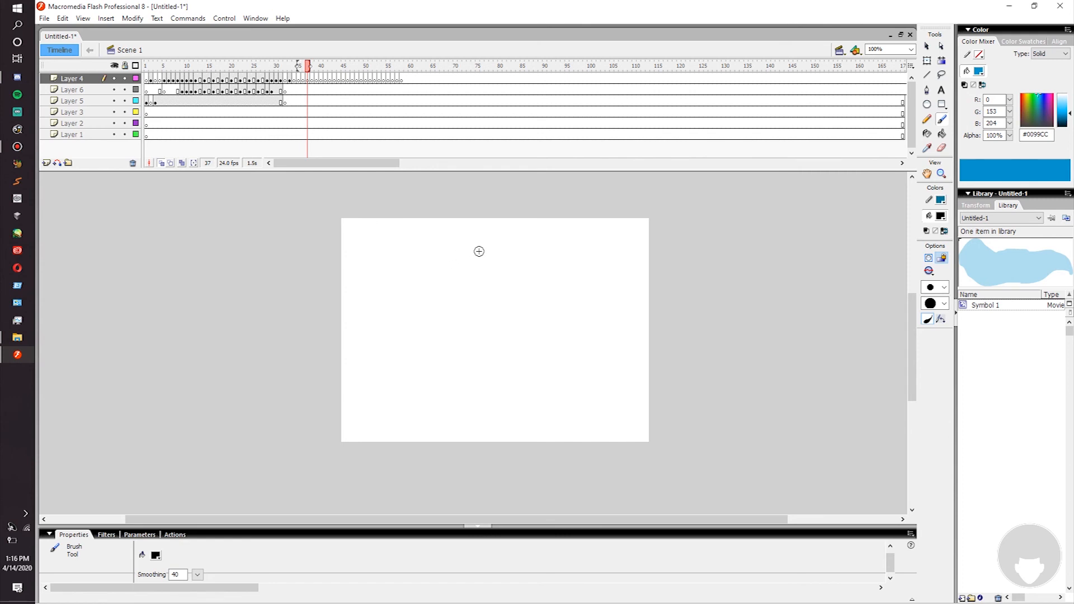
{"action": "mouse_move", "coordinate": [336, 365]}
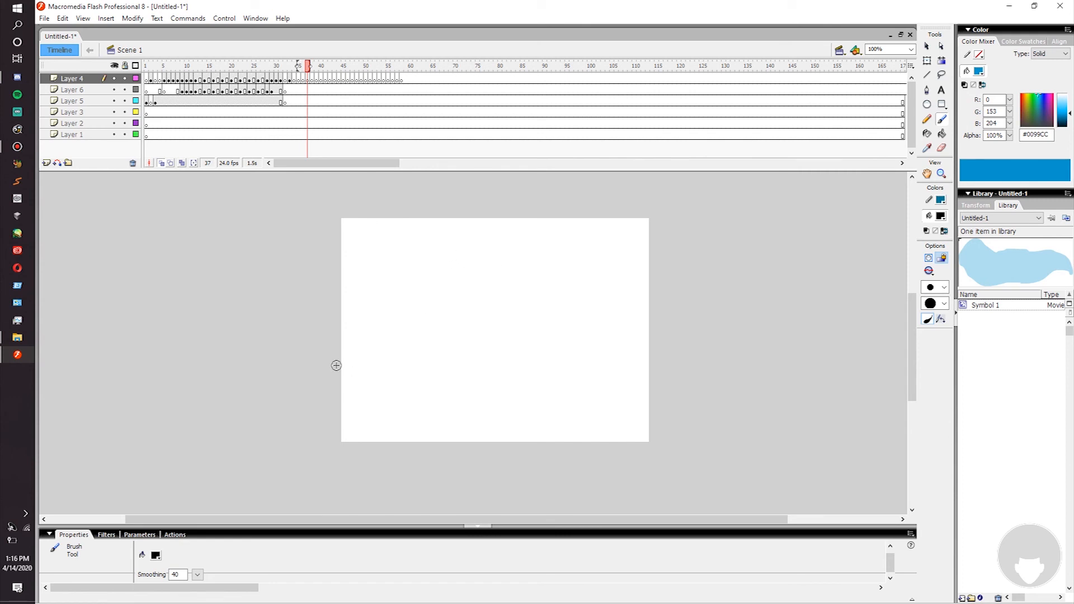
{"action": "left_click_drag", "start_coordinate": [336, 365], "coordinate": [663, 362]}
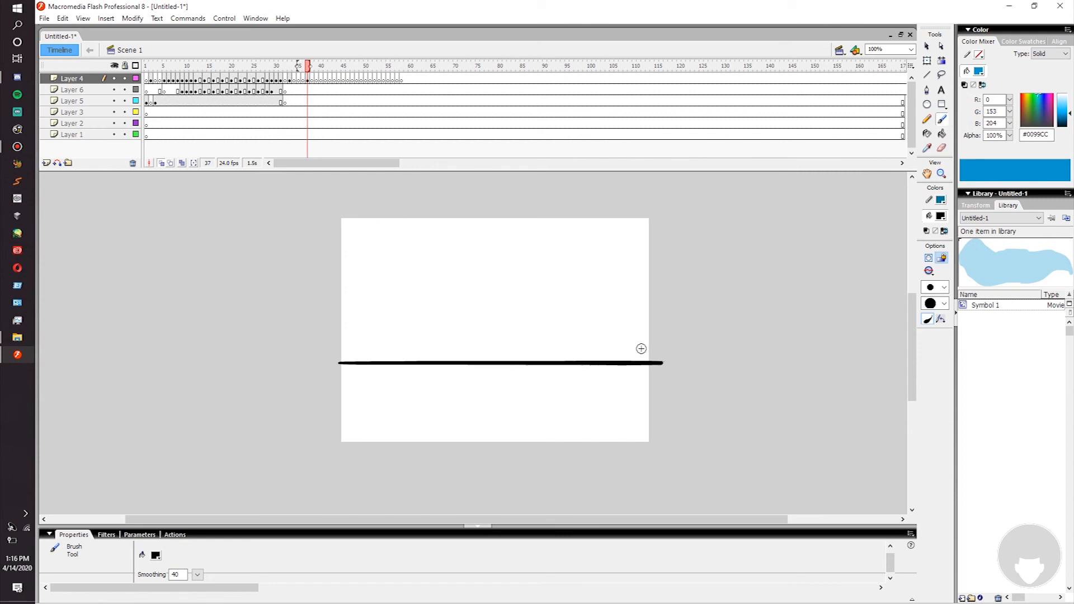
{"action": "mouse_move", "coordinate": [590, 256]}
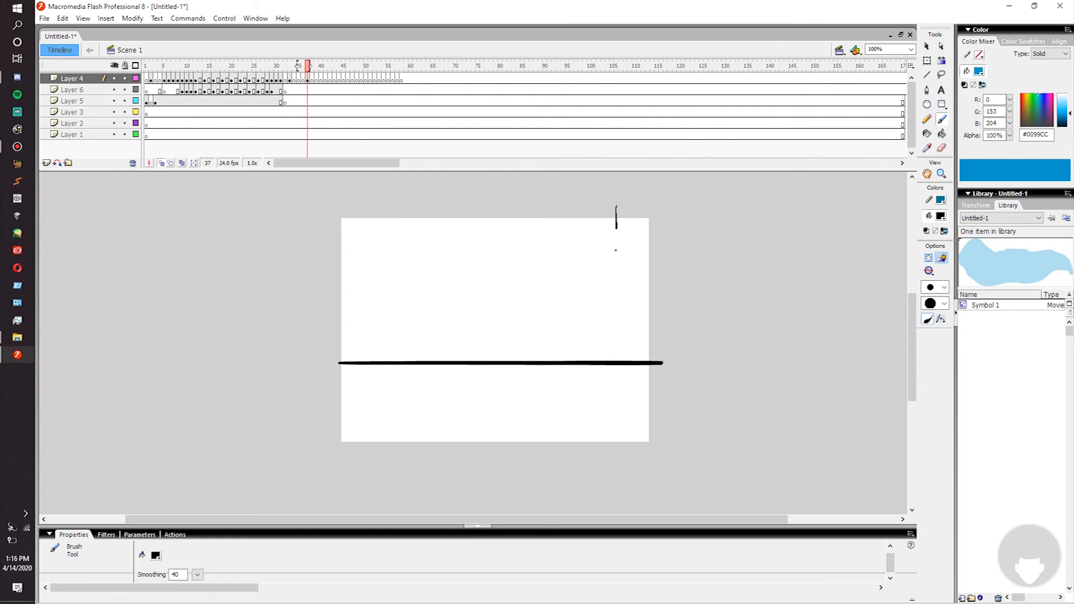
{"action": "left_click_drag", "start_coordinate": [615, 209], "coordinate": [614, 336]}
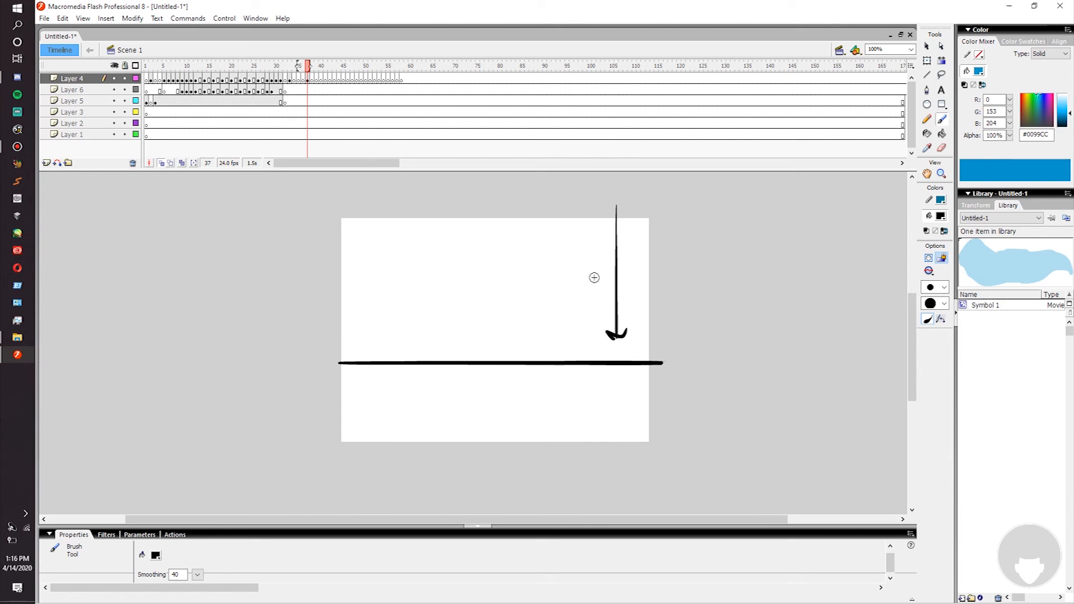
{"action": "mouse_move", "coordinate": [376, 213]}
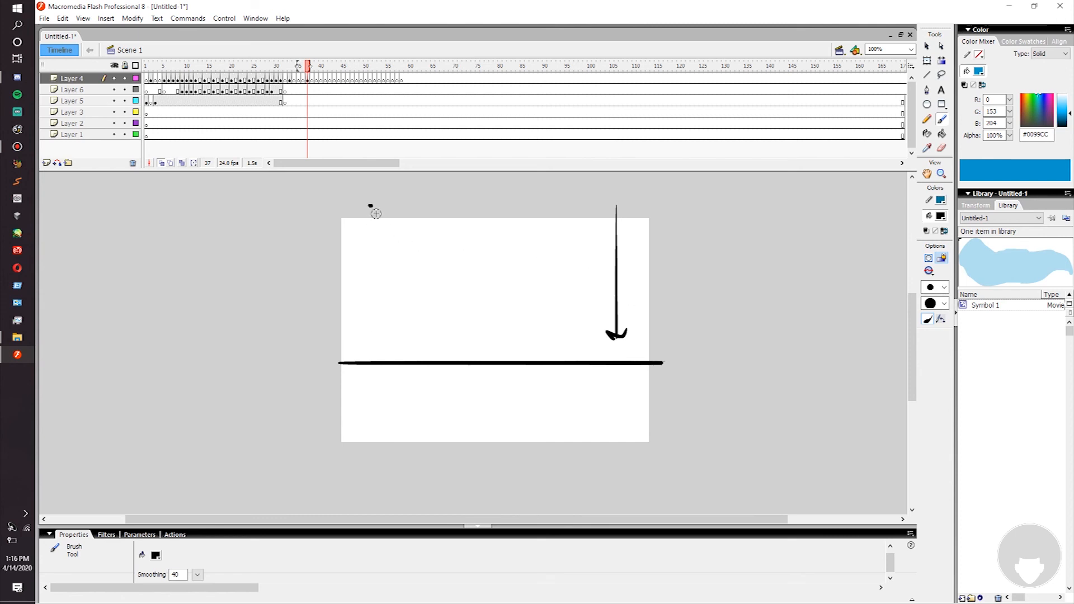
{"action": "left_click_drag", "start_coordinate": [369, 205], "coordinate": [368, 349]}
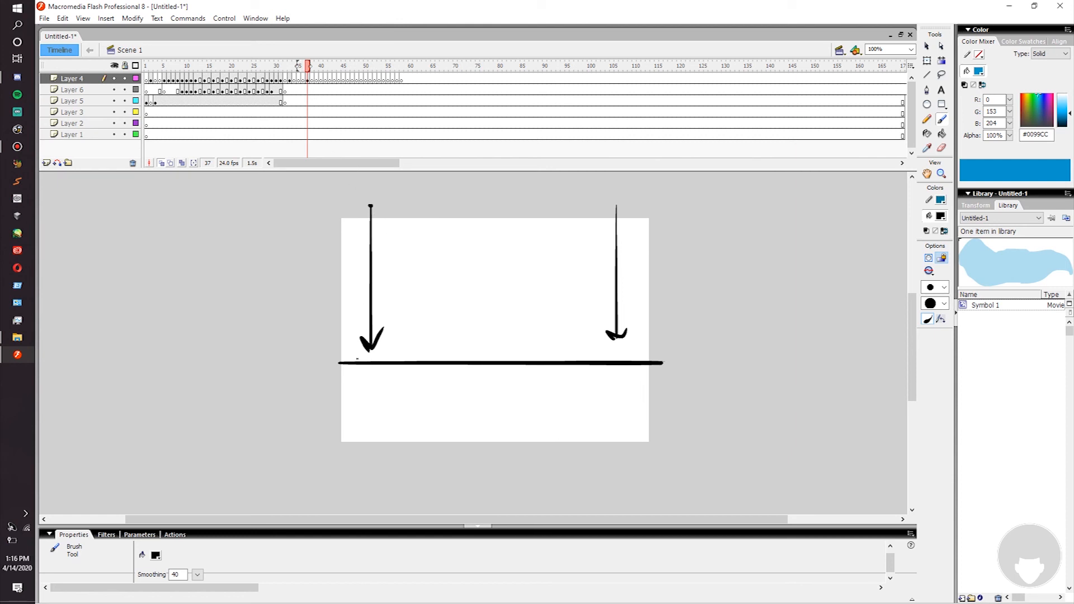
{"action": "left_click_drag", "start_coordinate": [356, 360], "coordinate": [380, 370]}
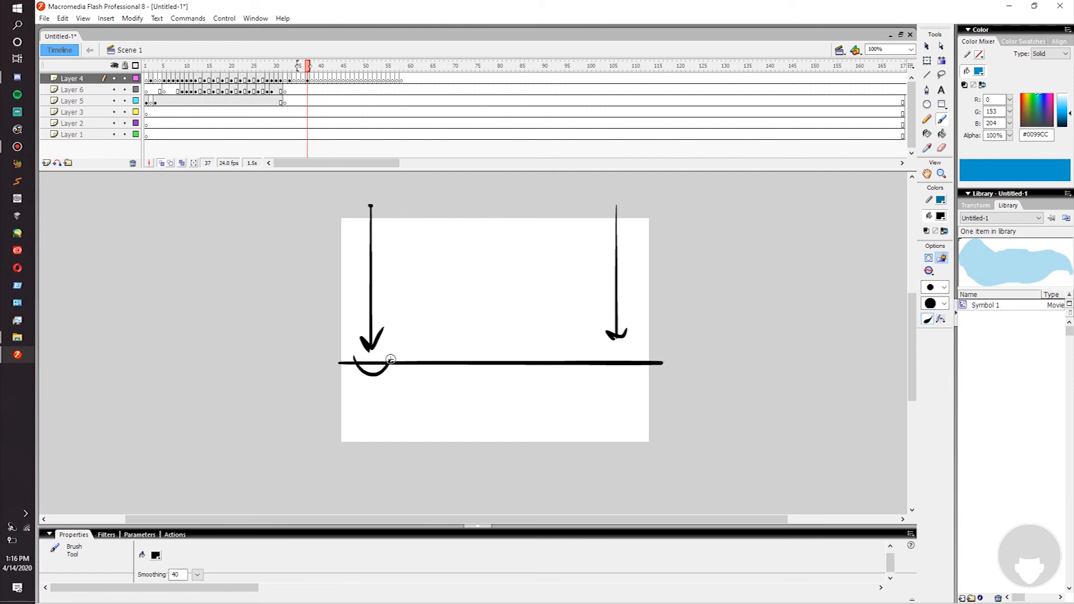
{"action": "left_click_drag", "start_coordinate": [387, 359], "coordinate": [439, 353]}
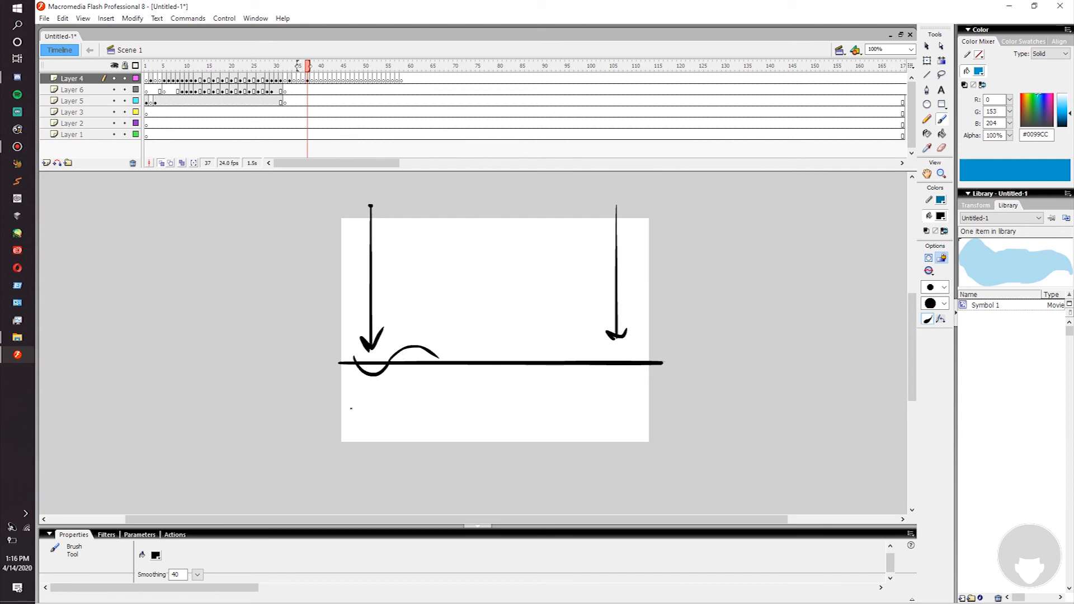
{"action": "left_click_drag", "start_coordinate": [351, 406], "coordinate": [490, 399]}
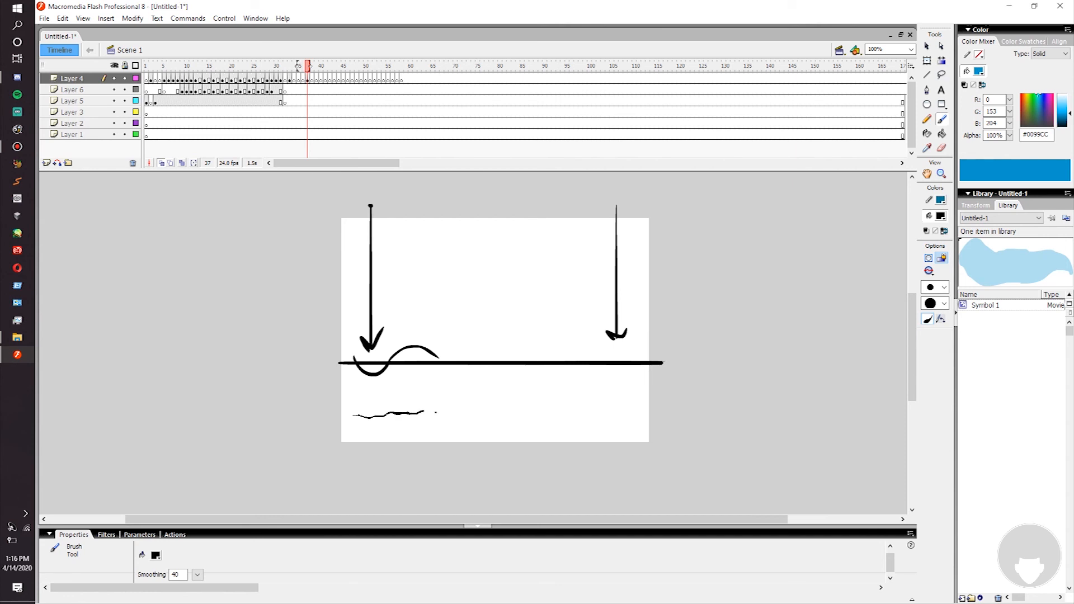
{"action": "left_click_drag", "start_coordinate": [356, 412], "coordinate": [442, 415]}
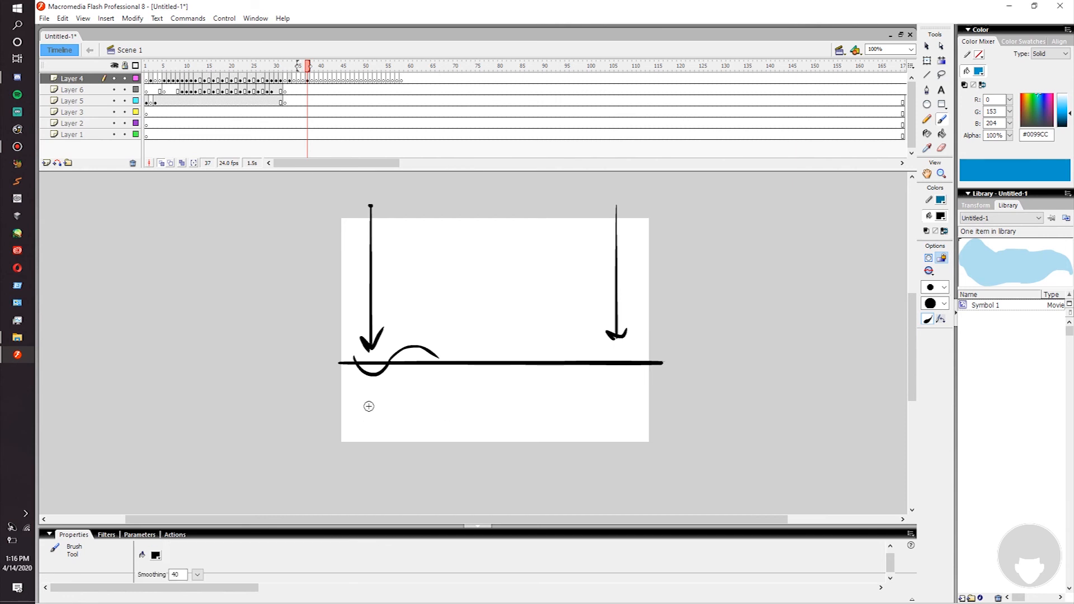
{"action": "left_click_drag", "start_coordinate": [367, 408], "coordinate": [480, 408]}
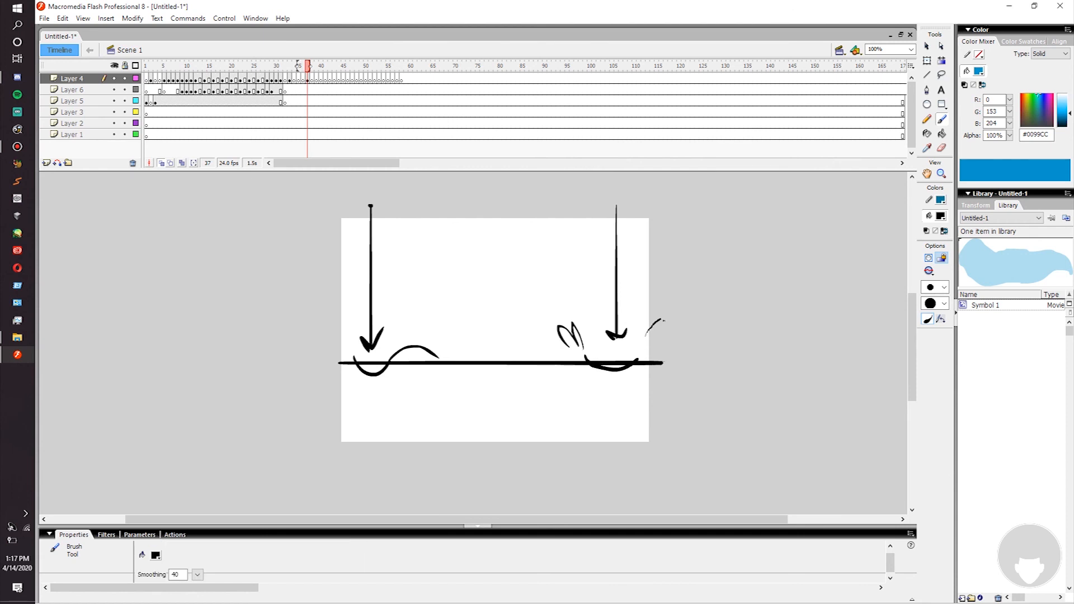
{"action": "left_click_drag", "start_coordinate": [647, 322], "coordinate": [681, 343]}
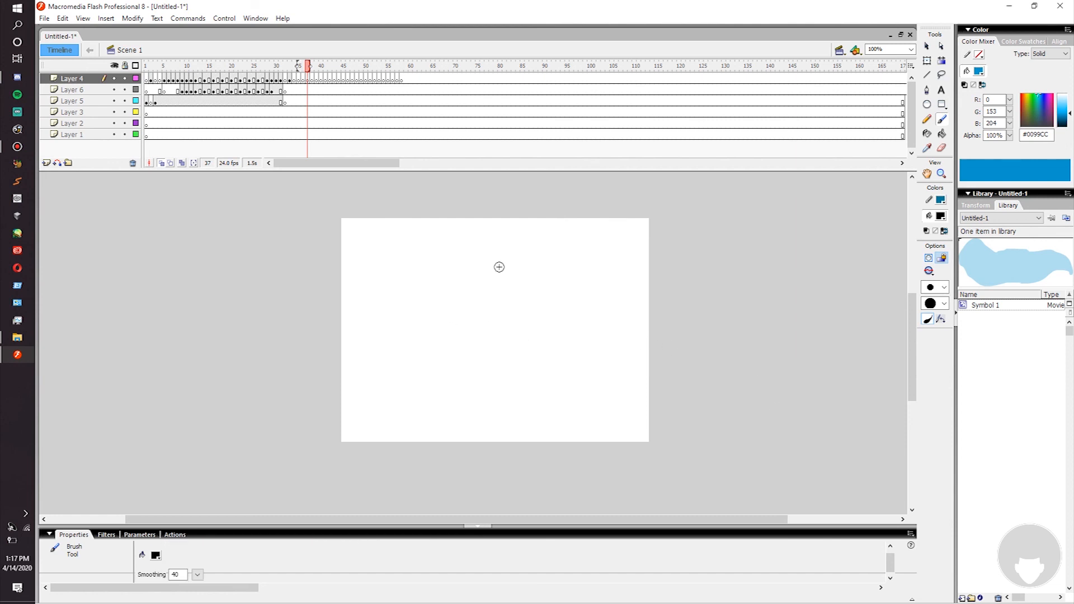
Brush in black the two big eyes with pupils, eyebrows, nose, cheeks, lips and jaw outline
{"action": "left_click_drag", "start_coordinate": [510, 268], "coordinate": [555, 305]}
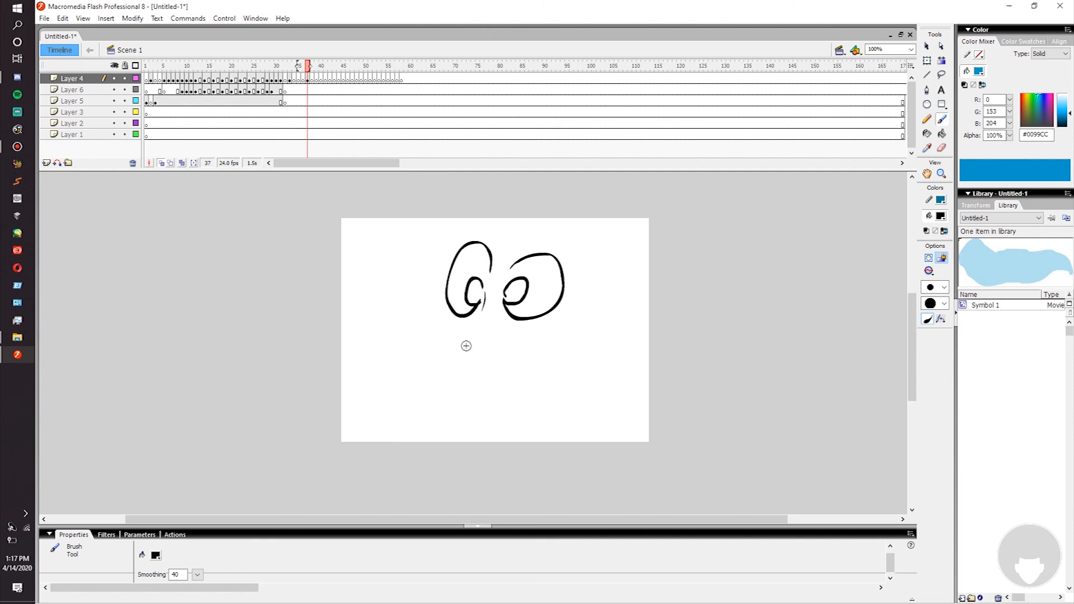
{"action": "left_click_drag", "start_coordinate": [461, 339], "coordinate": [507, 354]}
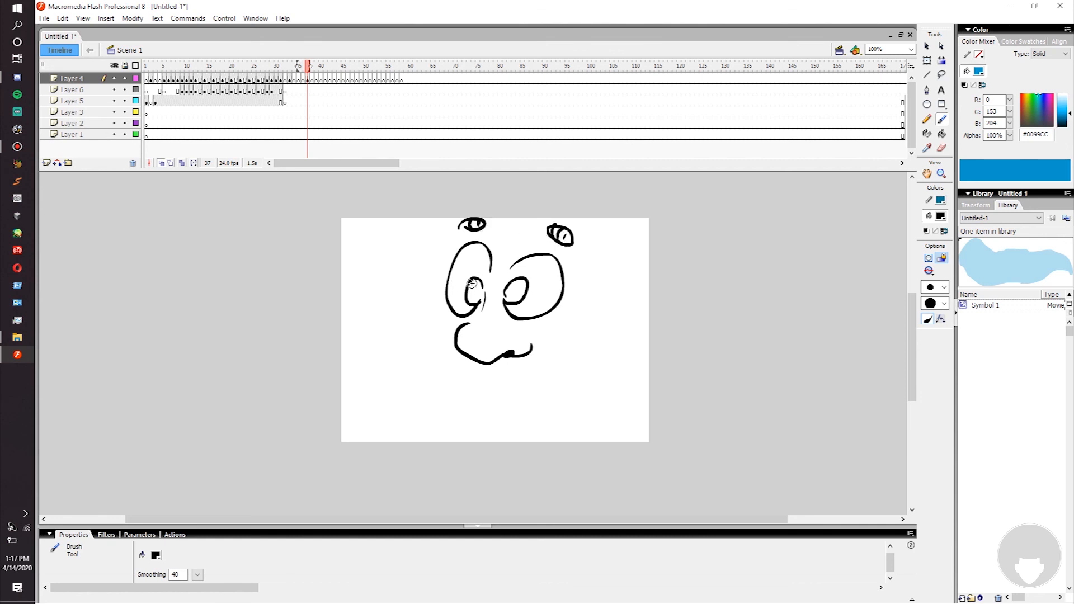
{"action": "left_click", "coordinate": [471, 291]}
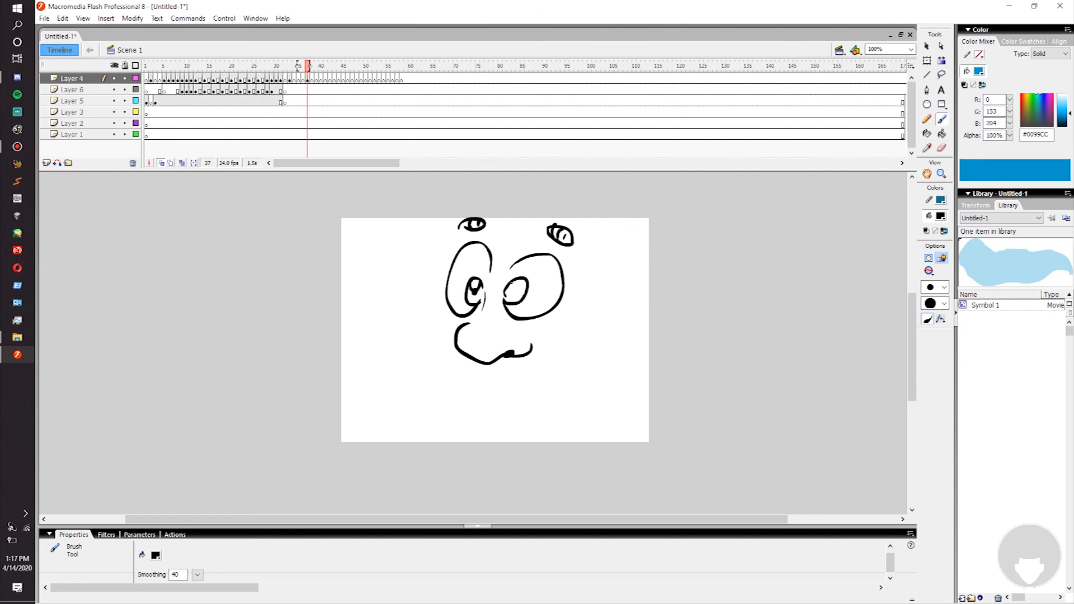
{"action": "left_click_drag", "start_coordinate": [510, 285], "coordinate": [513, 295]}
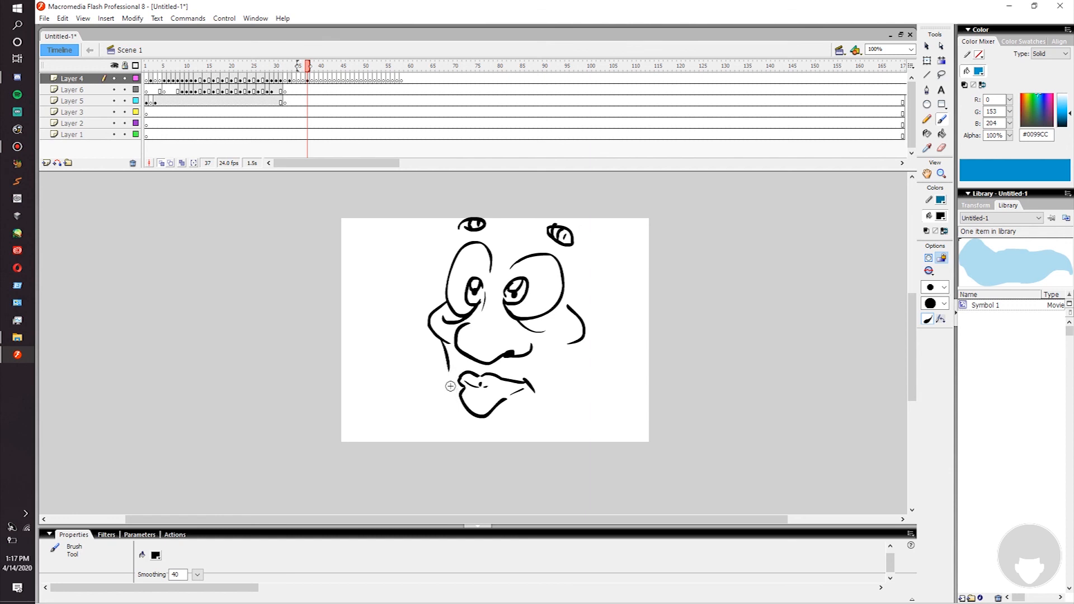
{"action": "left_click_drag", "start_coordinate": [449, 386], "coordinate": [535, 430]}
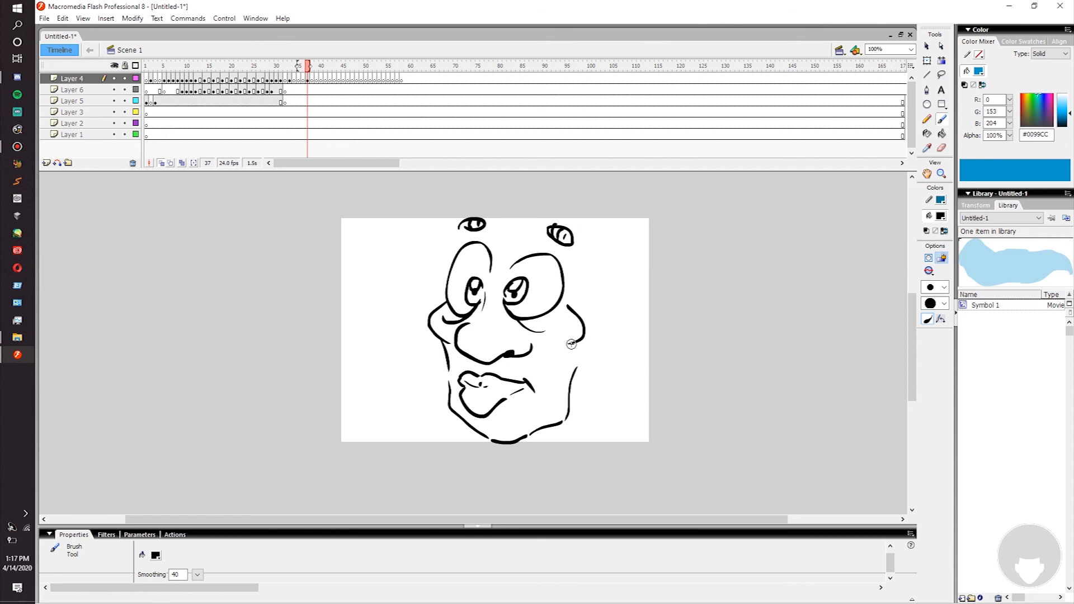
Brush an ear on the right side and hatch shading into the left cheek
{"action": "left_click_drag", "start_coordinate": [571, 345], "coordinate": [619, 314]}
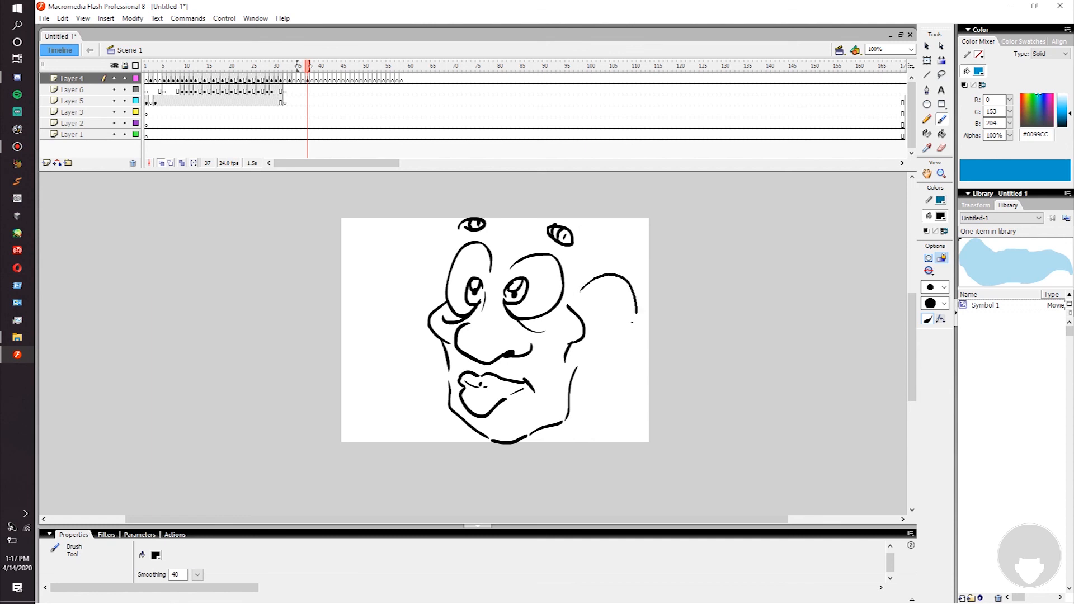
{"action": "left_click_drag", "start_coordinate": [592, 281], "coordinate": [595, 359]}
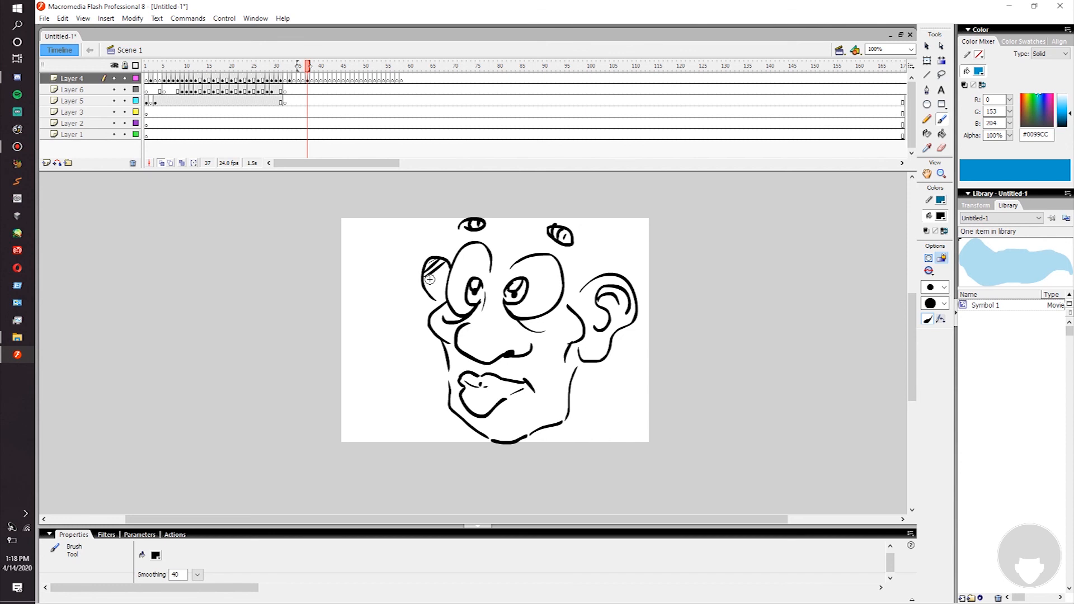
{"action": "left_click_drag", "start_coordinate": [428, 267], "coordinate": [442, 291]}
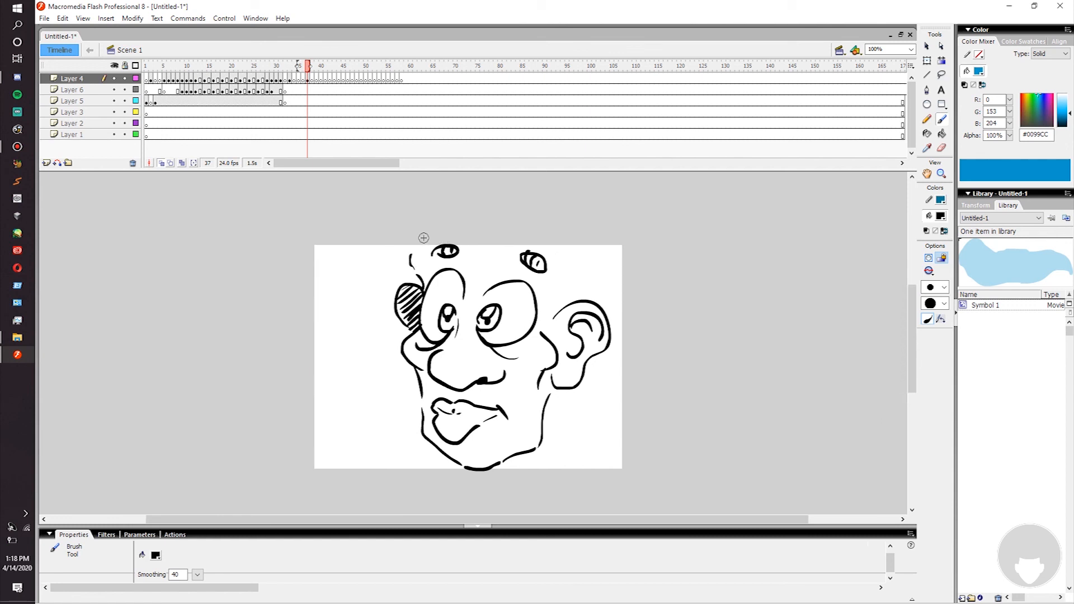
Draw the rounded head and hair outline, neck stripes, and a mustache under the nose
{"action": "left_click_drag", "start_coordinate": [421, 238], "coordinate": [487, 194]}
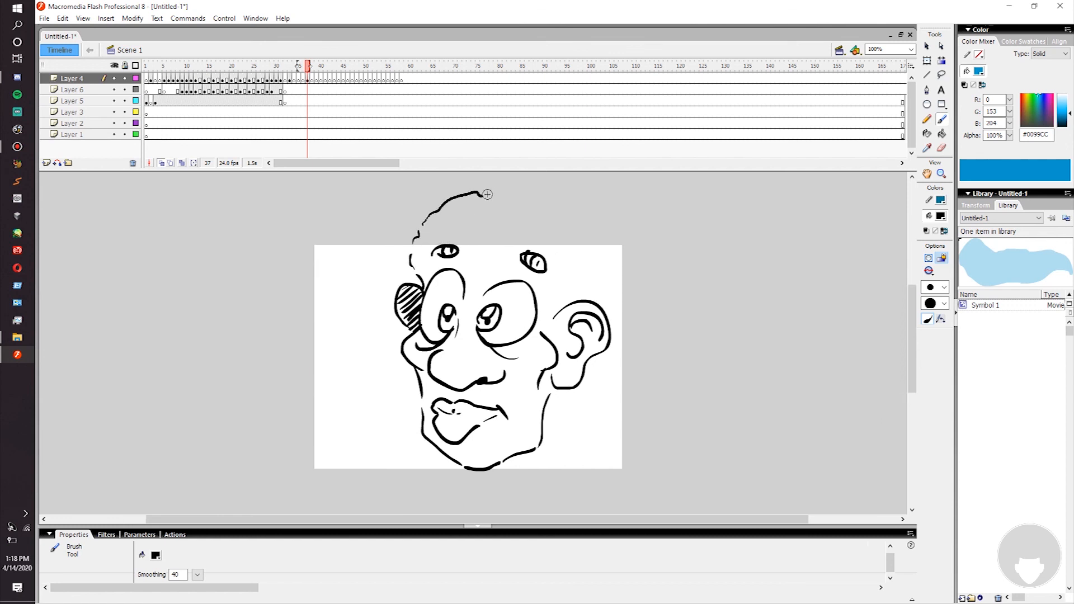
{"action": "left_click_drag", "start_coordinate": [486, 194], "coordinate": [654, 288]}
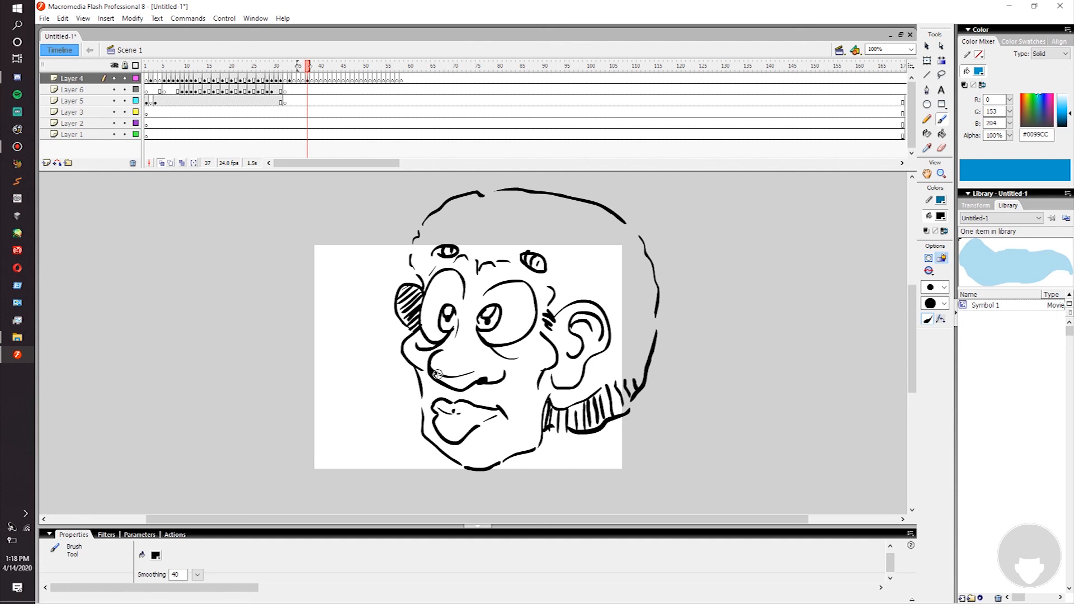
{"action": "left_click_drag", "start_coordinate": [436, 375], "coordinate": [469, 374]}
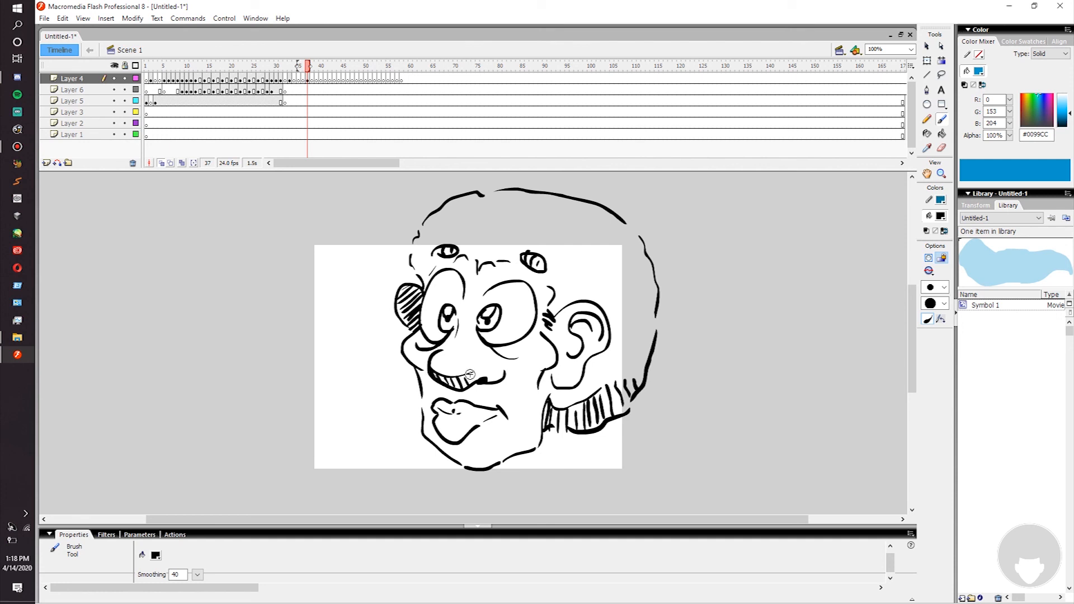
{"action": "left_click_drag", "start_coordinate": [470, 374], "coordinate": [507, 377]}
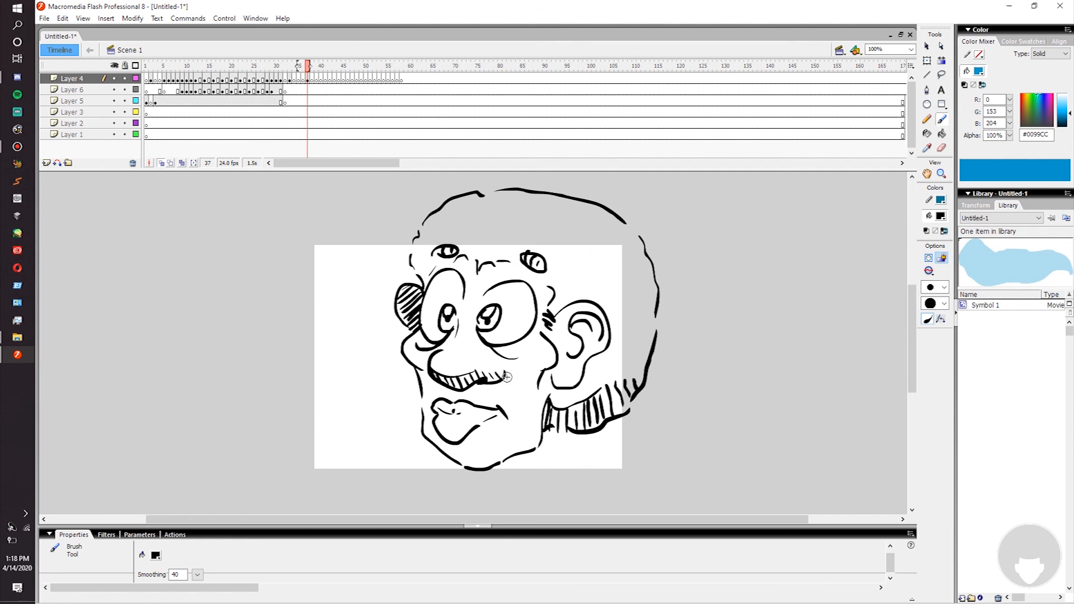